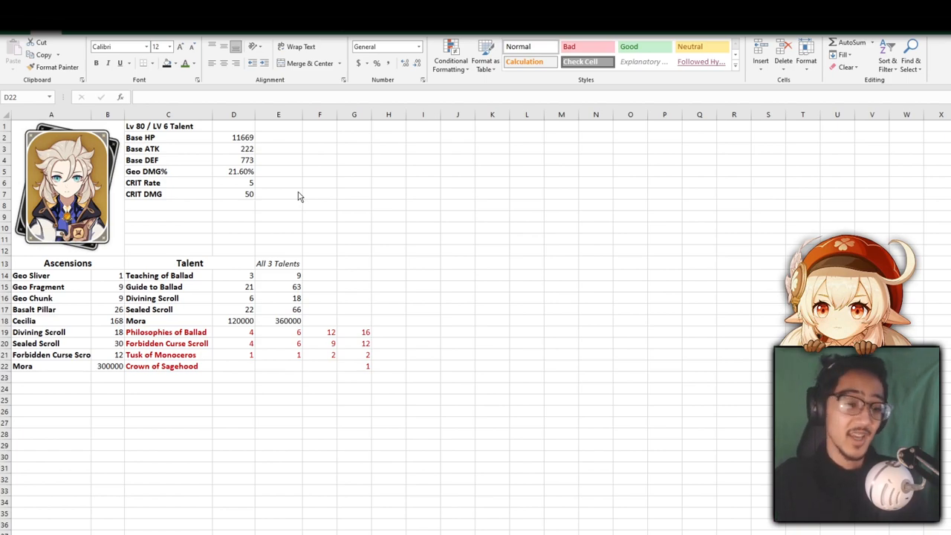
{"action": "mouse_move", "coordinate": [268, 522]}
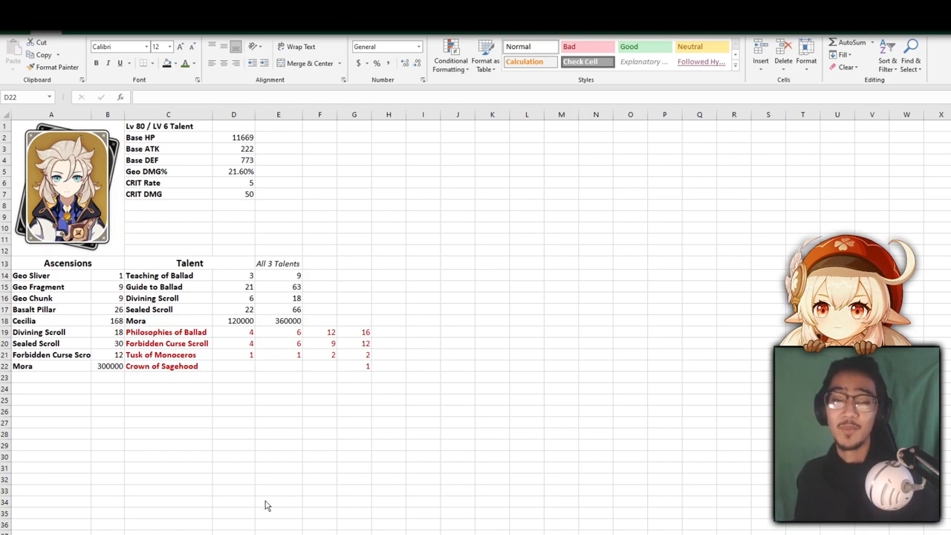
{"action": "mouse_move", "coordinate": [260, 201]}
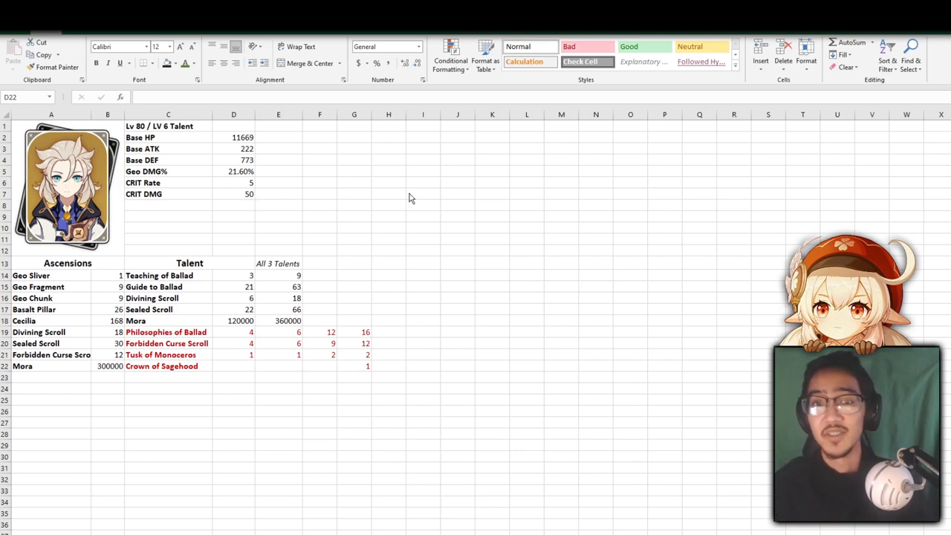
{"action": "mouse_move", "coordinate": [376, 181]}
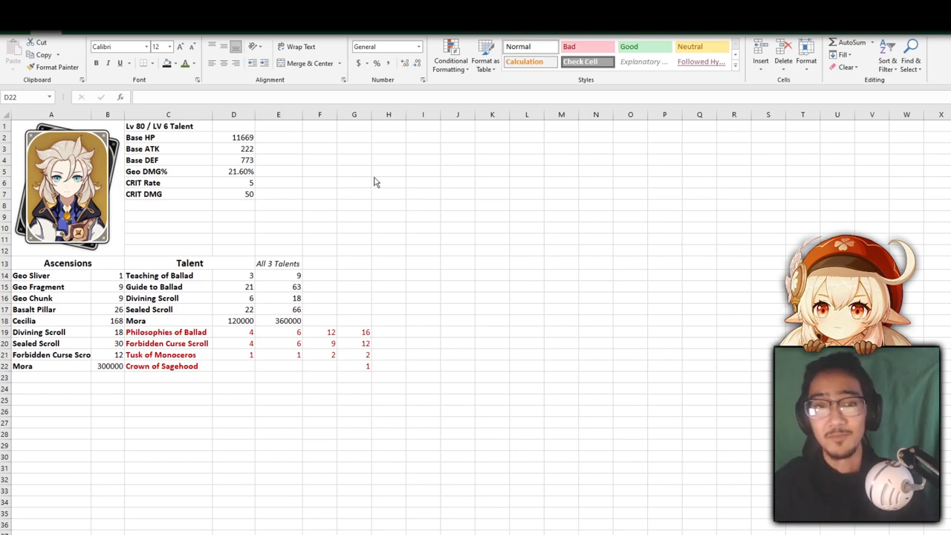
{"action": "mouse_move", "coordinate": [294, 185]}
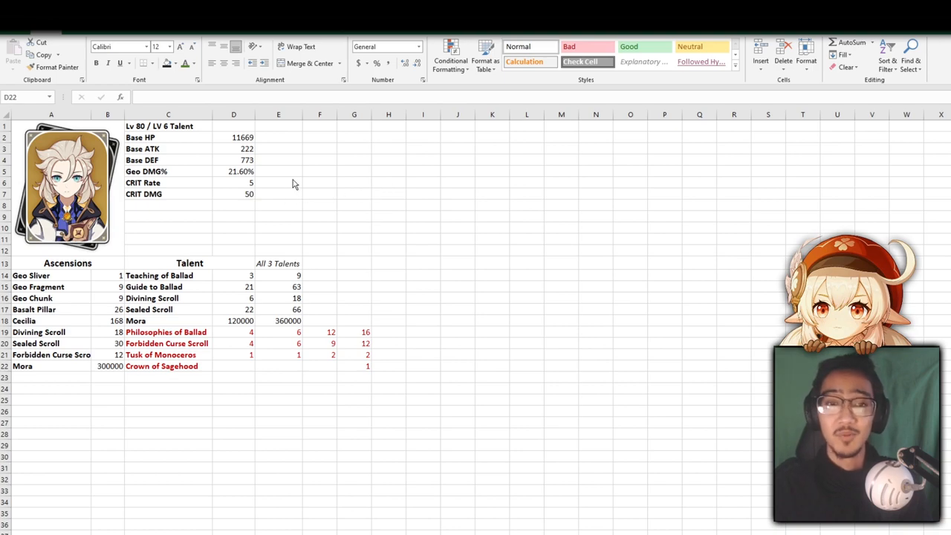
{"action": "mouse_move", "coordinate": [261, 171]}
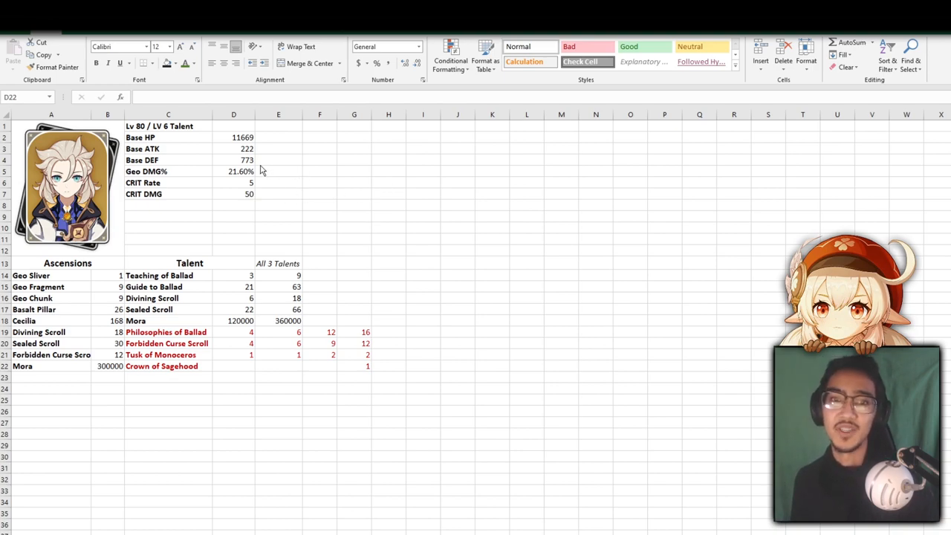
- Bring up the passives and constellations sheet and review its top rows and left-hand labels
{"action": "left_click", "coordinate": [233, 365]}
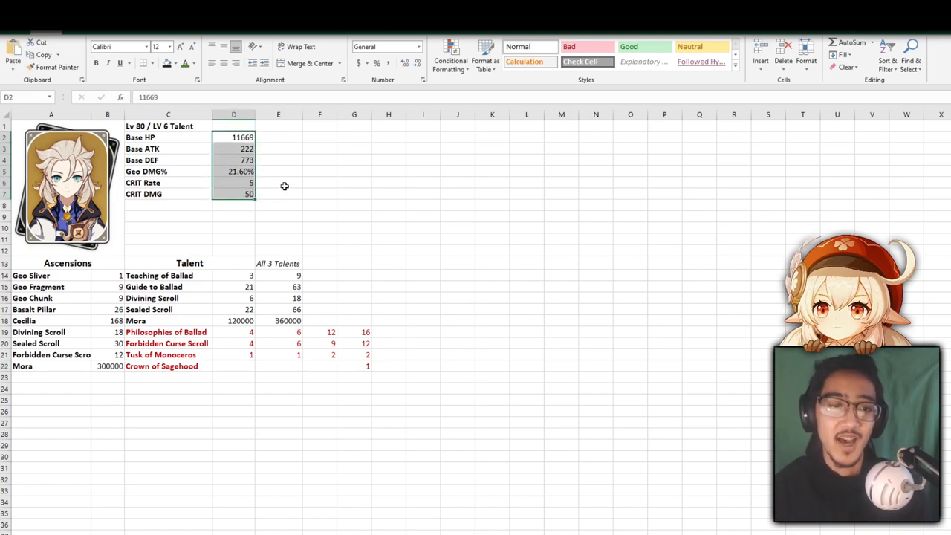
{"action": "left_click", "coordinate": [278, 193]}
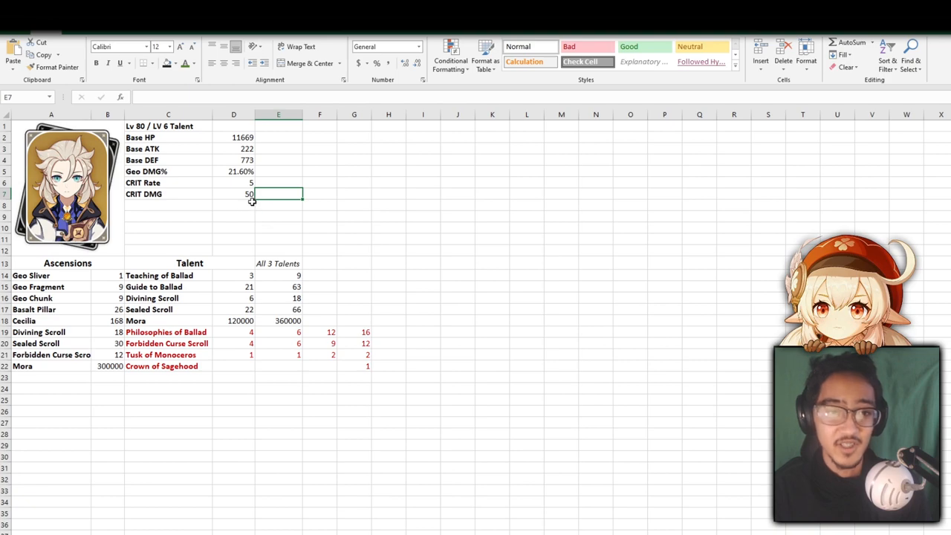
{"action": "left_click", "coordinate": [277, 149]}
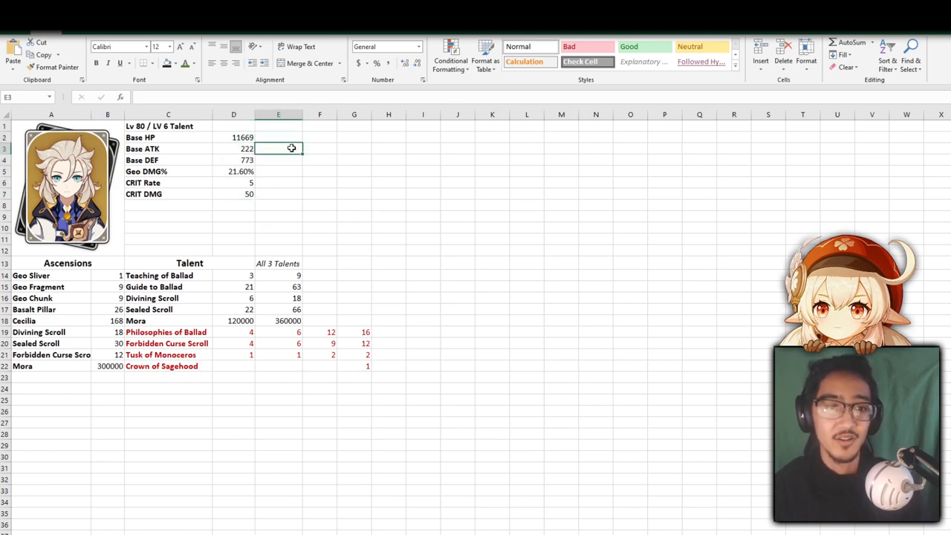
{"action": "left_click", "coordinate": [278, 137]}
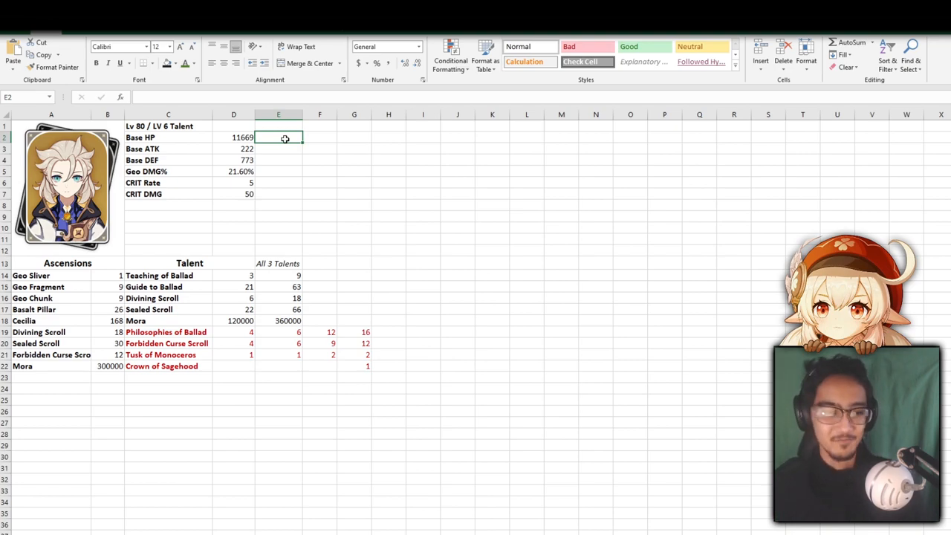
{"action": "left_click", "coordinate": [233, 171]}
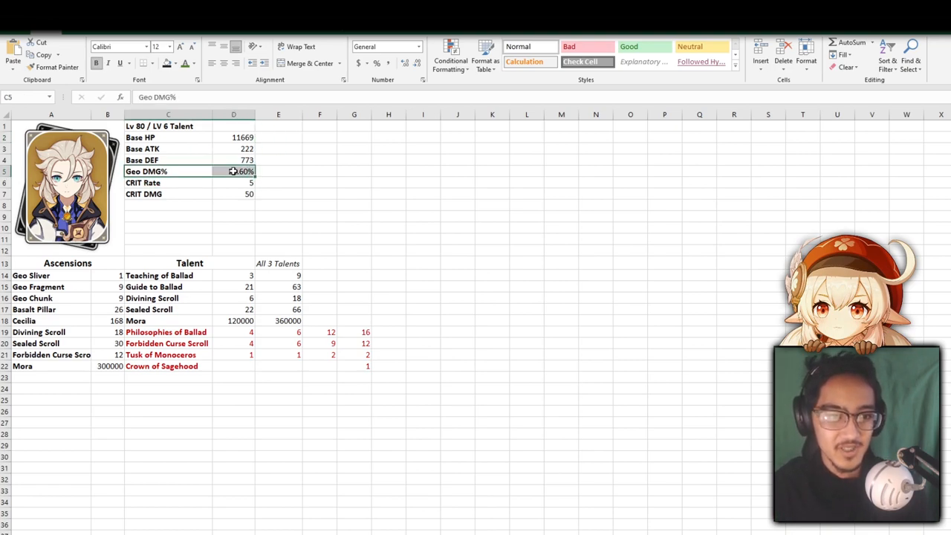
{"action": "left_click", "coordinate": [233, 183]}
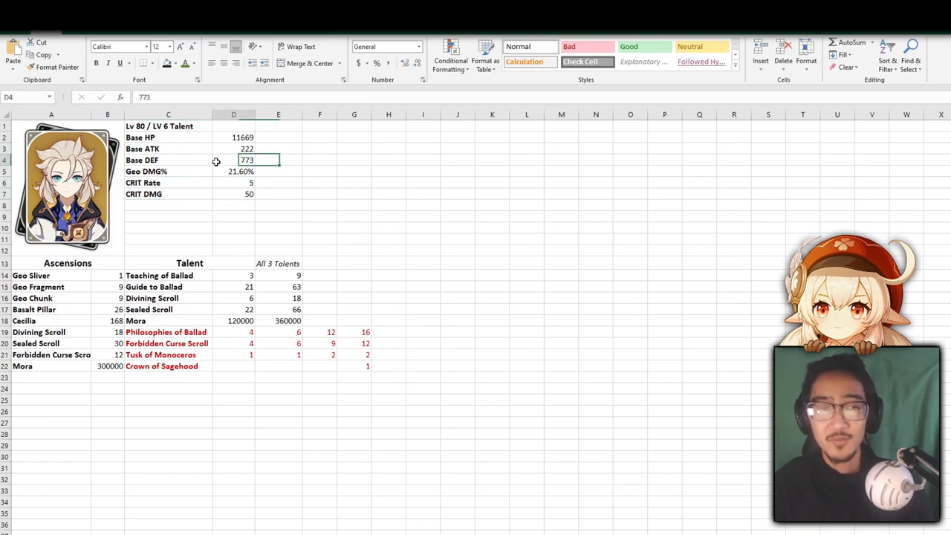
{"action": "left_click", "coordinate": [319, 170]}
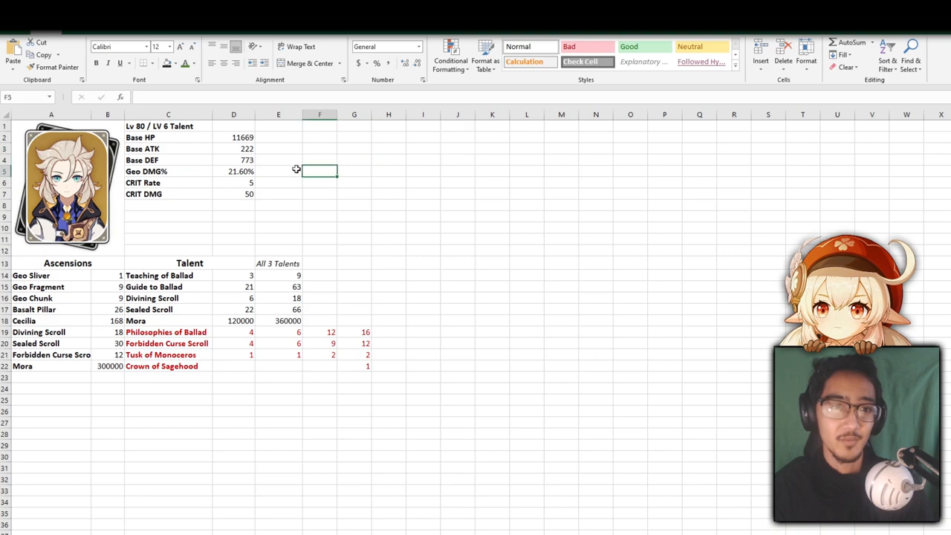
{"action": "left_click", "coordinate": [276, 161]}
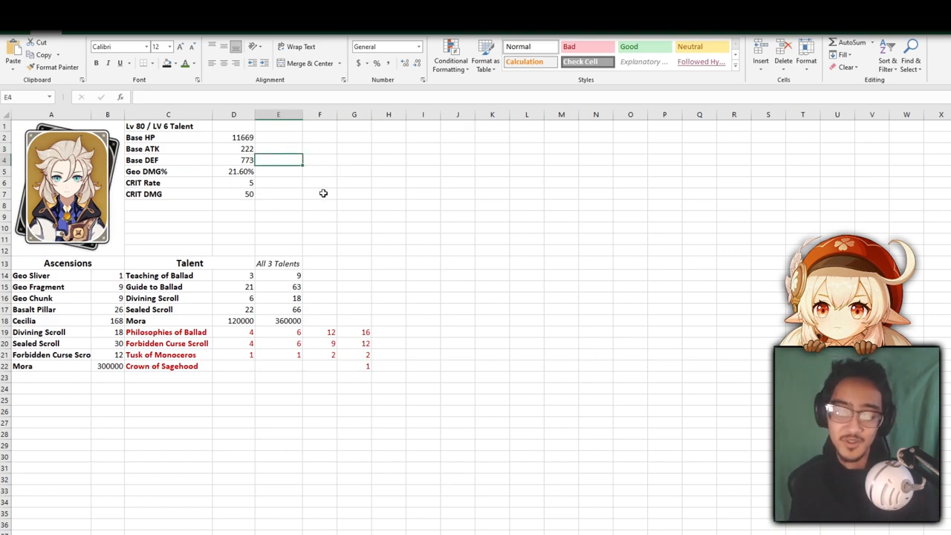
{"action": "left_click", "coordinate": [107, 263]}
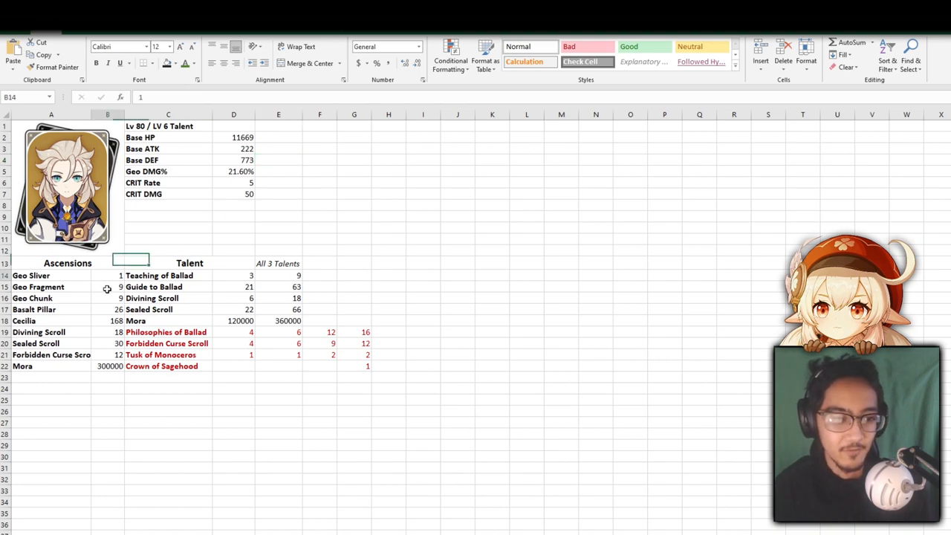
{"action": "left_click", "coordinate": [107, 309]}
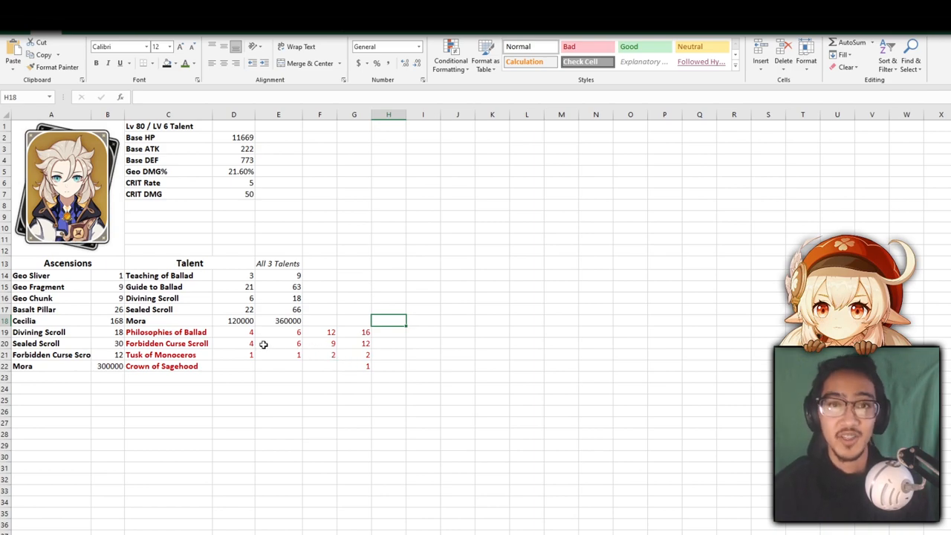
{"action": "mouse_move", "coordinate": [243, 332]}
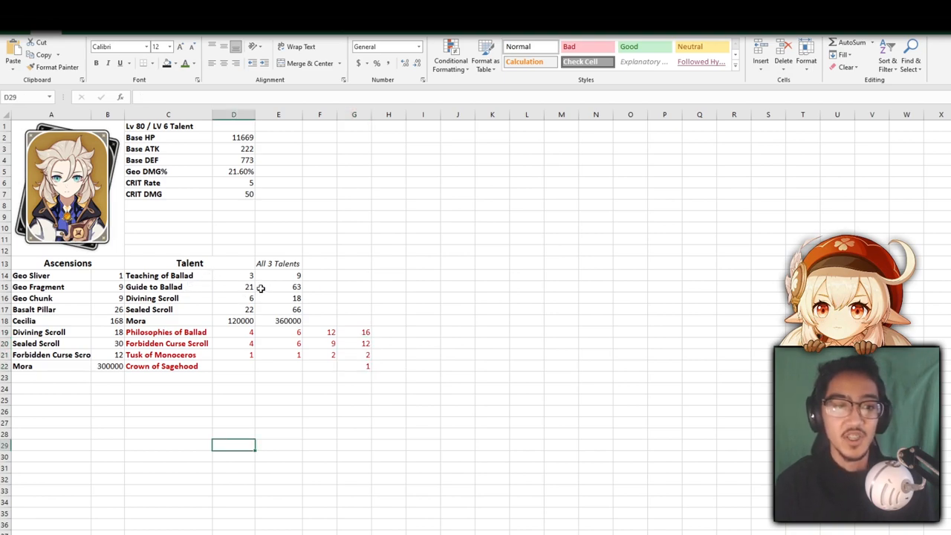
{"action": "mouse_move", "coordinate": [505, 273]}
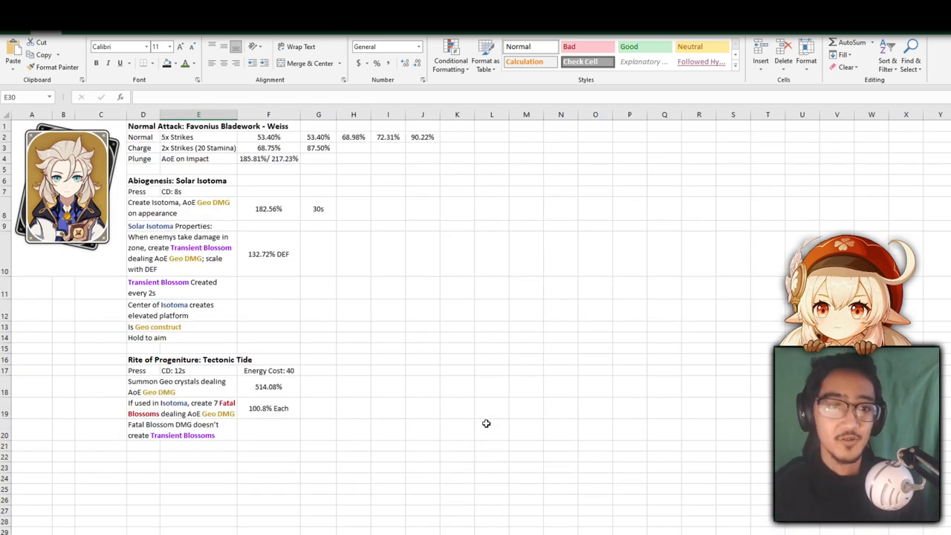
- Review the header cells and the Solar Isotoma description area
{"action": "left_click", "coordinate": [267, 137]}
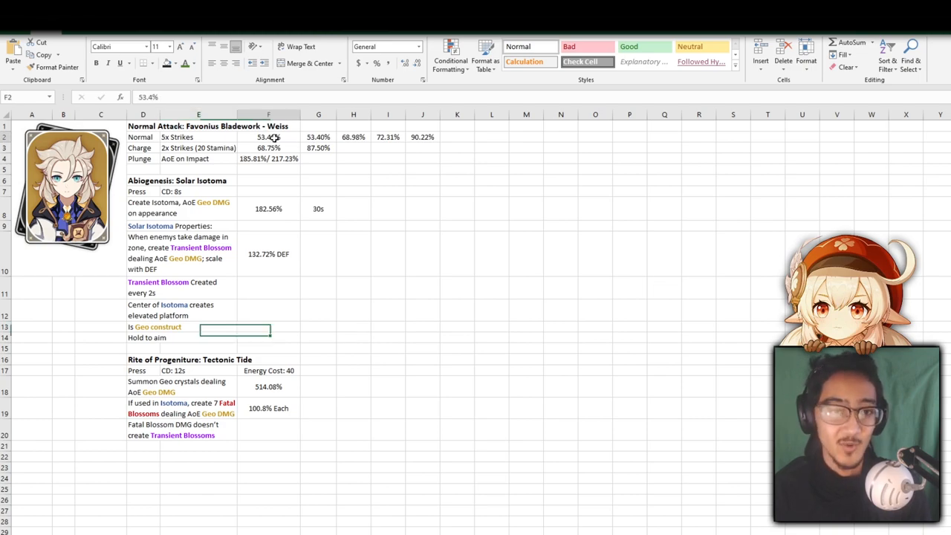
{"action": "left_click", "coordinate": [354, 147]}
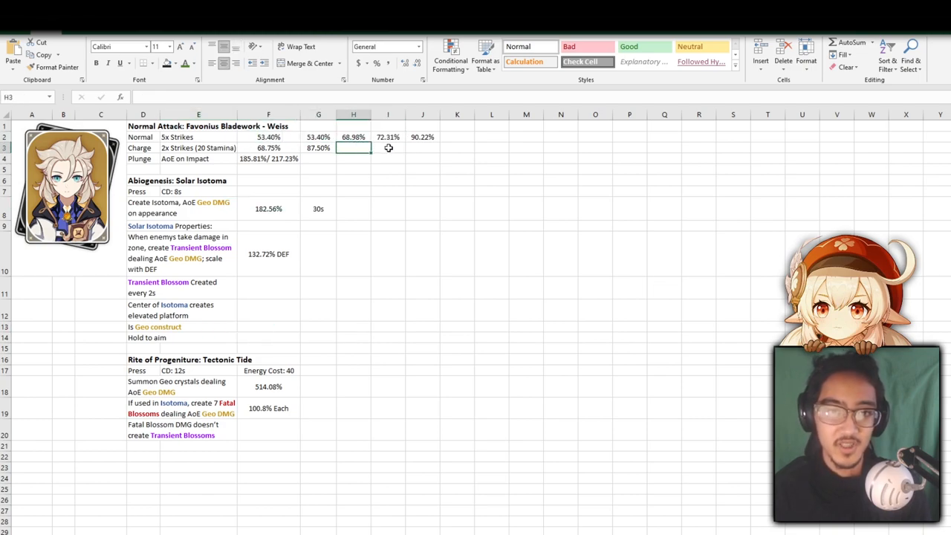
{"action": "left_click", "coordinate": [422, 137]}
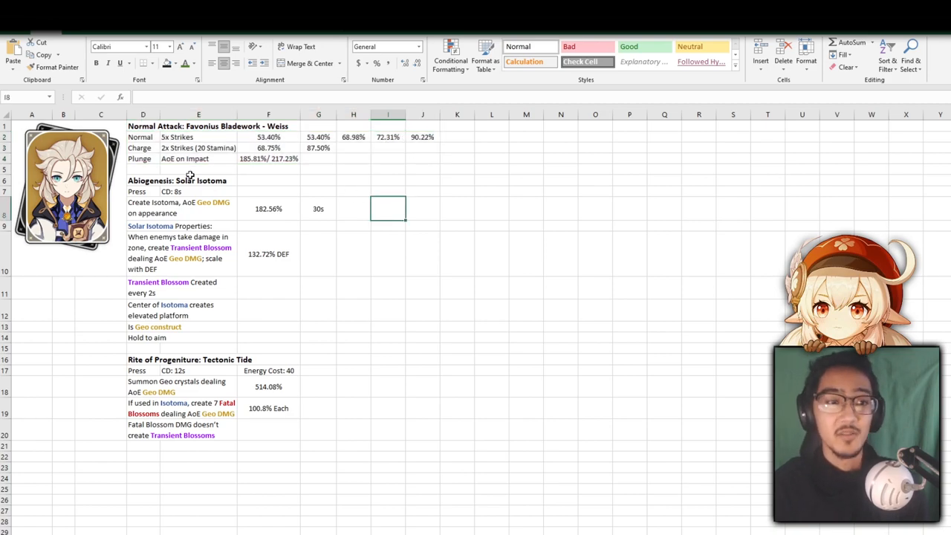
{"action": "left_click", "coordinate": [198, 192]}
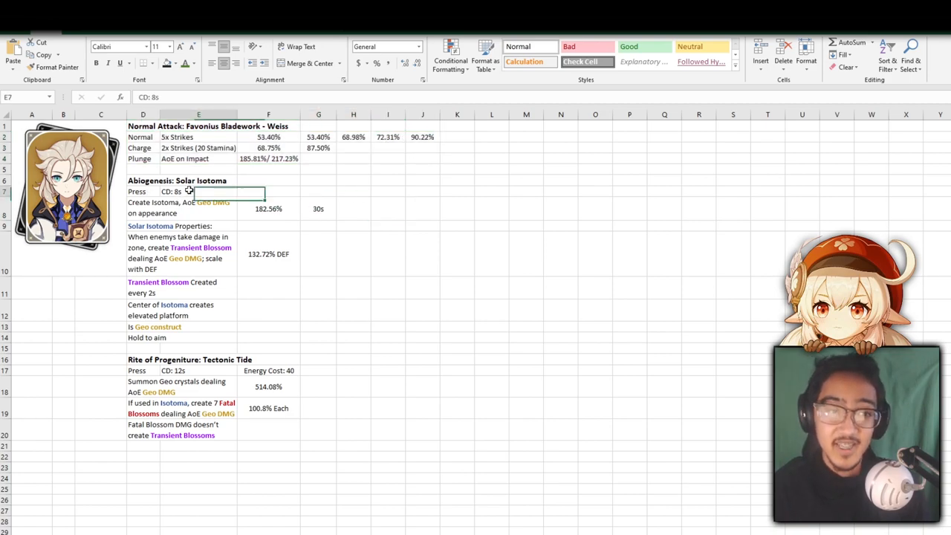
{"action": "left_click", "coordinate": [142, 190]}
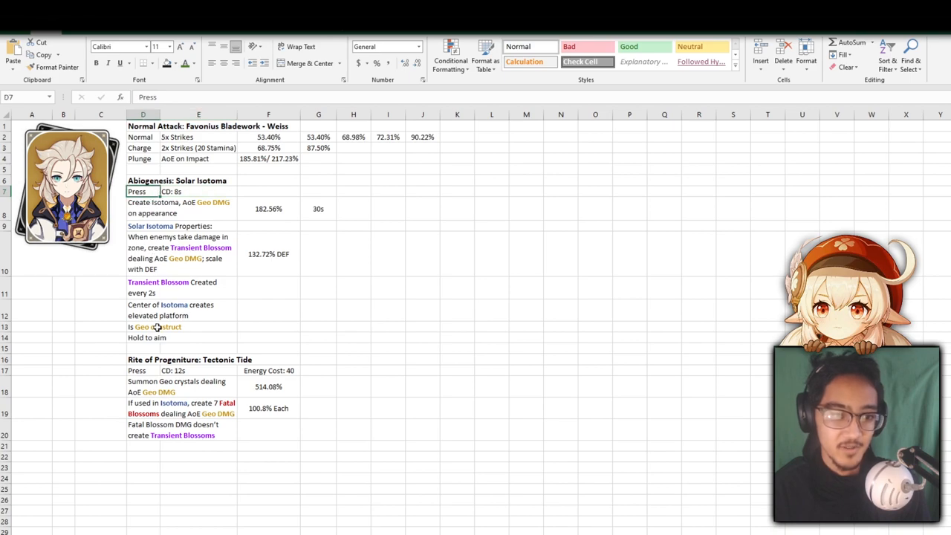
{"action": "left_click", "coordinate": [149, 338]}
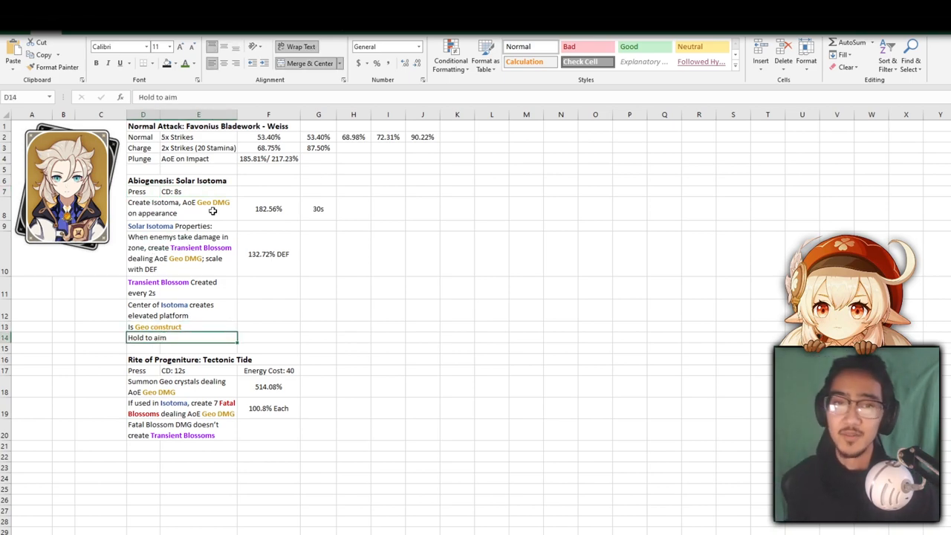
{"action": "left_click", "coordinate": [178, 208]}
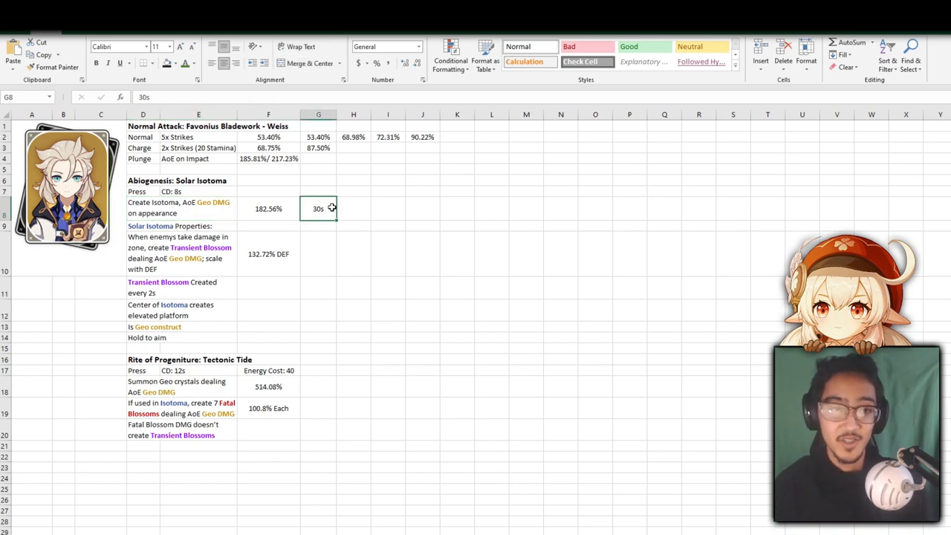
{"action": "left_click", "coordinate": [198, 191]}
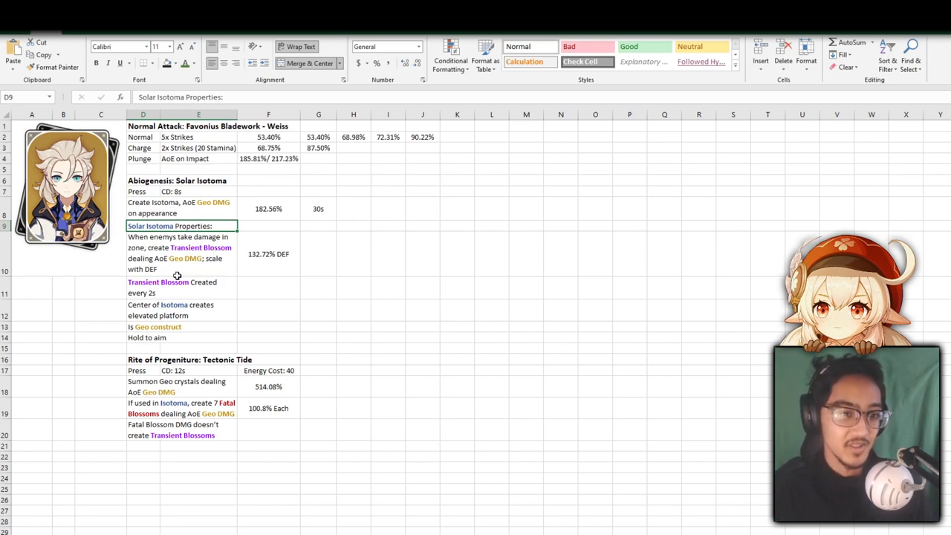
{"action": "mouse_move", "coordinate": [324, 256]}
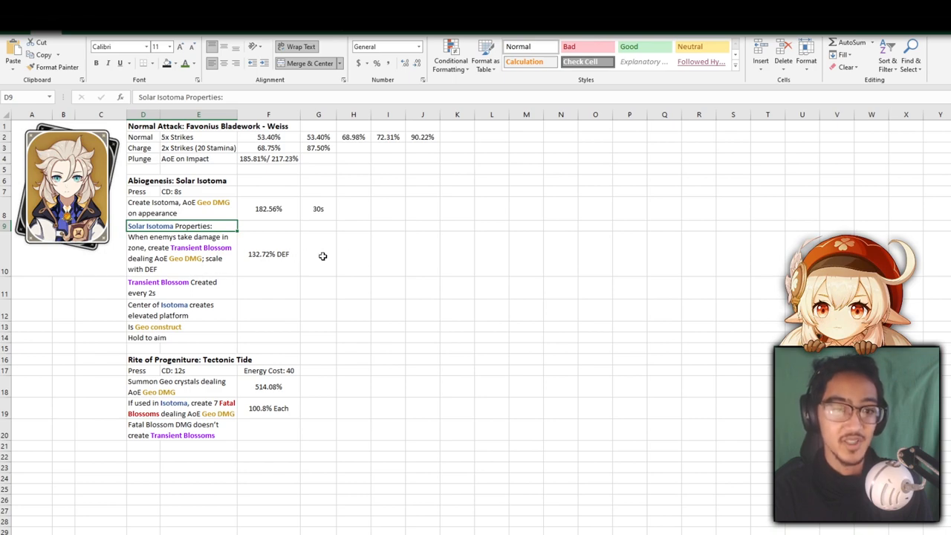
- Review the 132.72% DEF scaling value and the Transient Blossom and elevated-platform notes
{"action": "left_click", "coordinate": [318, 254]}
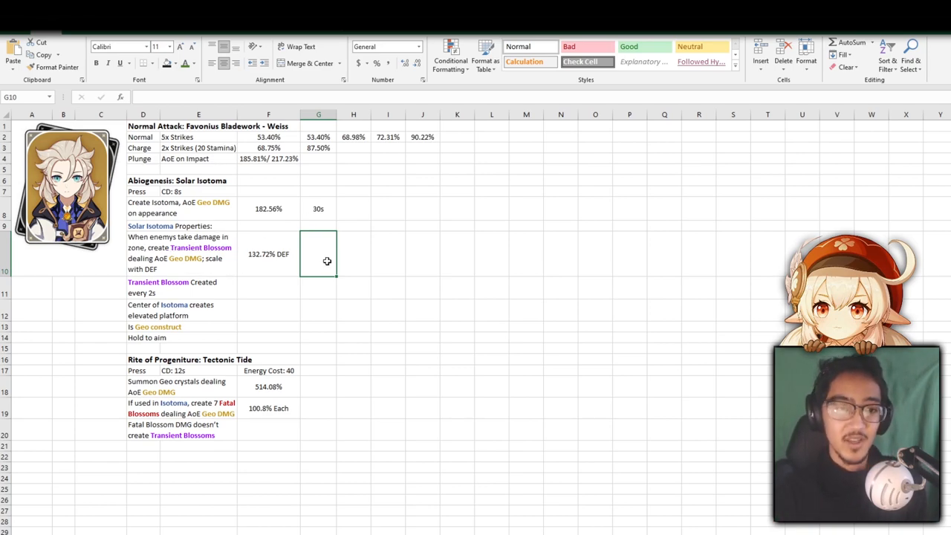
{"action": "left_click", "coordinate": [268, 254]}
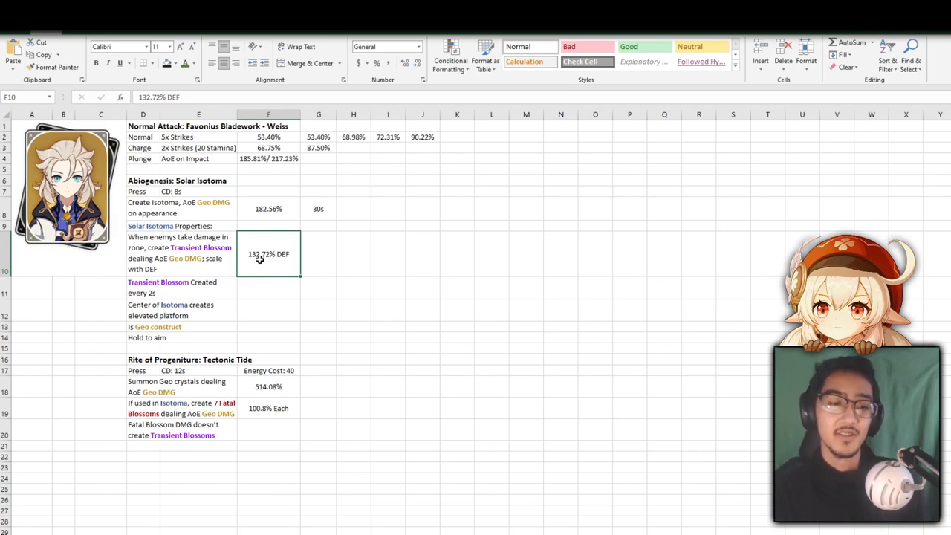
{"action": "mouse_move", "coordinate": [301, 254]}
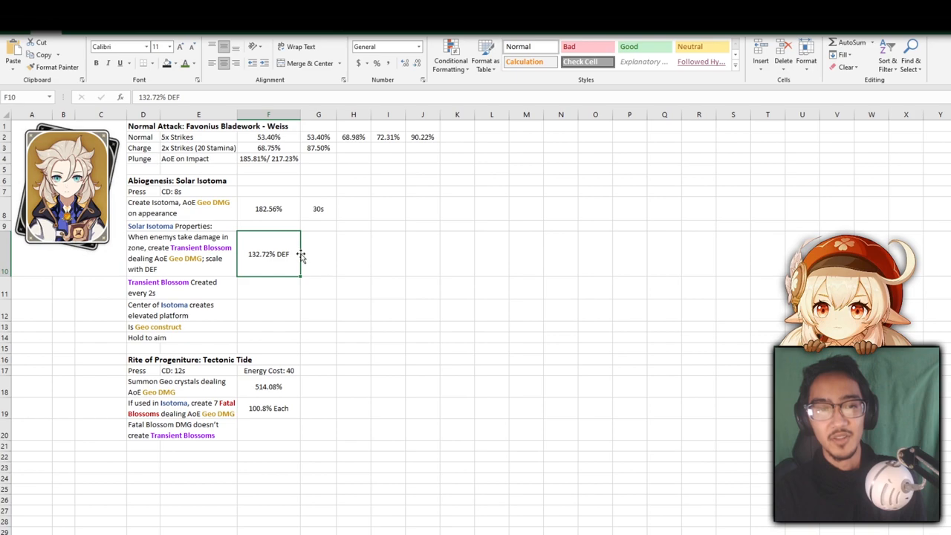
{"action": "left_click", "coordinate": [178, 288]}
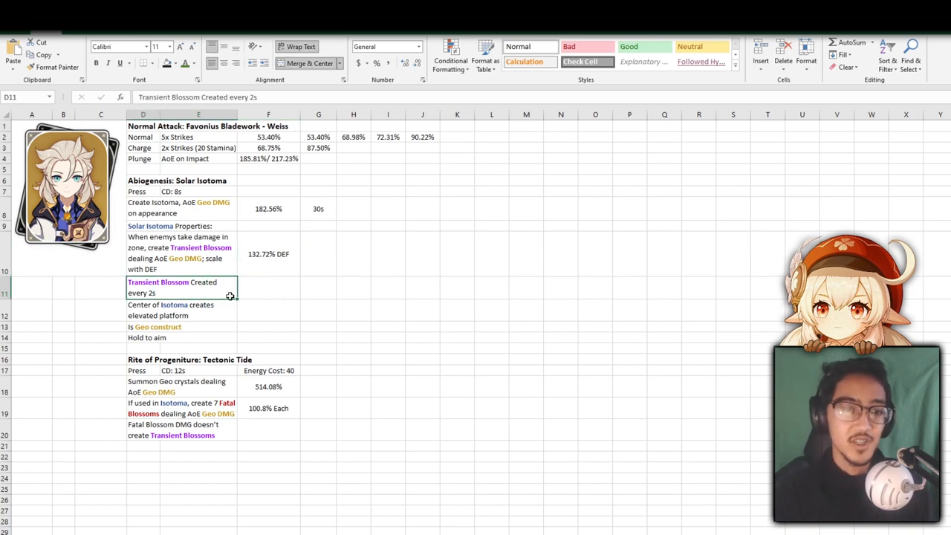
{"action": "left_click", "coordinate": [178, 310]}
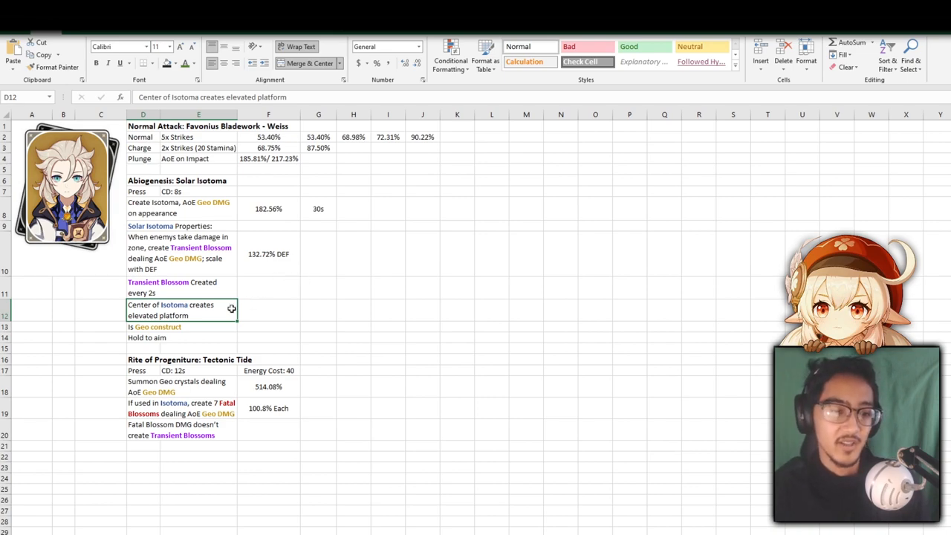
{"action": "left_click", "coordinate": [178, 327]}
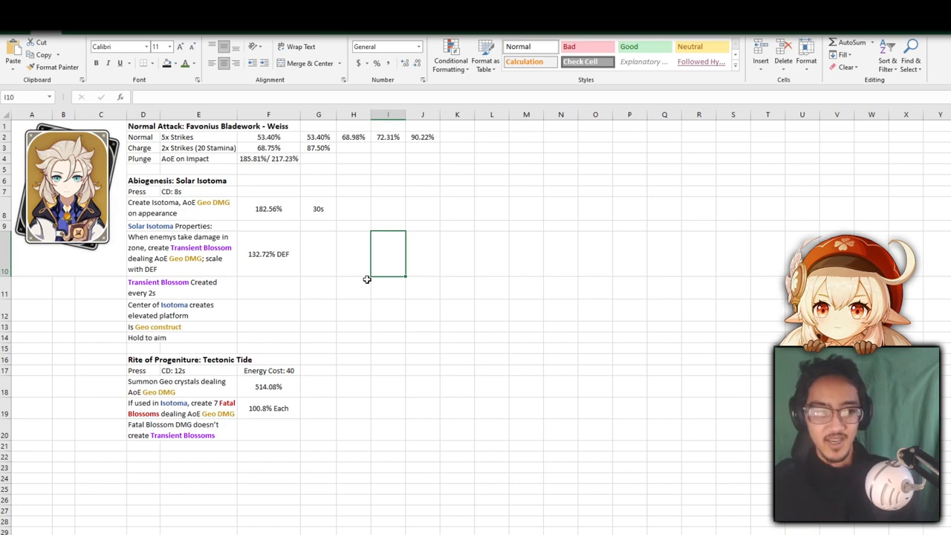
{"action": "left_click", "coordinate": [267, 347]}
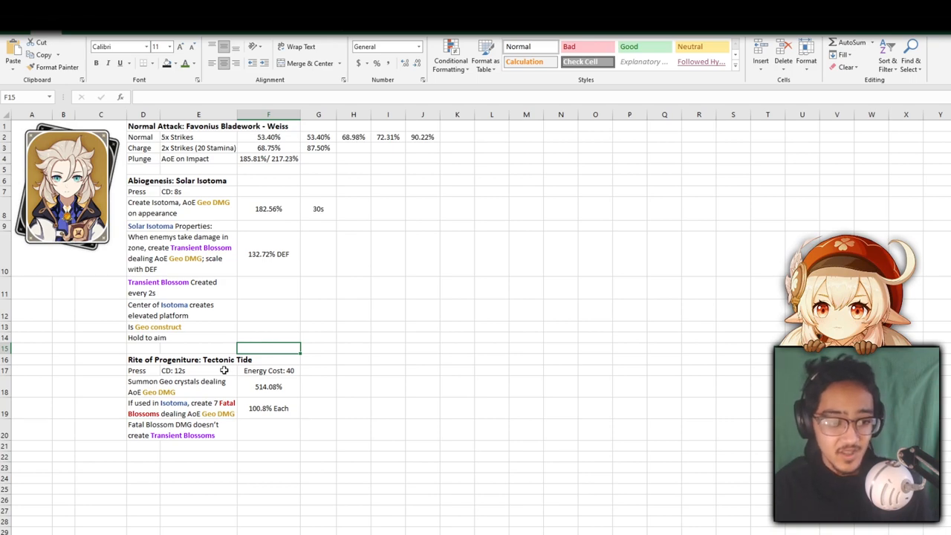
{"action": "mouse_move", "coordinate": [435, 335]}
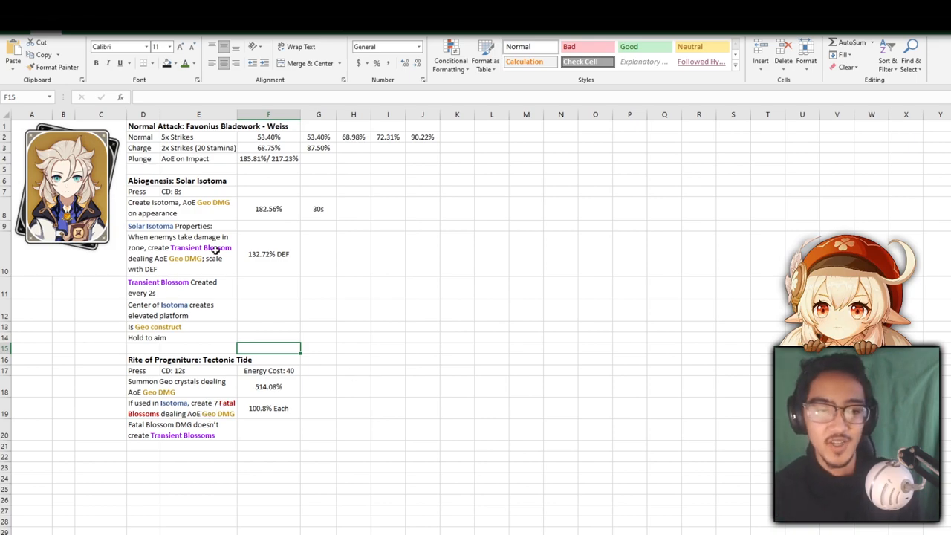
{"action": "mouse_move", "coordinate": [232, 410]}
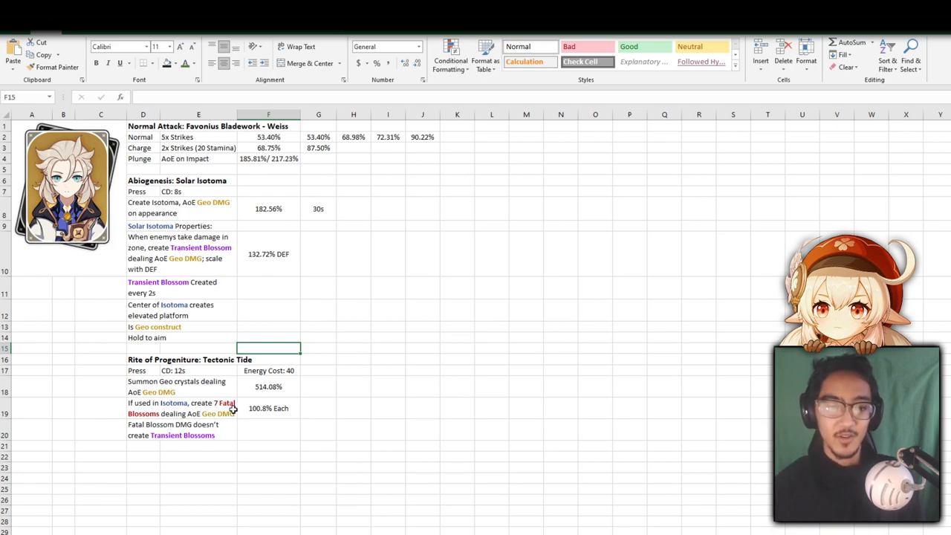
{"action": "mouse_move", "coordinate": [300, 416]}
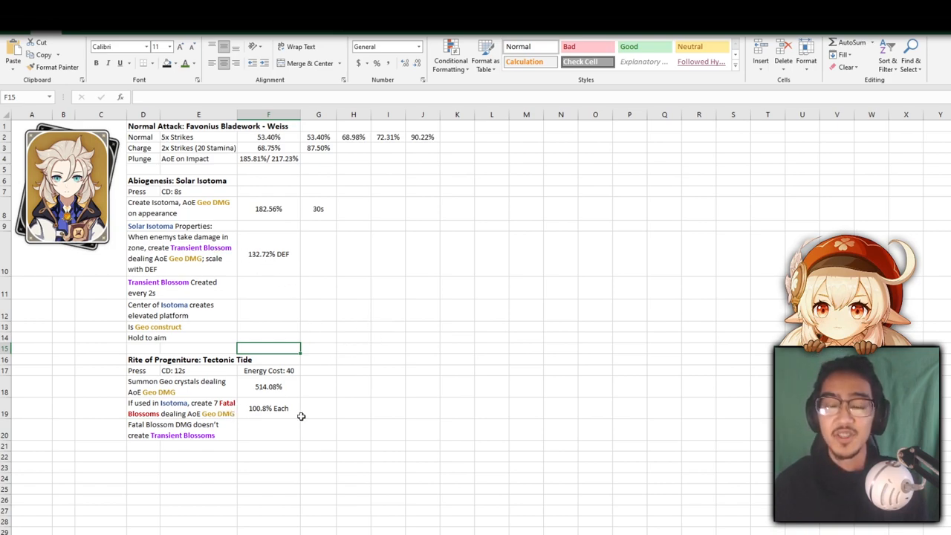
{"action": "mouse_move", "coordinate": [306, 404]}
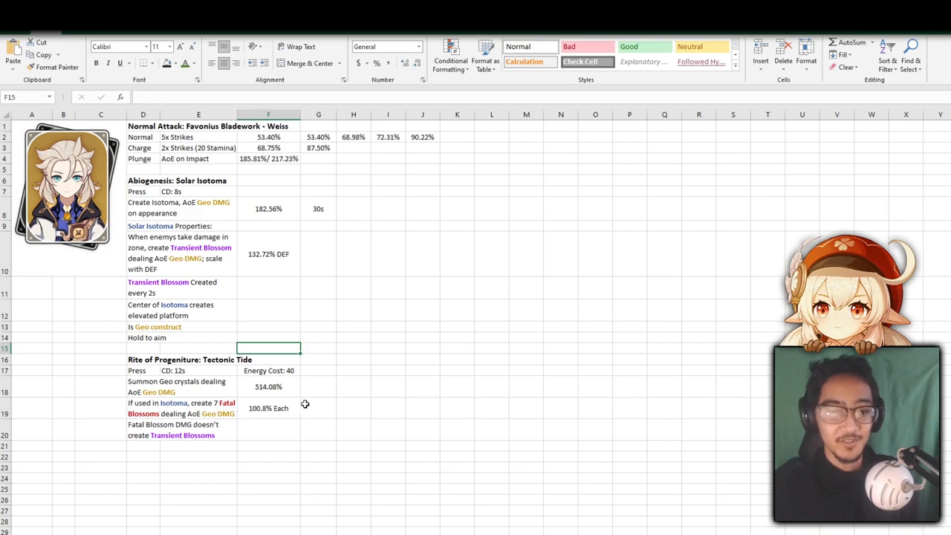
{"action": "mouse_move", "coordinate": [270, 348]}
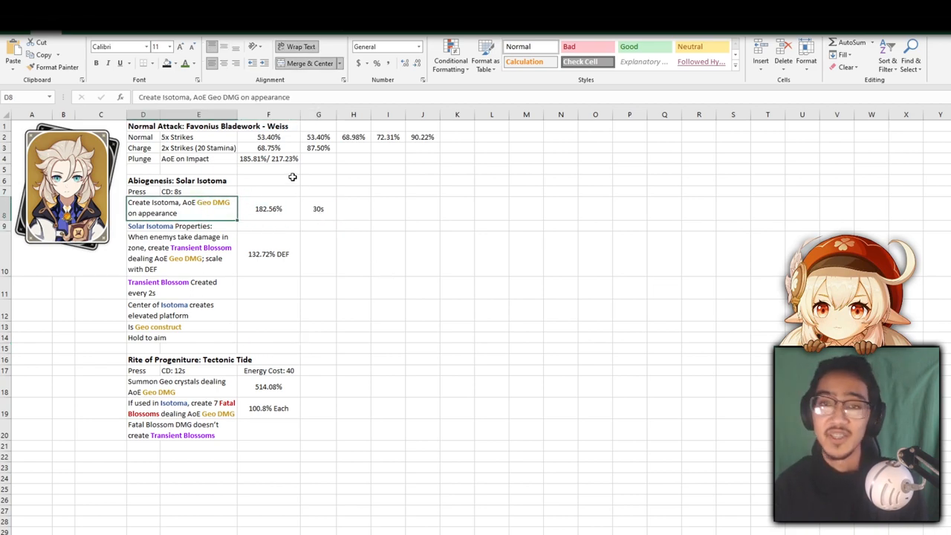
- Return to the Solar Isotoma description block and its adjacent value cells
{"action": "left_click", "coordinate": [318, 407]}
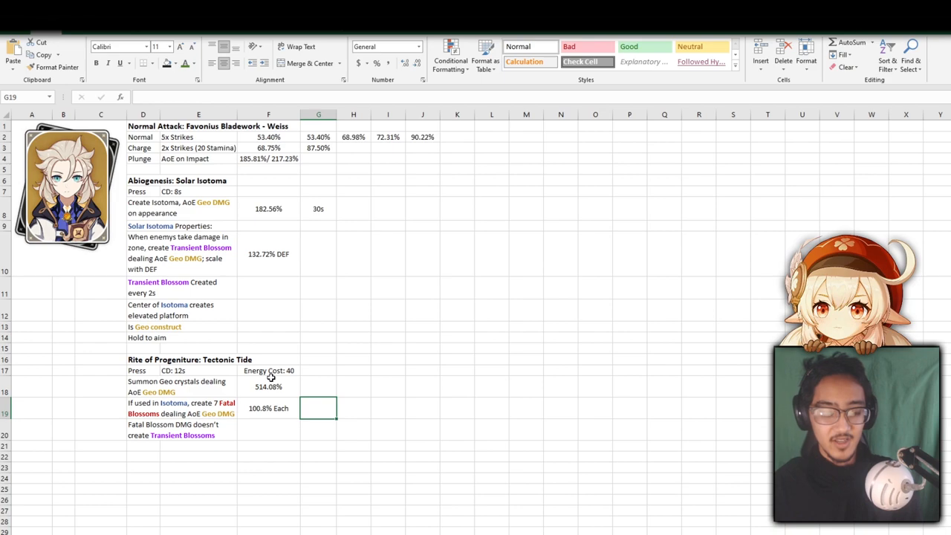
{"action": "left_click", "coordinate": [388, 254]}
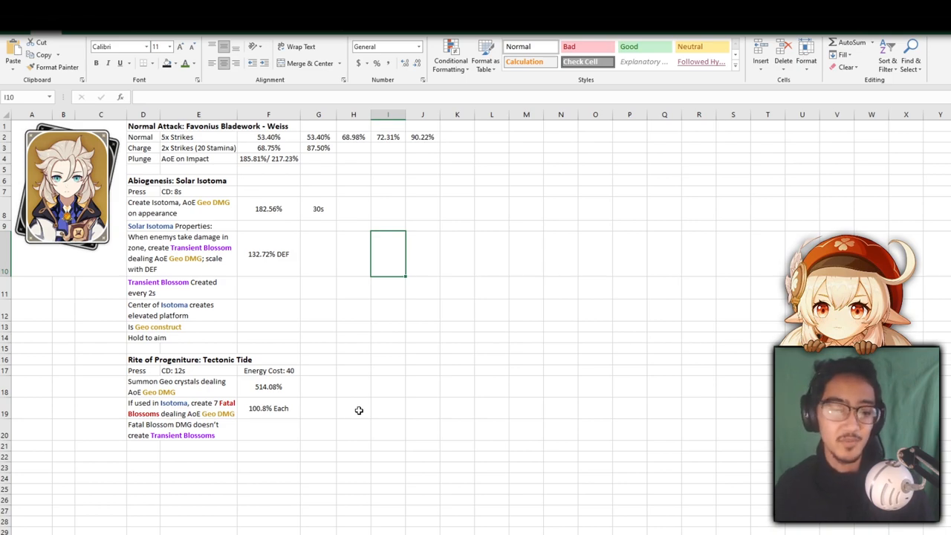
{"action": "left_click", "coordinate": [142, 192]}
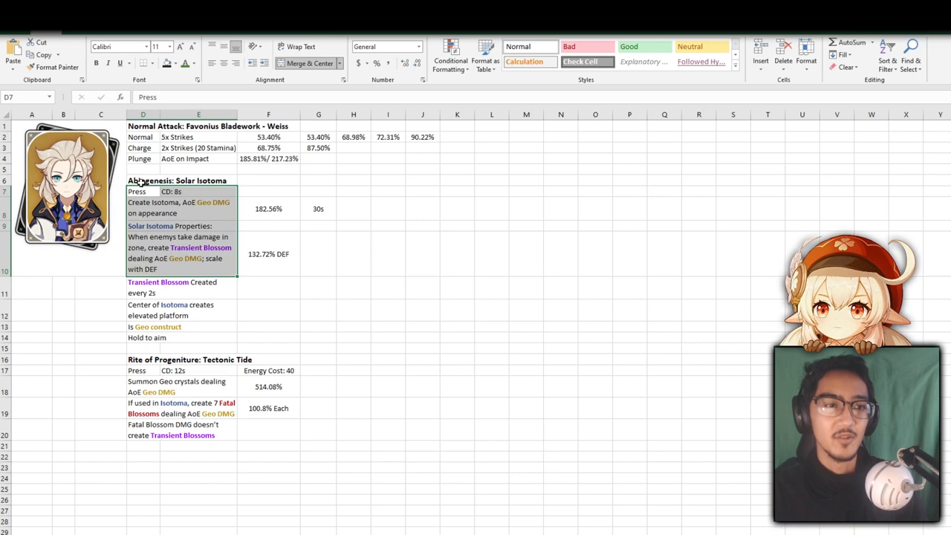
{"action": "left_click", "coordinate": [268, 190]}
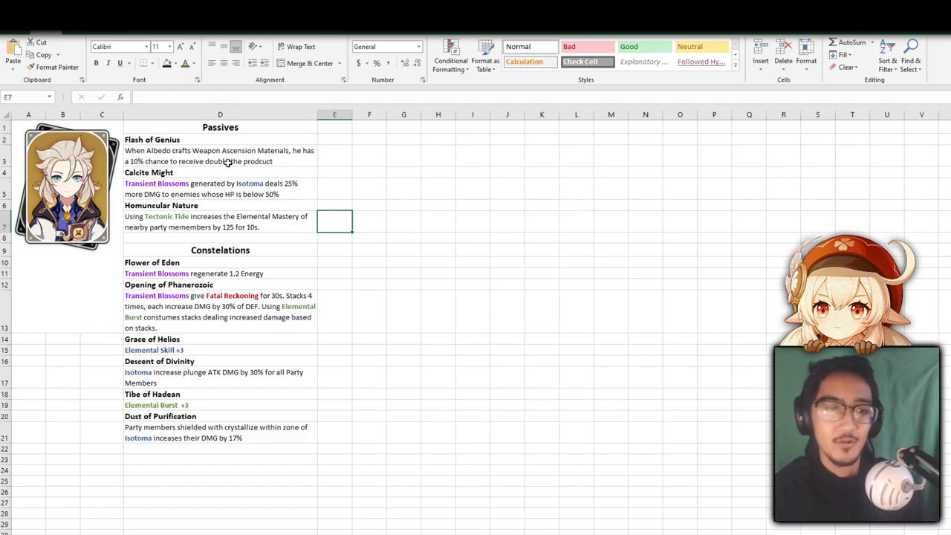
- Select the Homuncular Nature passive about Tectonic Tide boosting Elemental Mastery
{"action": "left_click", "coordinate": [334, 156]}
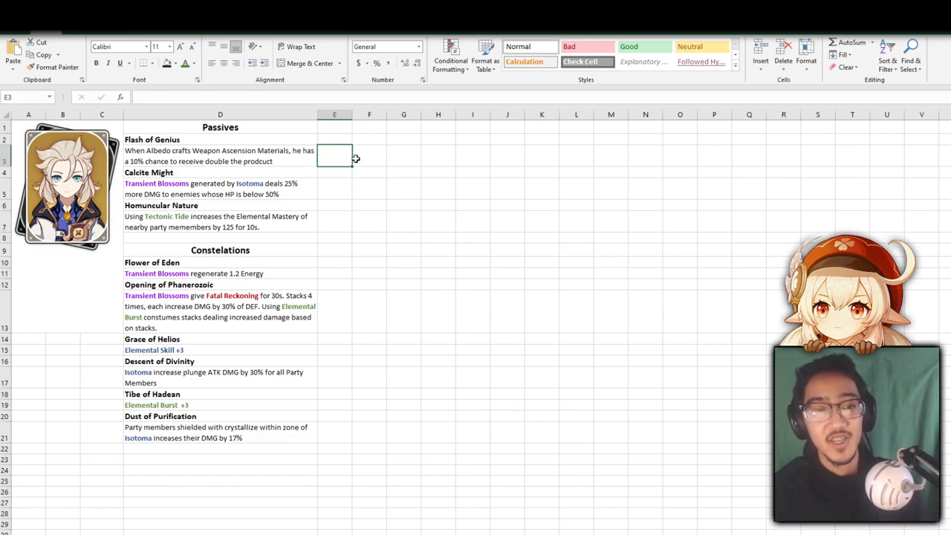
{"action": "left_click", "coordinate": [369, 155]}
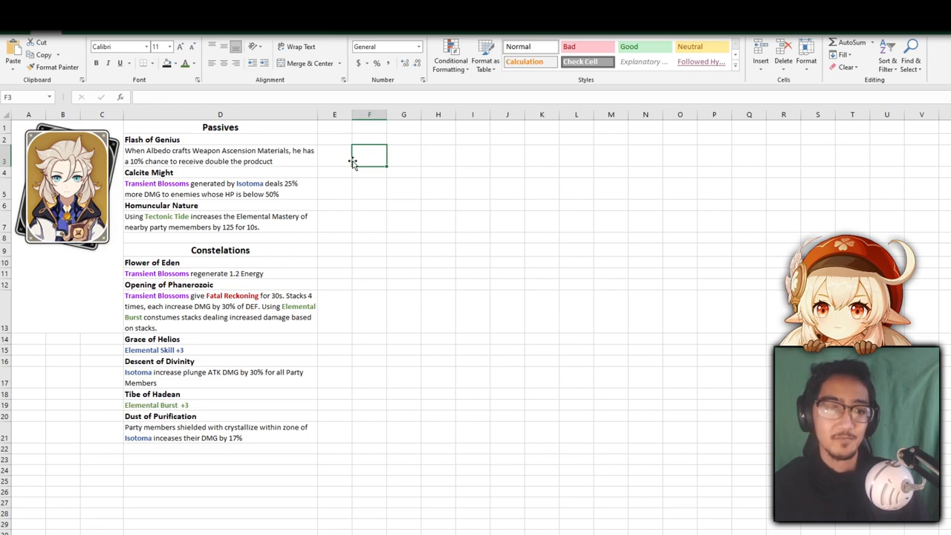
{"action": "left_click", "coordinate": [334, 187]}
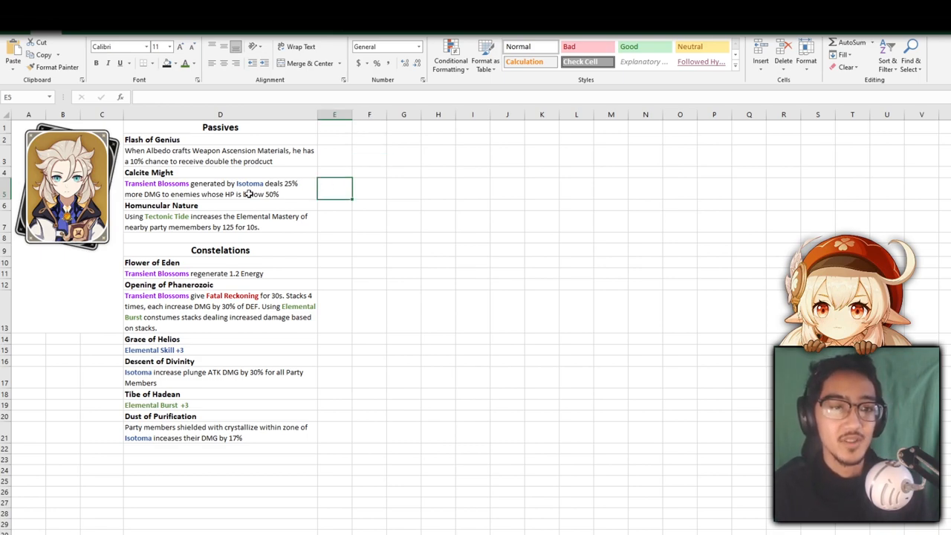
{"action": "mouse_move", "coordinate": [181, 205]}
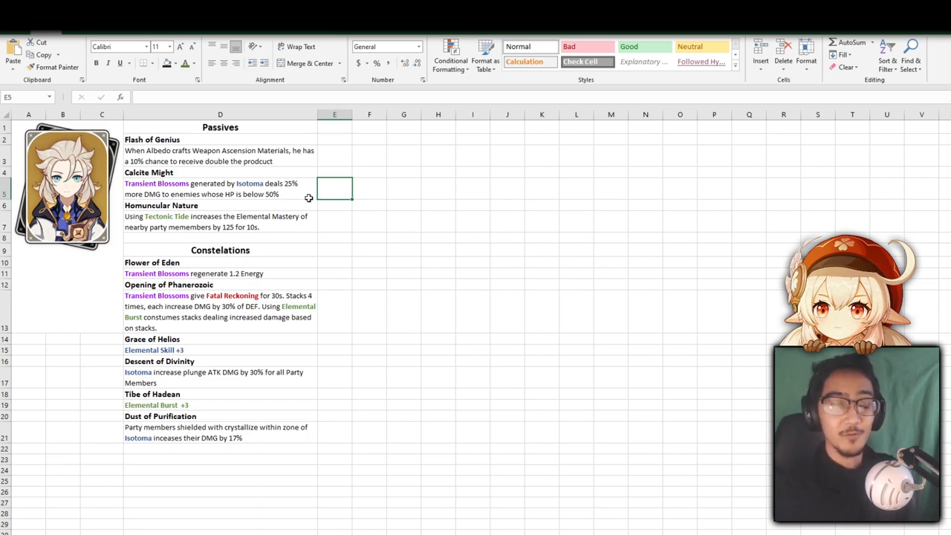
{"action": "mouse_move", "coordinate": [324, 216]}
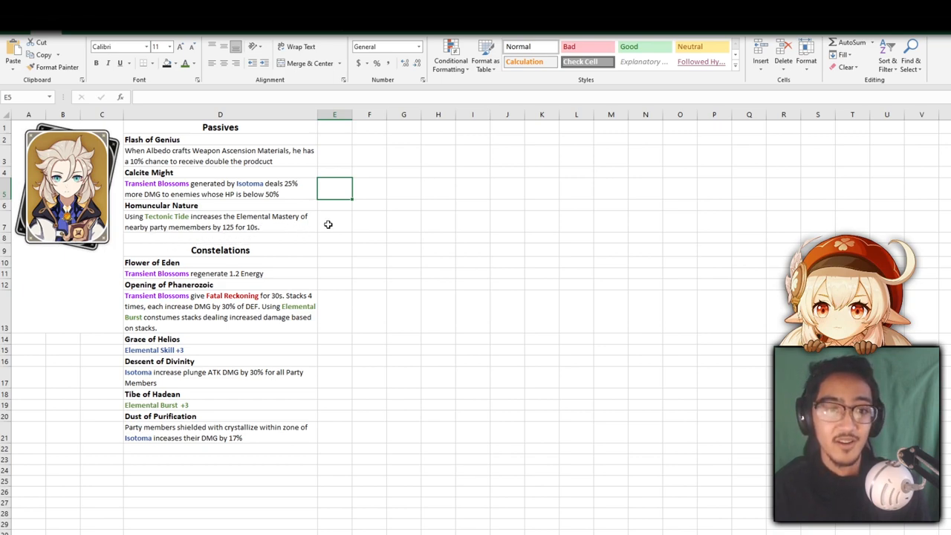
{"action": "left_click", "coordinate": [335, 219]}
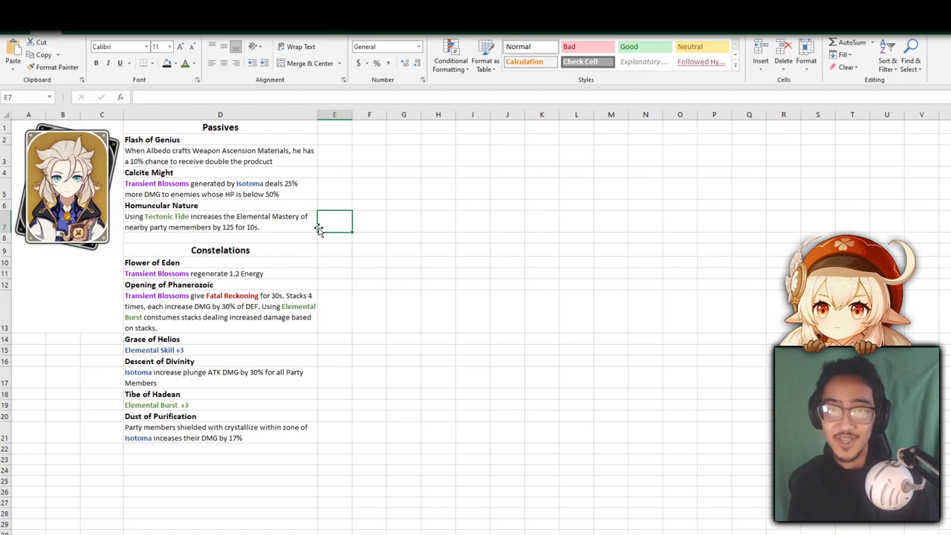
{"action": "left_click", "coordinate": [220, 222]}
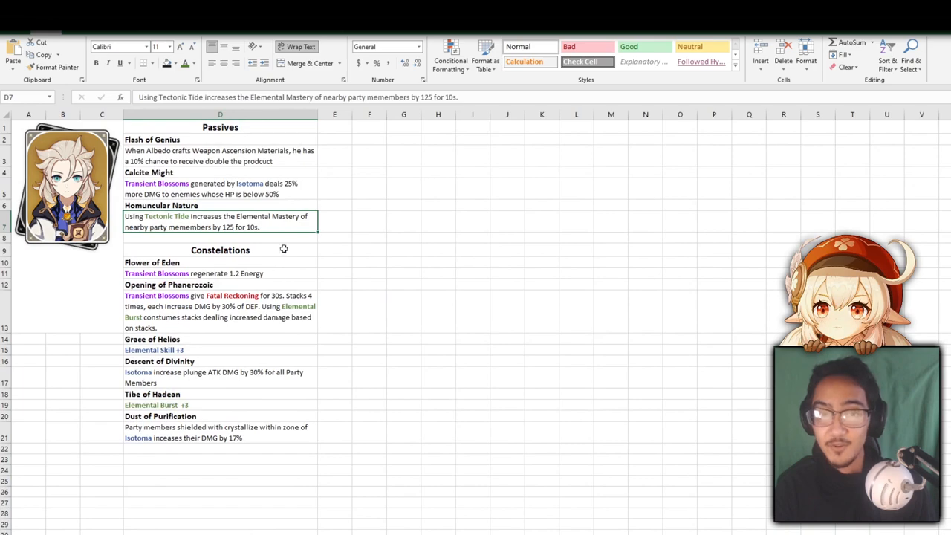
{"action": "mouse_move", "coordinate": [250, 243]}
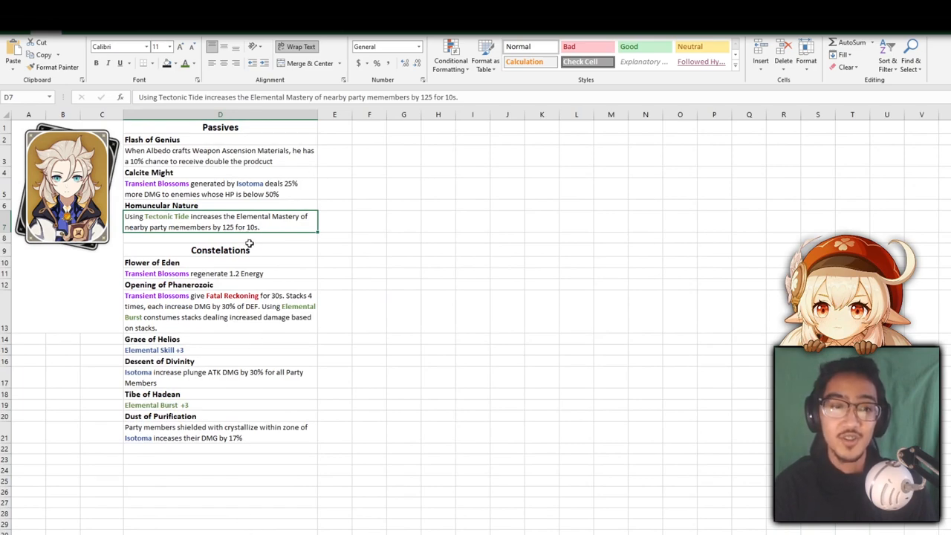
{"action": "mouse_move", "coordinate": [413, 187]}
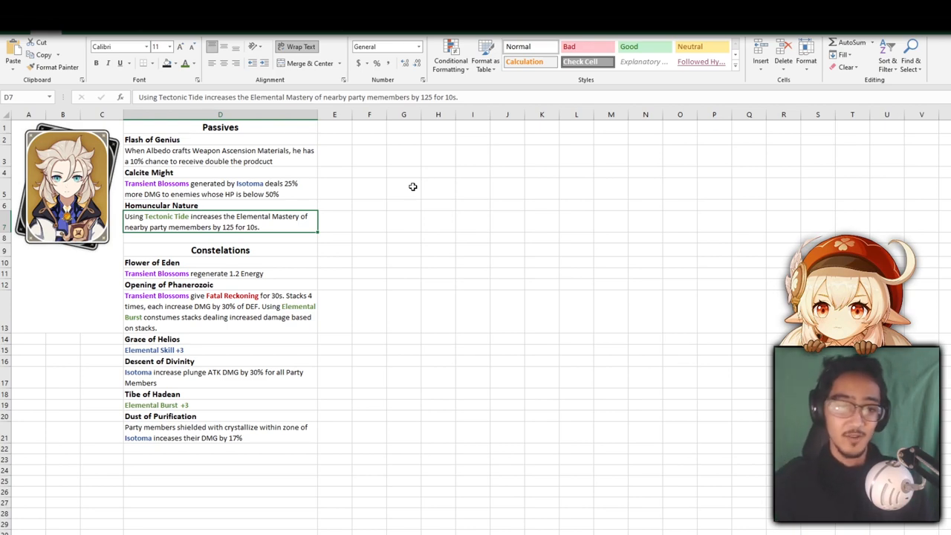
{"action": "mouse_move", "coordinate": [383, 241]}
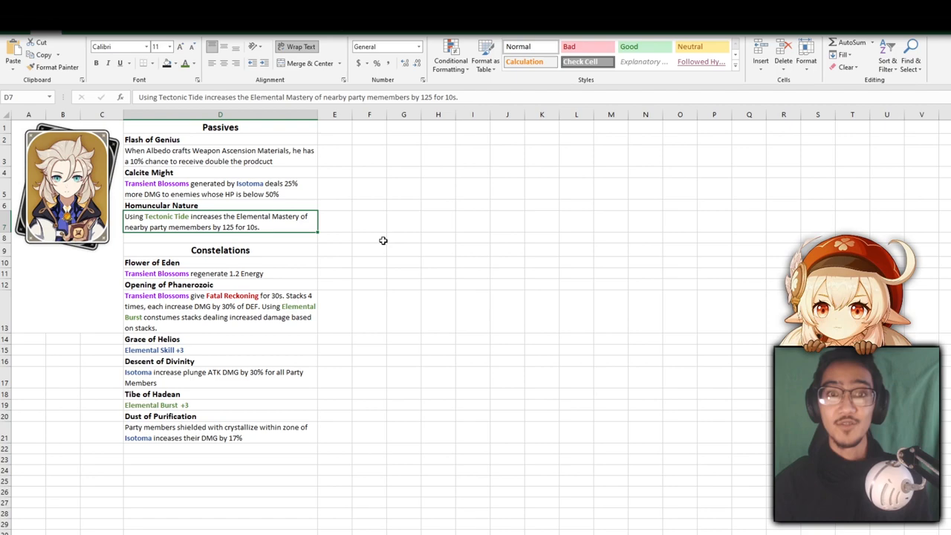
{"action": "left_click", "coordinate": [220, 274]}
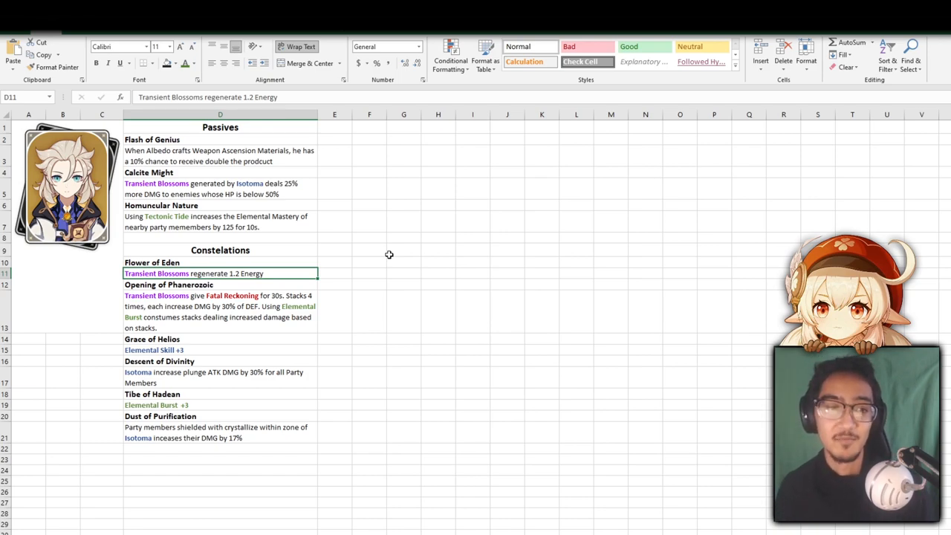
{"action": "mouse_move", "coordinate": [415, 260]}
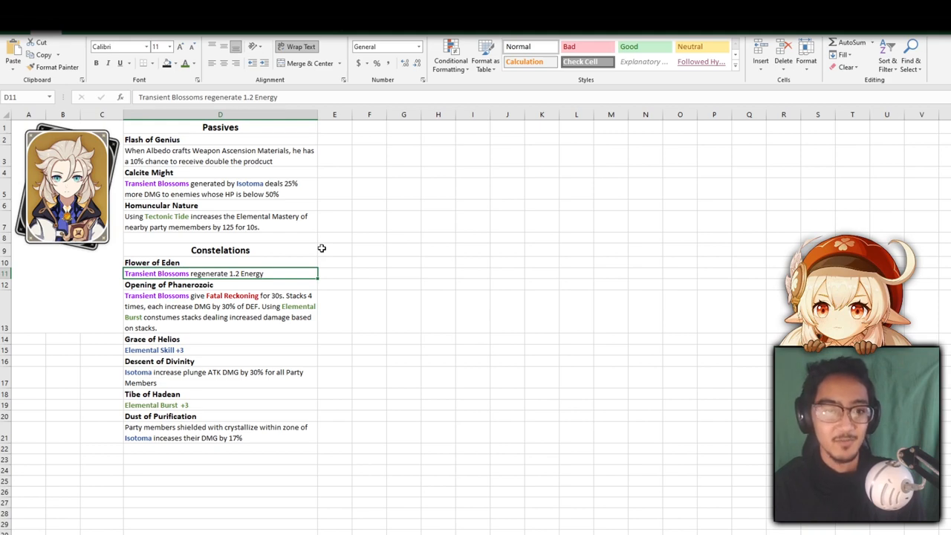
{"action": "left_click", "coordinate": [333, 273]}
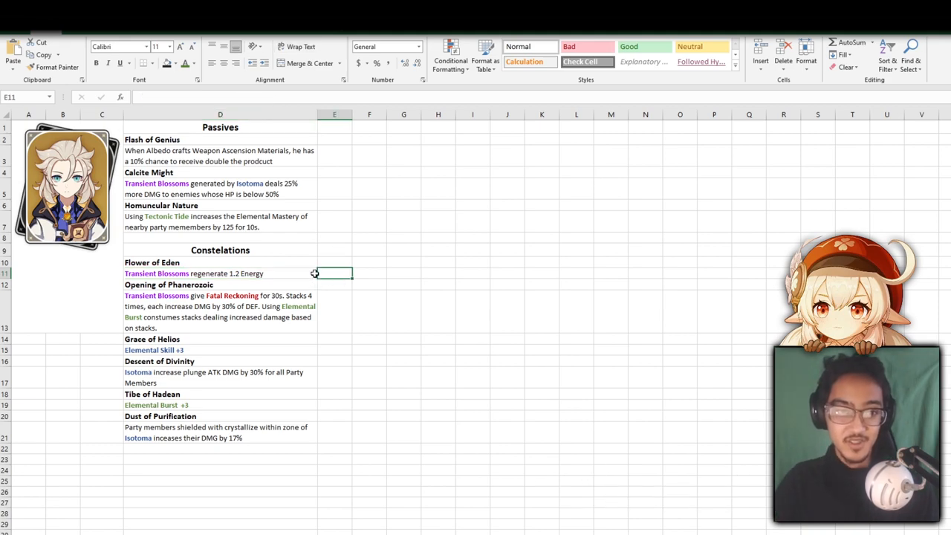
{"action": "left_click", "coordinate": [220, 274]}
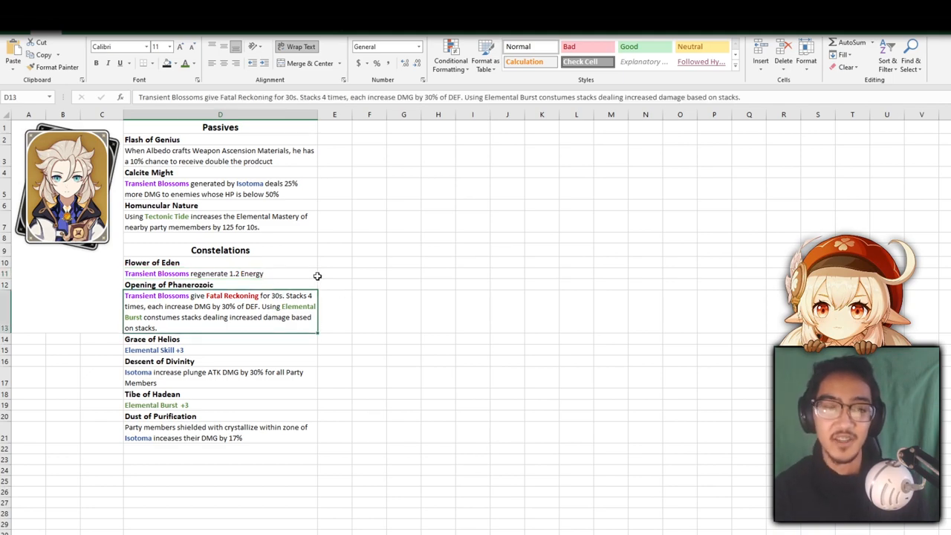
{"action": "left_click", "coordinate": [220, 274]}
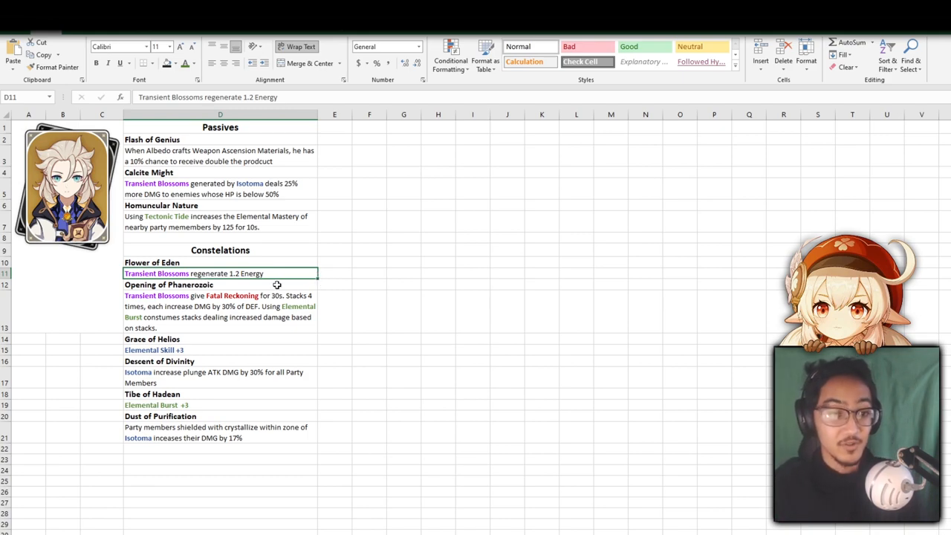
{"action": "left_click", "coordinate": [404, 273]}
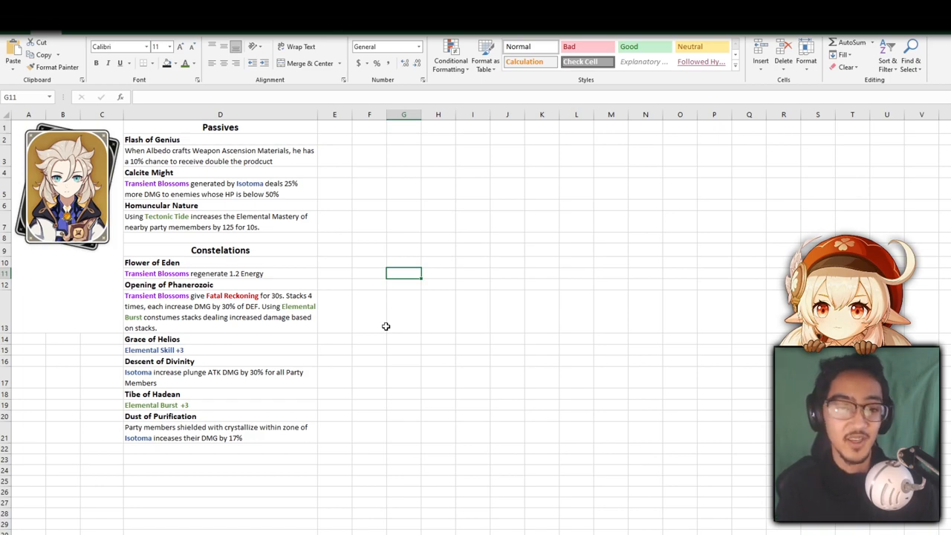
{"action": "mouse_move", "coordinate": [270, 321]}
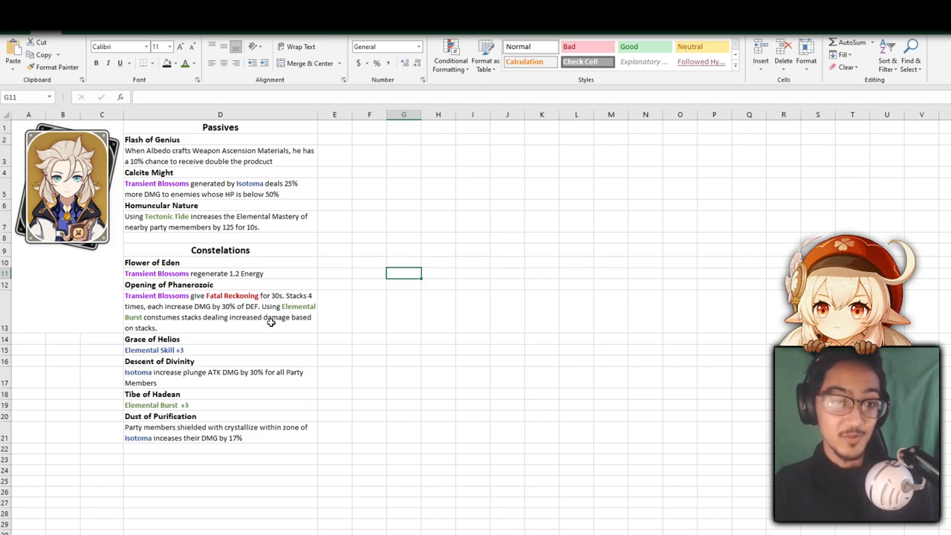
{"action": "mouse_move", "coordinate": [368, 260]}
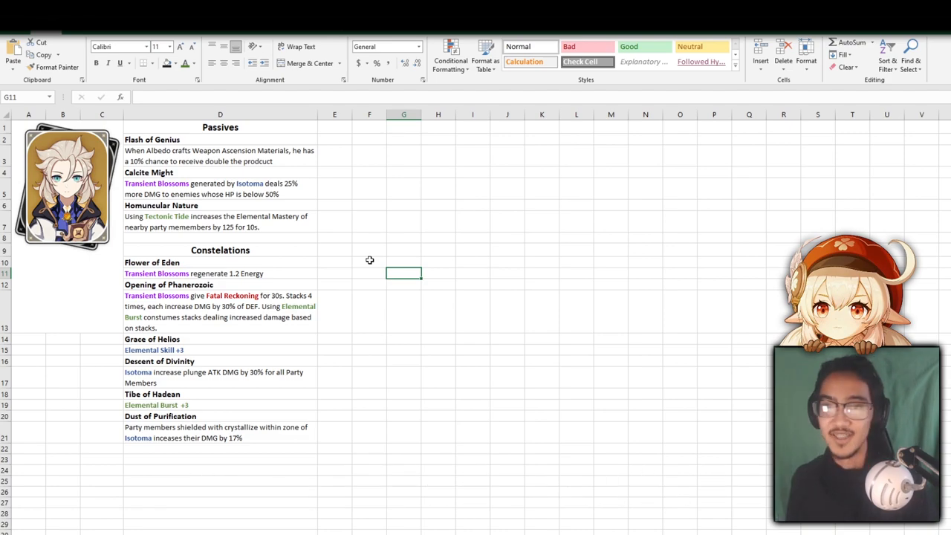
{"action": "mouse_move", "coordinate": [305, 267]}
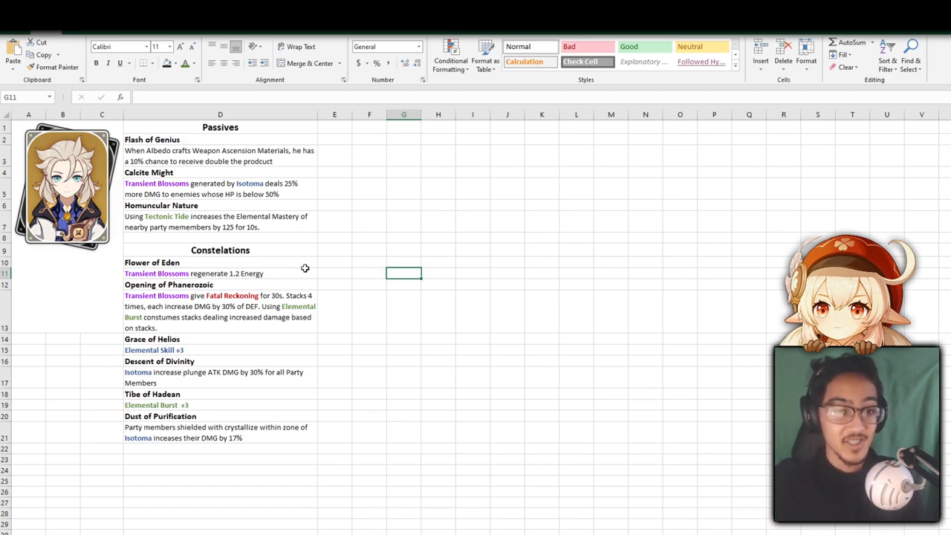
{"action": "mouse_move", "coordinate": [362, 271]}
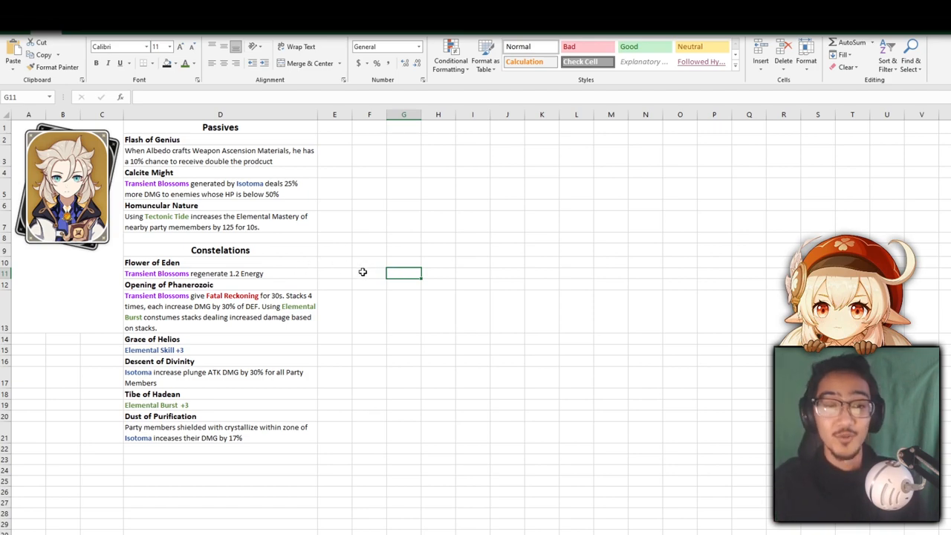
{"action": "left_click", "coordinate": [335, 273]}
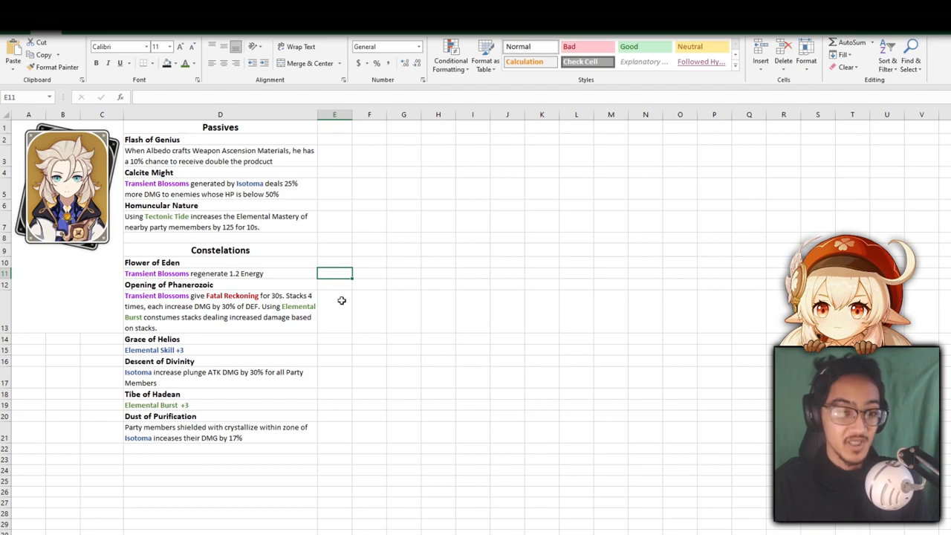
{"action": "left_click", "coordinate": [332, 311]}
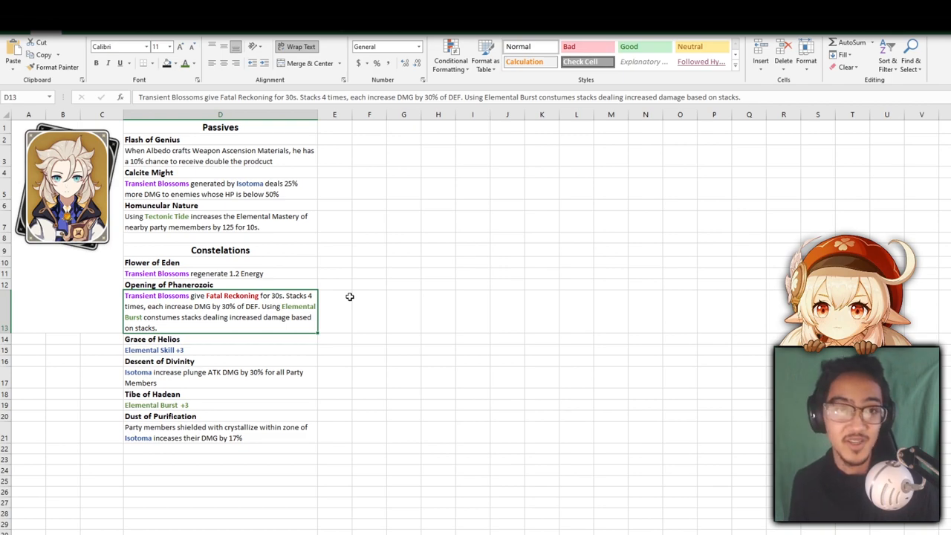
{"action": "mouse_move", "coordinate": [332, 305]}
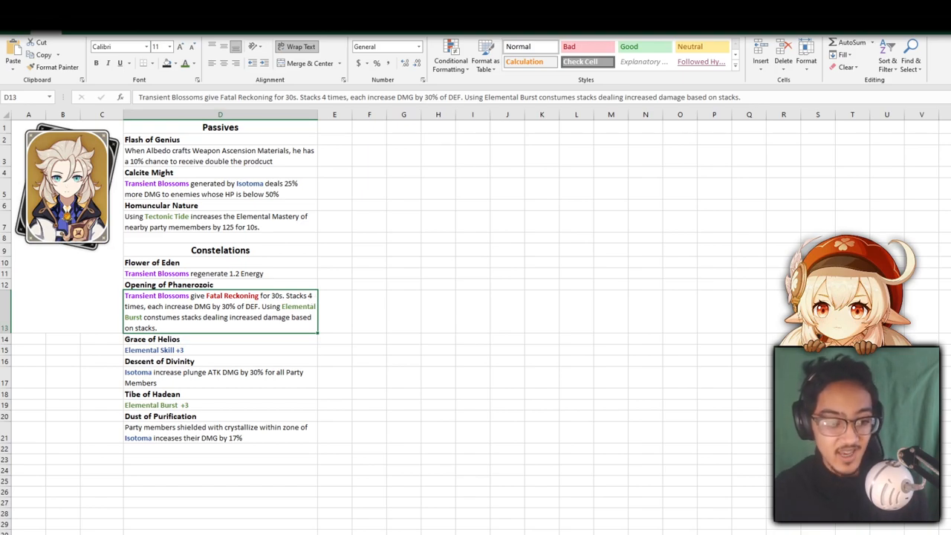
{"action": "mouse_move", "coordinate": [299, 348]}
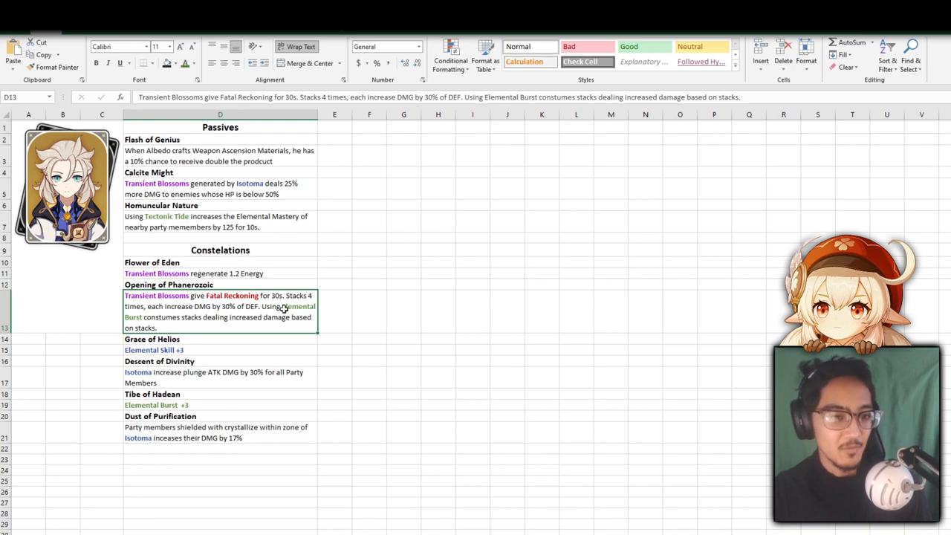
{"action": "mouse_move", "coordinate": [219, 350]}
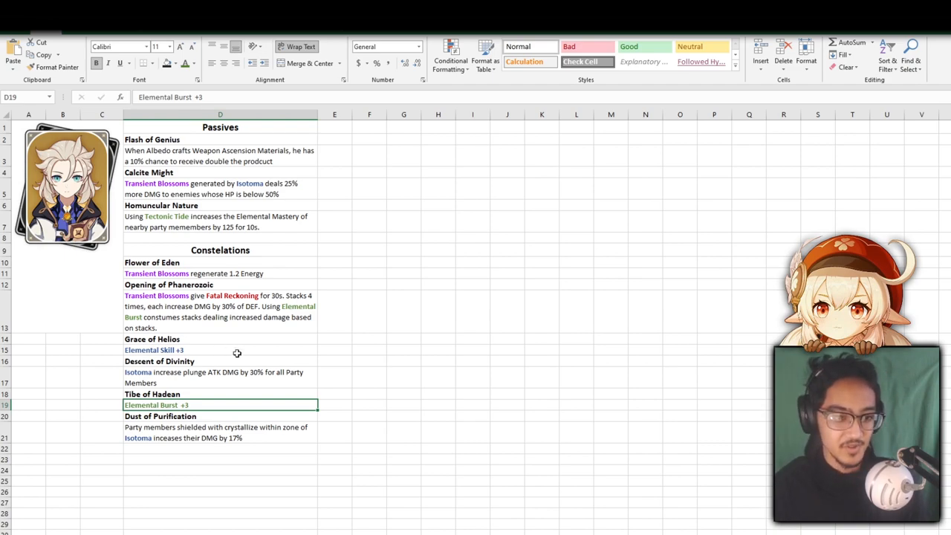
{"action": "left_click", "coordinate": [334, 361]}
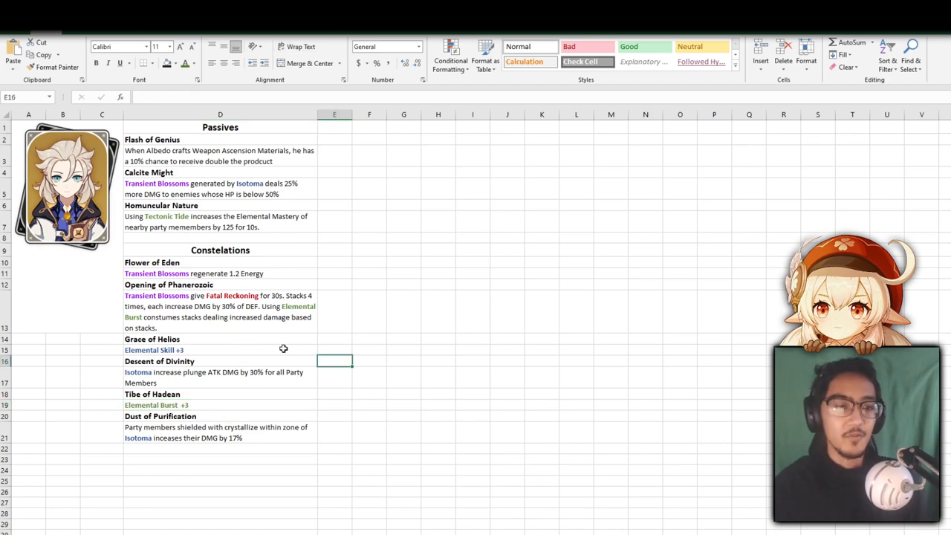
{"action": "left_click", "coordinate": [216, 377]}
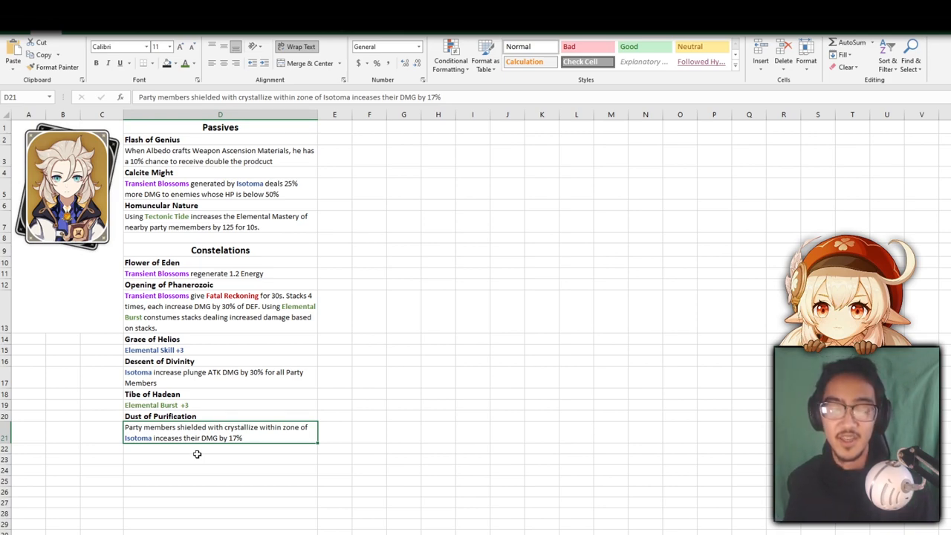
{"action": "mouse_move", "coordinate": [398, 345]}
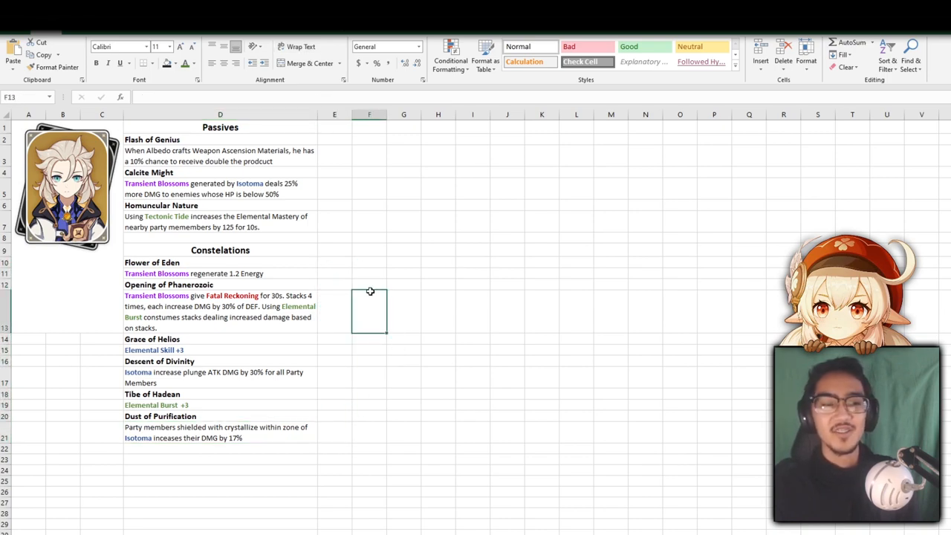
- Review the Opening of Phanerozoic and Dust of Purification constellations, ending on Opening of Phanerozoic
{"action": "left_click", "coordinate": [334, 273]}
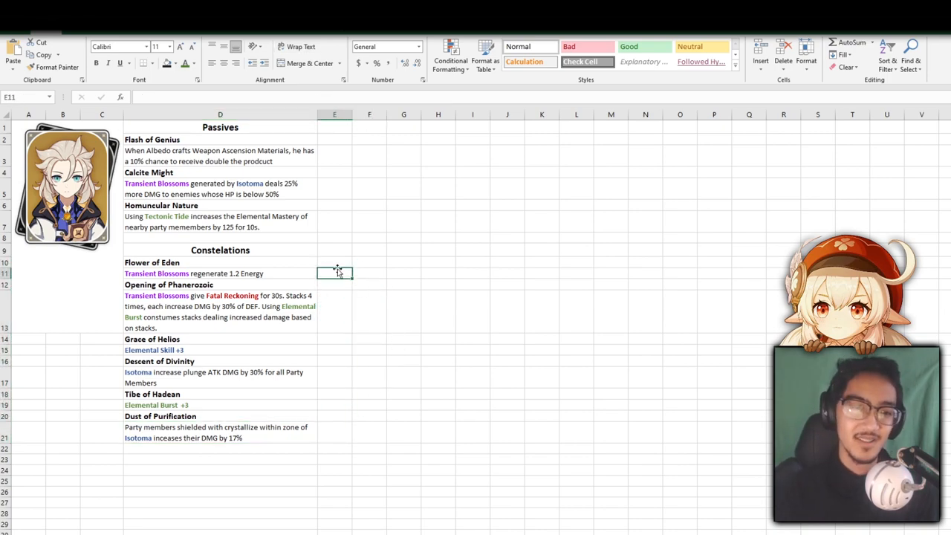
{"action": "mouse_move", "coordinate": [244, 333]}
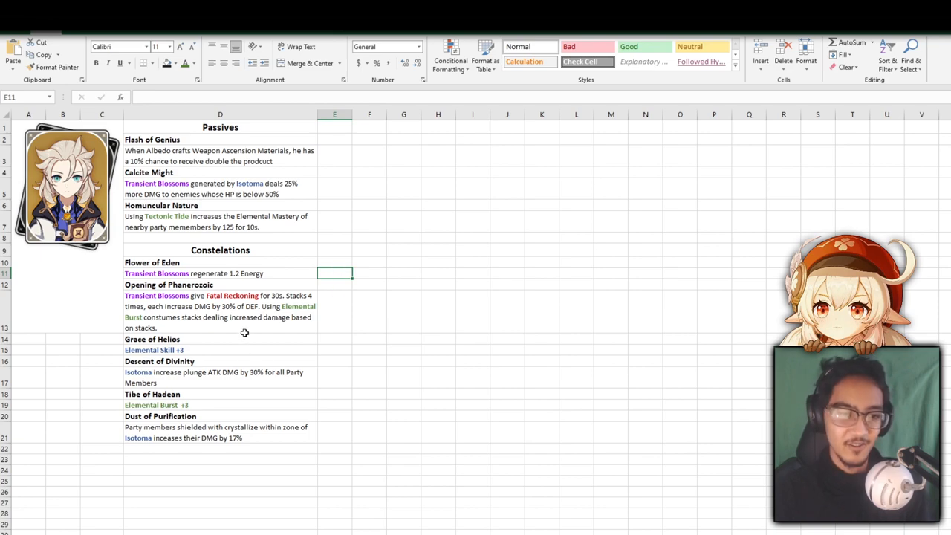
{"action": "left_click", "coordinate": [244, 318]}
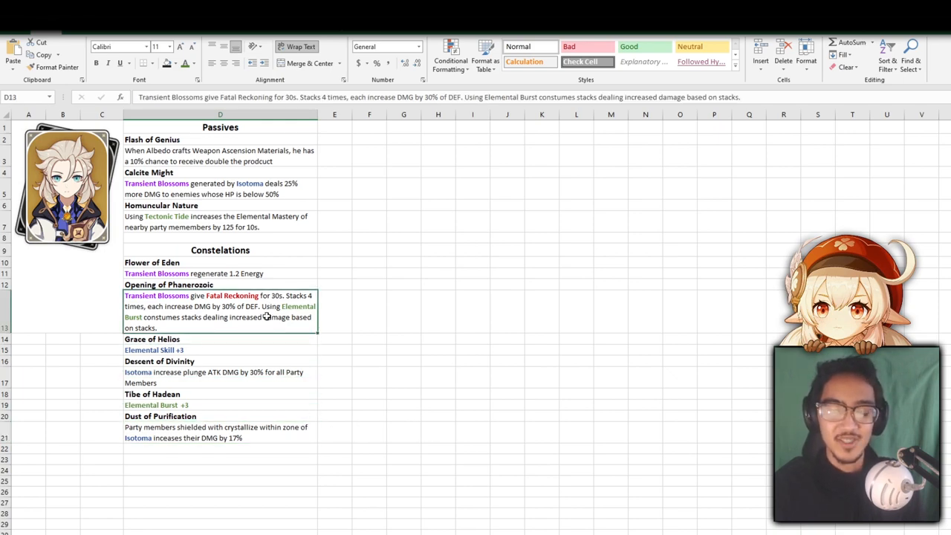
{"action": "left_click", "coordinate": [215, 432]}
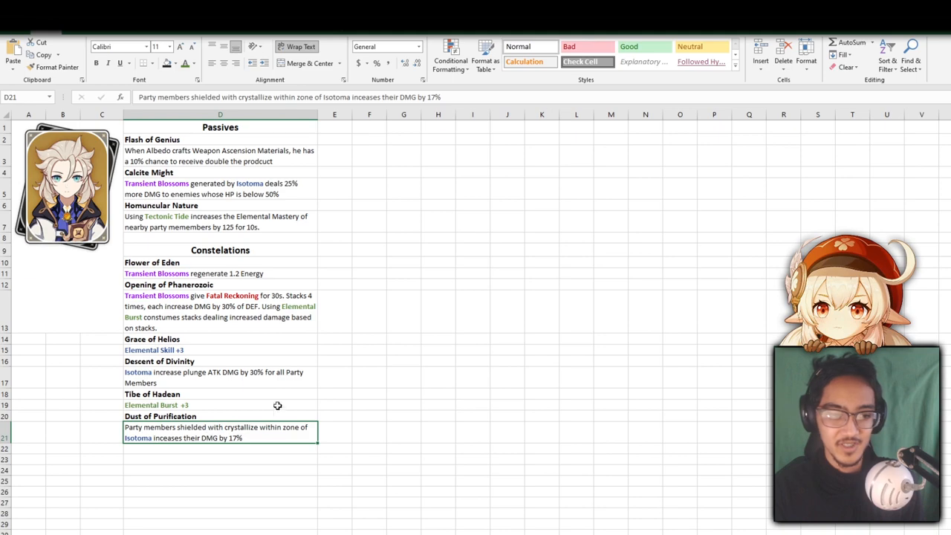
{"action": "left_click", "coordinate": [437, 377]}
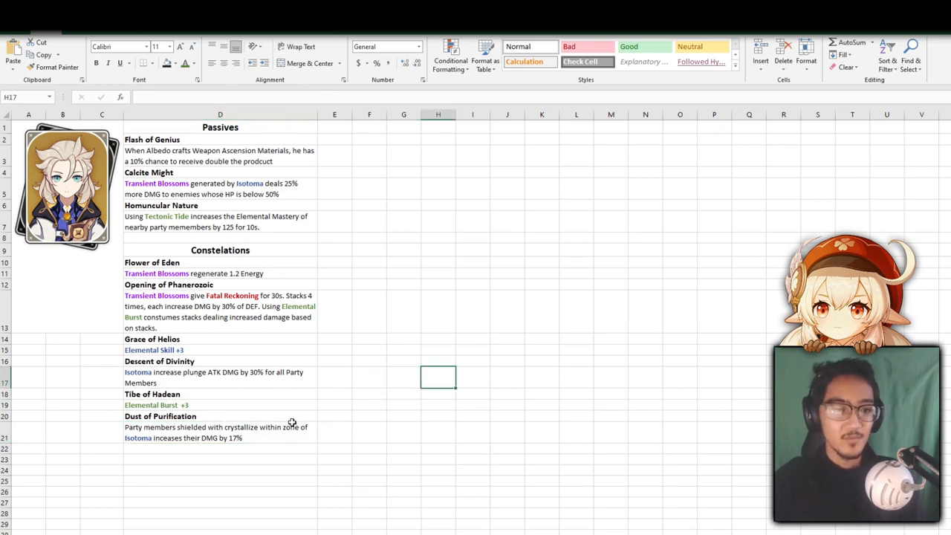
{"action": "left_click", "coordinate": [219, 312]}
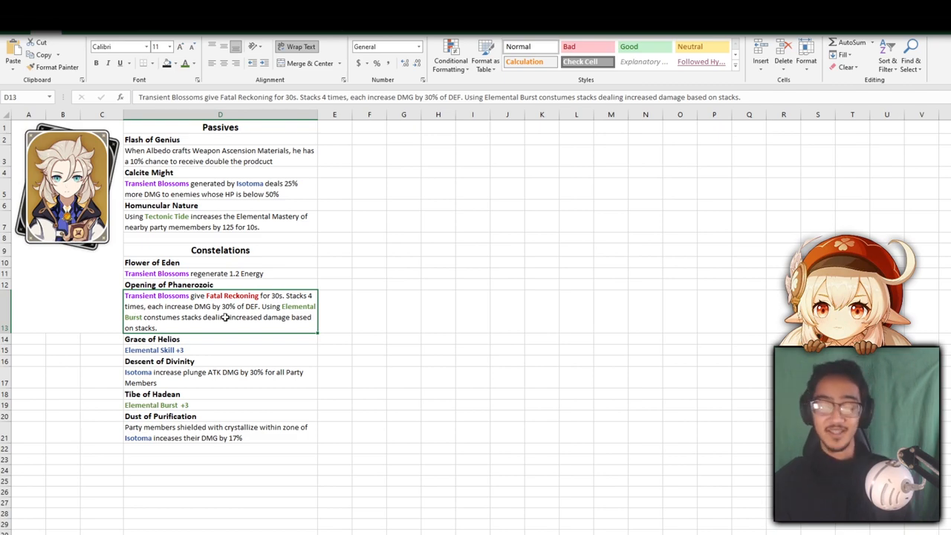
{"action": "mouse_move", "coordinate": [297, 306]}
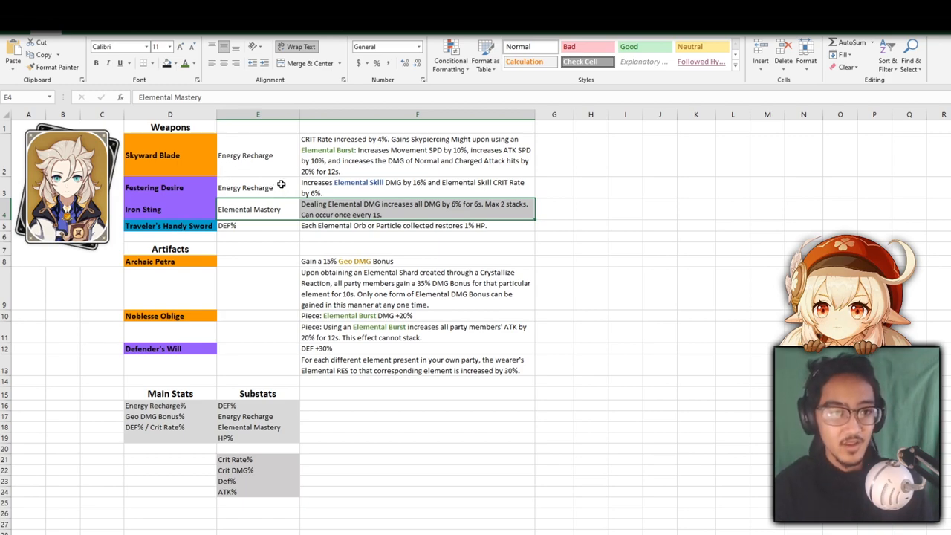
{"action": "left_click", "coordinate": [258, 154]}
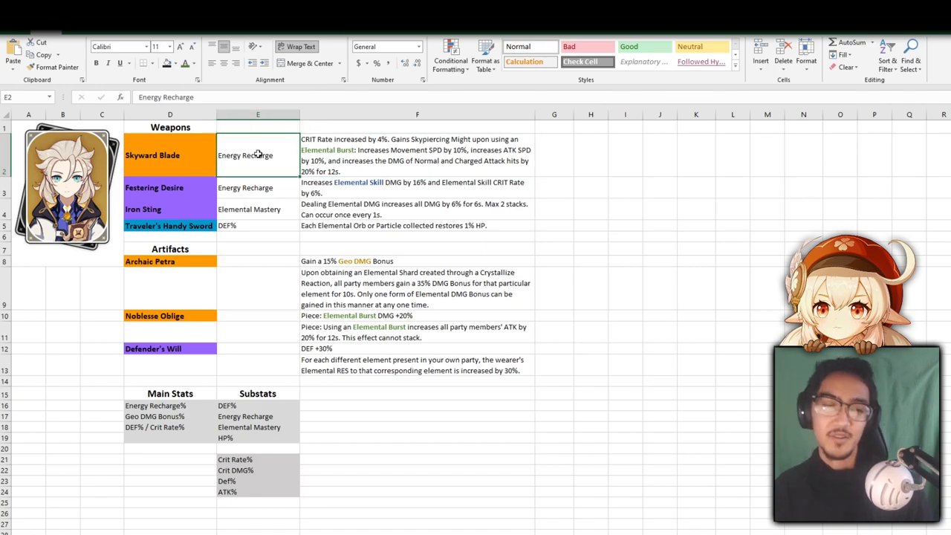
{"action": "left_click", "coordinate": [259, 187]}
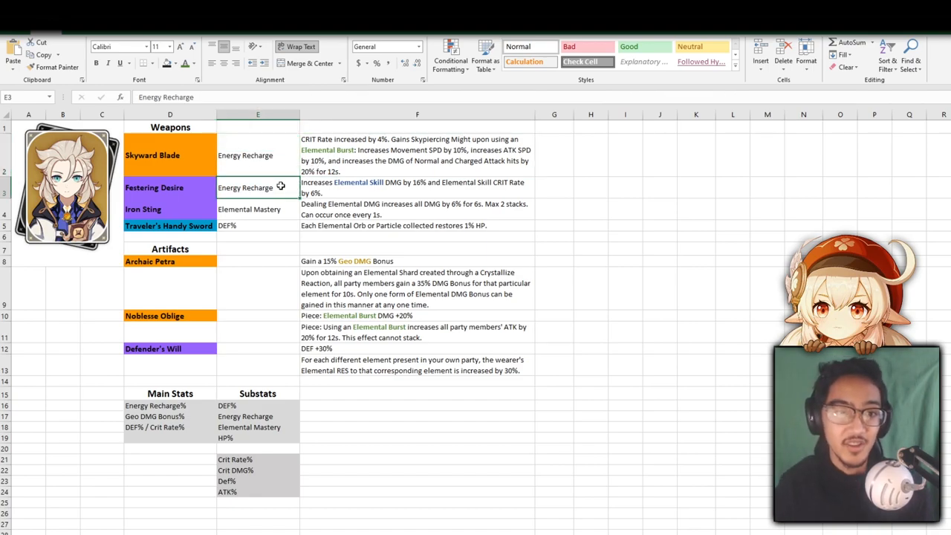
{"action": "left_click", "coordinate": [258, 208]}
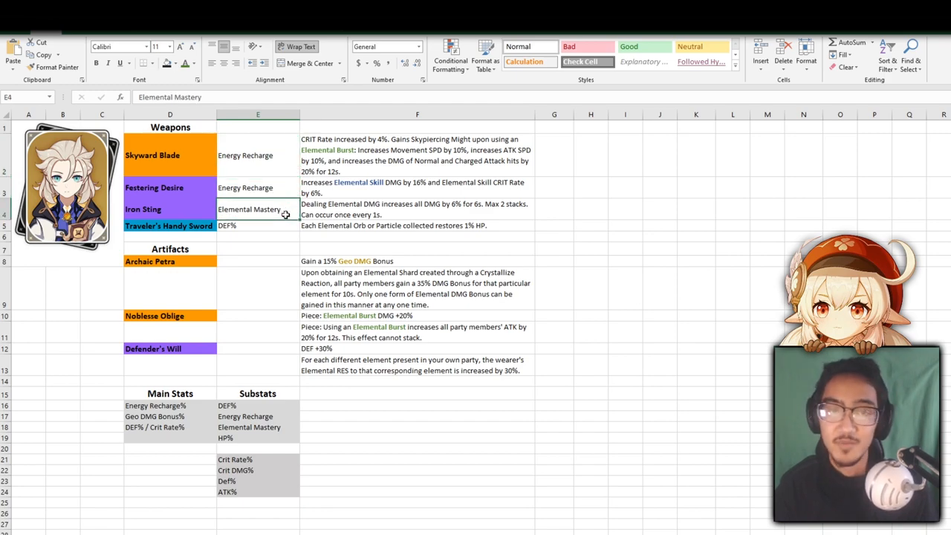
{"action": "mouse_move", "coordinate": [297, 208]}
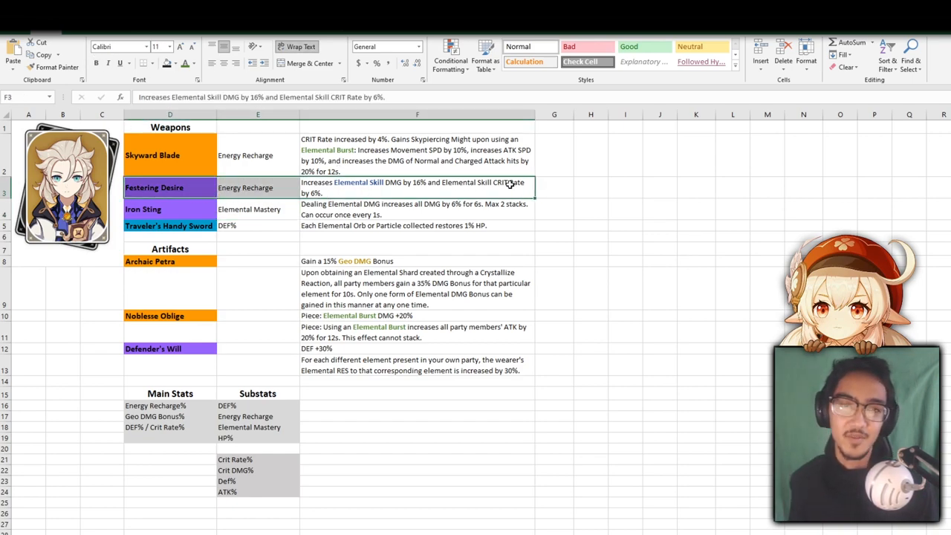
{"action": "left_click", "coordinate": [169, 187]}
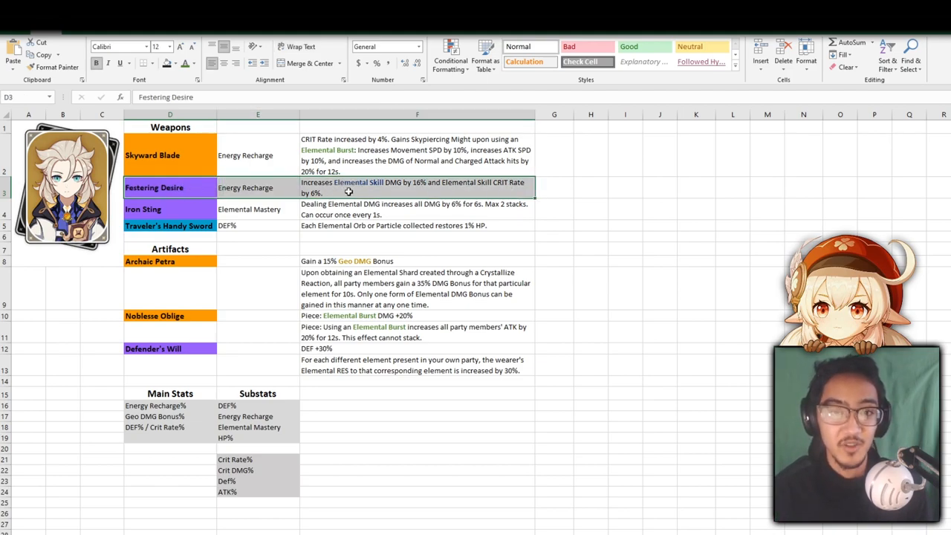
{"action": "mouse_move", "coordinate": [477, 194]}
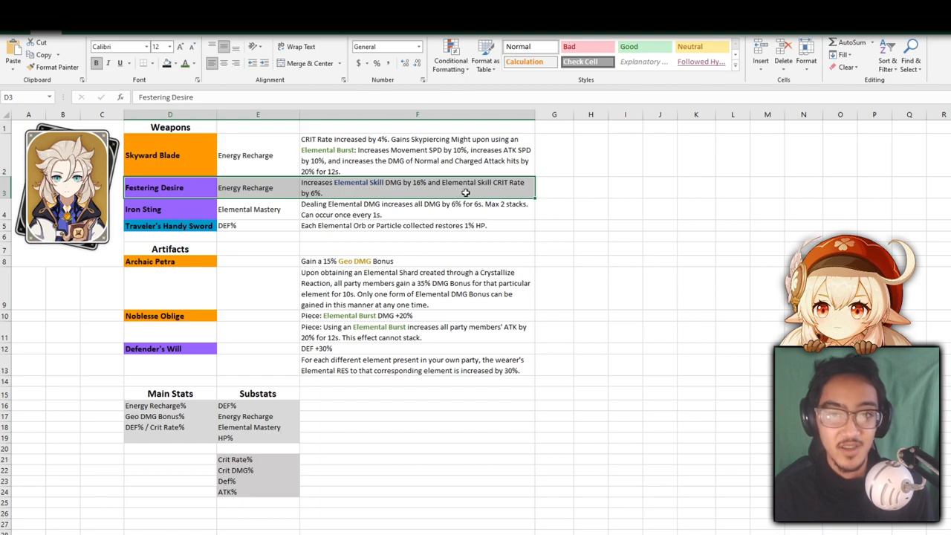
{"action": "mouse_move", "coordinate": [310, 191]}
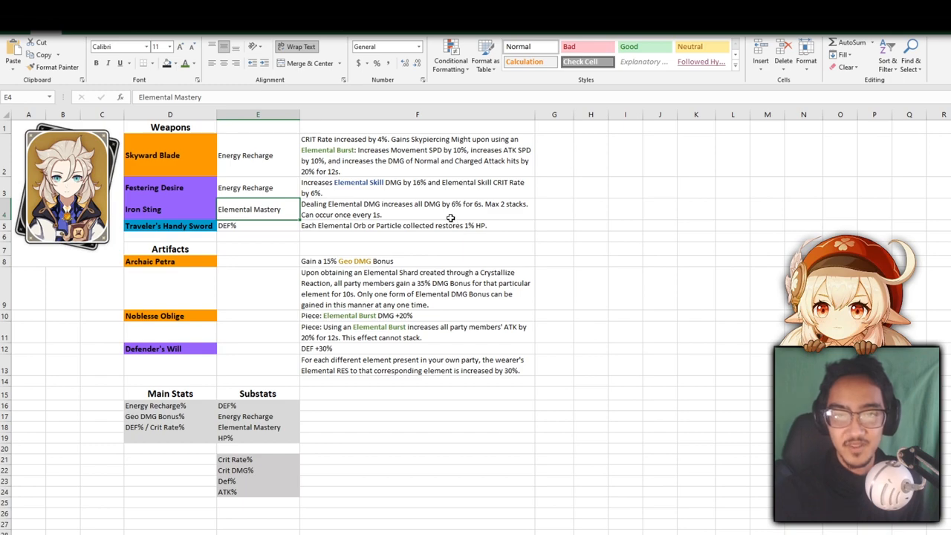
{"action": "mouse_move", "coordinate": [520, 211]}
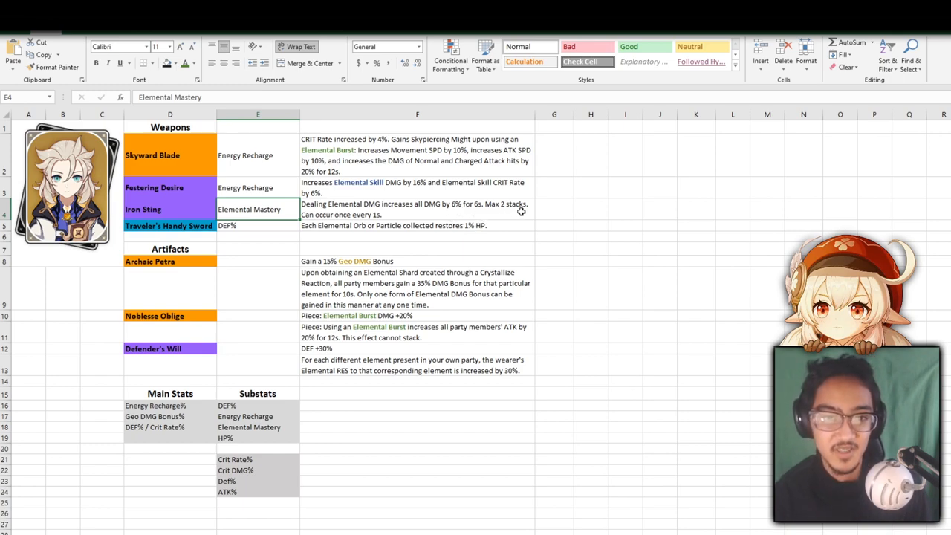
{"action": "left_click", "coordinate": [416, 208]}
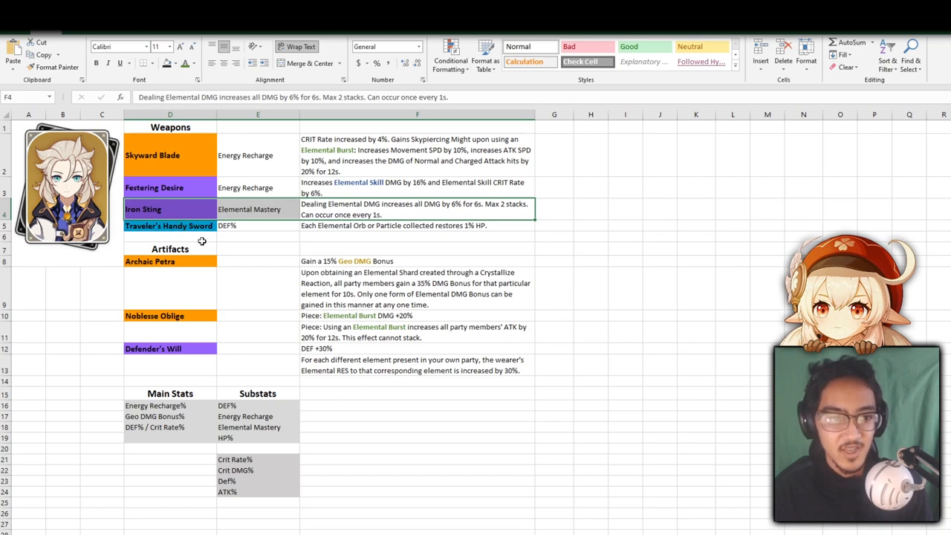
{"action": "left_click", "coordinate": [169, 226]}
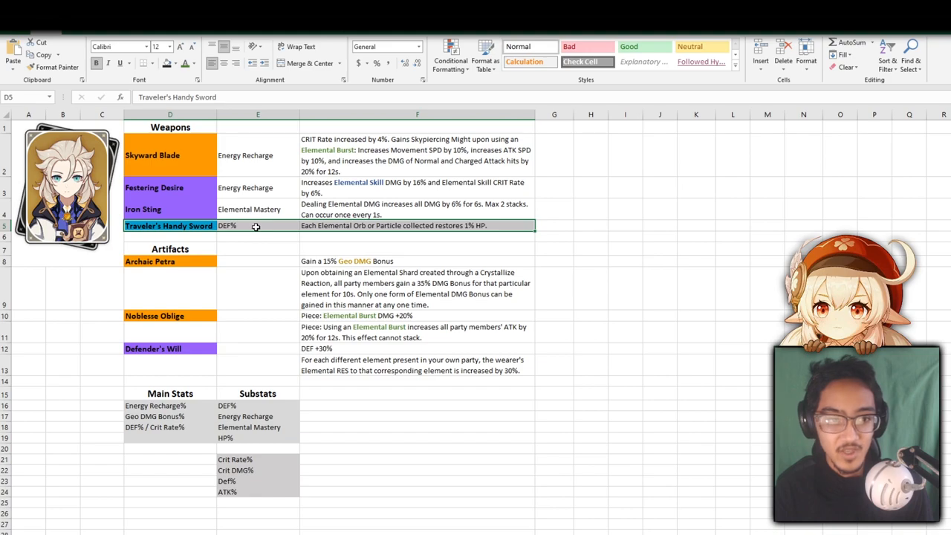
{"action": "left_click", "coordinate": [255, 226]}
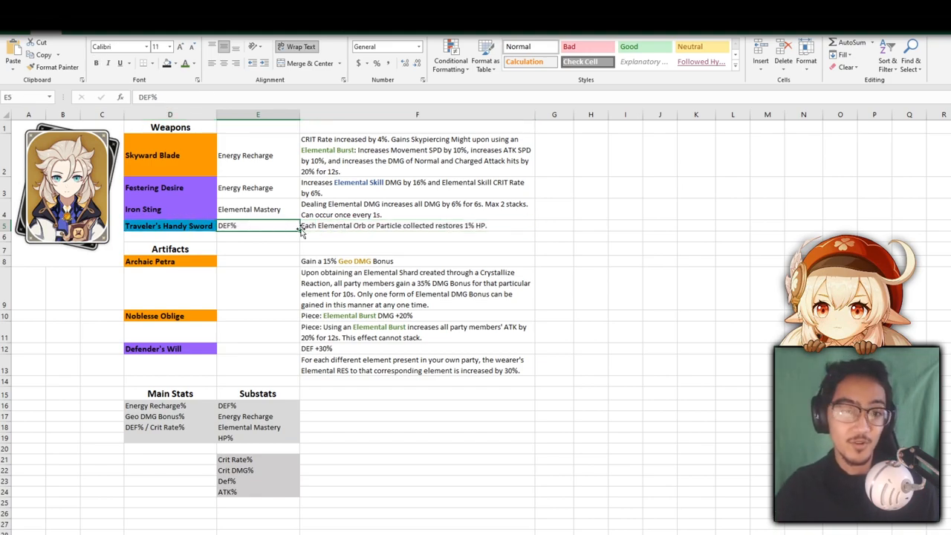
{"action": "left_click", "coordinate": [169, 188]}
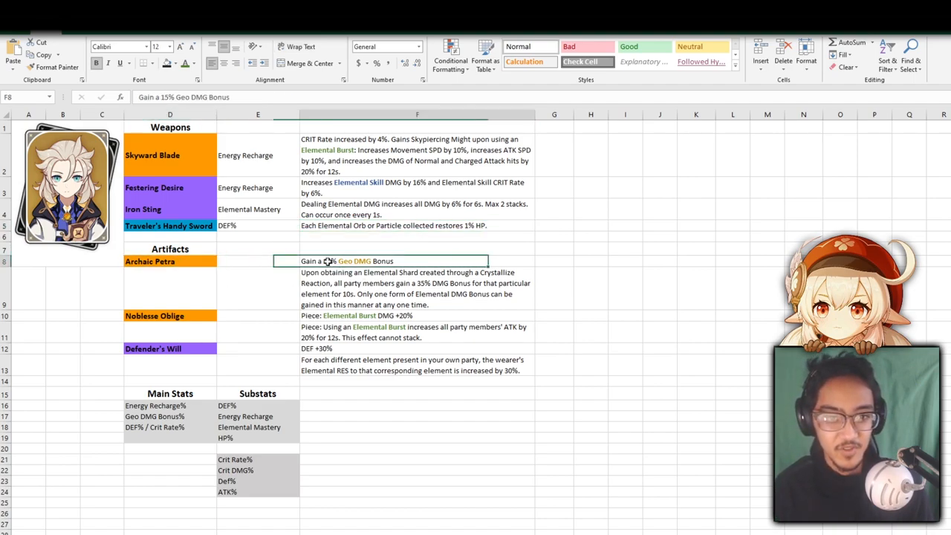
{"action": "left_click", "coordinate": [169, 315]}
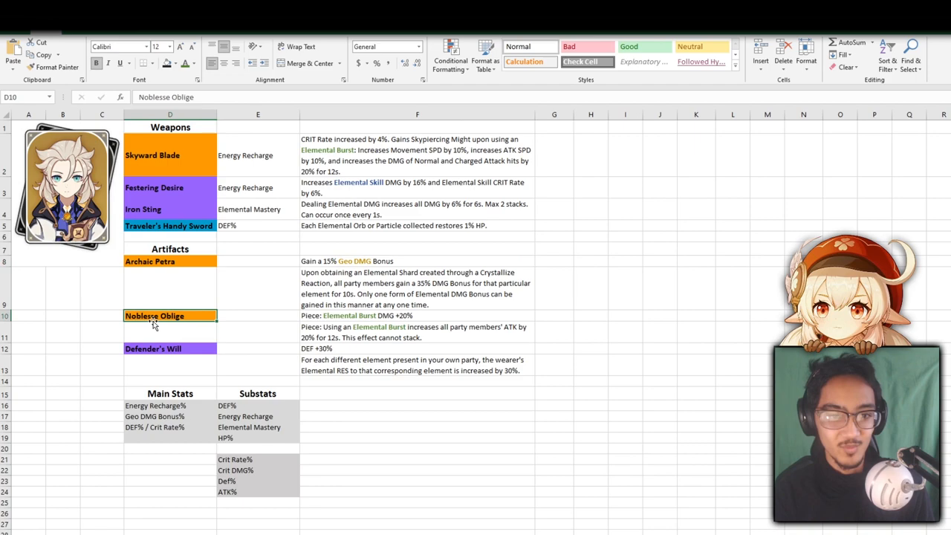
{"action": "left_click", "coordinate": [416, 315]}
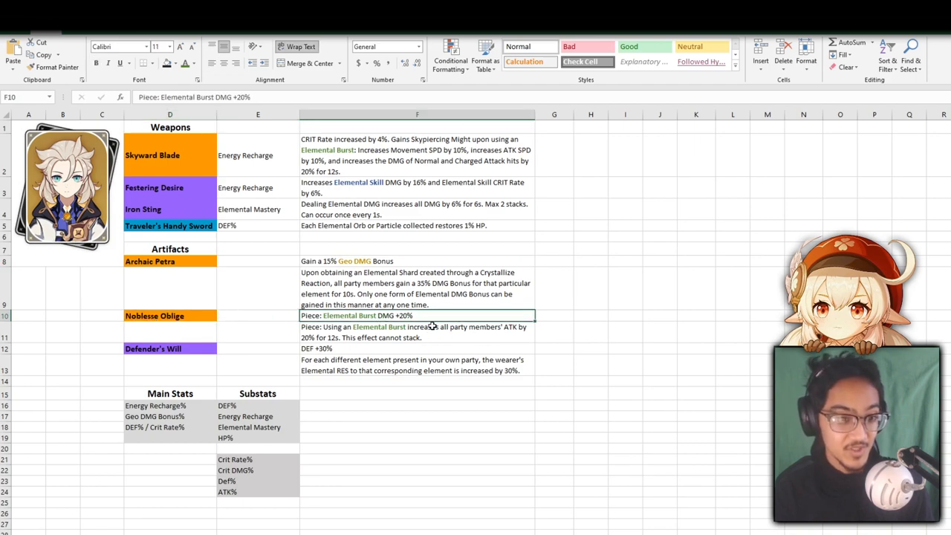
{"action": "left_click", "coordinate": [156, 348]}
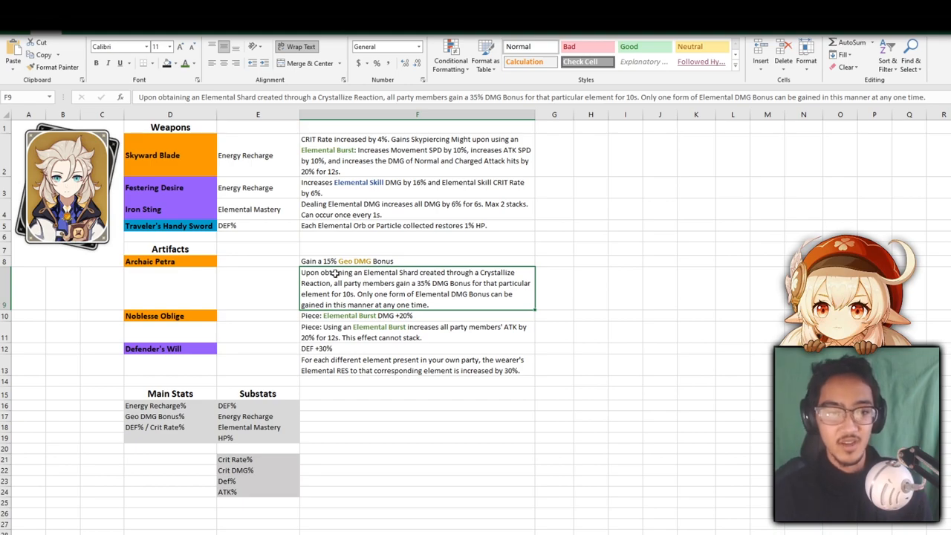
{"action": "left_click", "coordinate": [416, 262]}
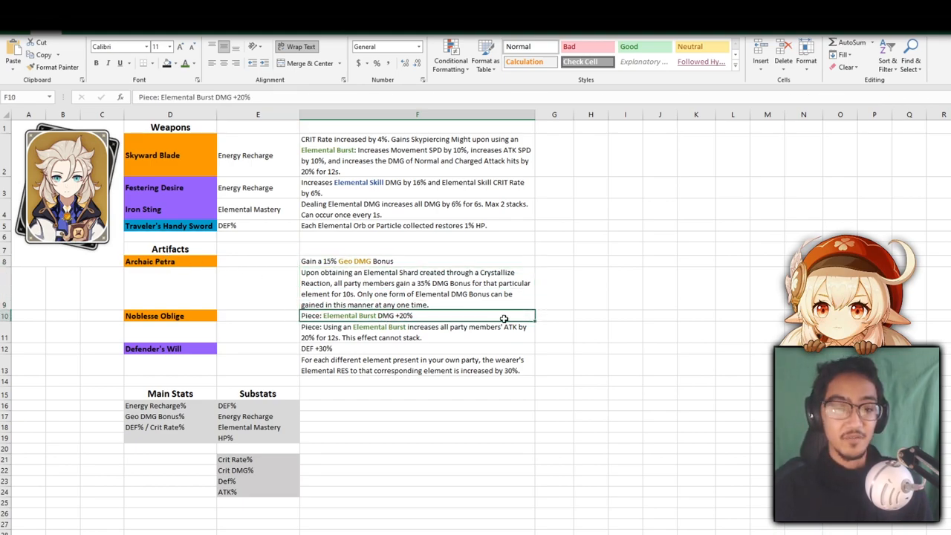
{"action": "left_click", "coordinate": [416, 332]}
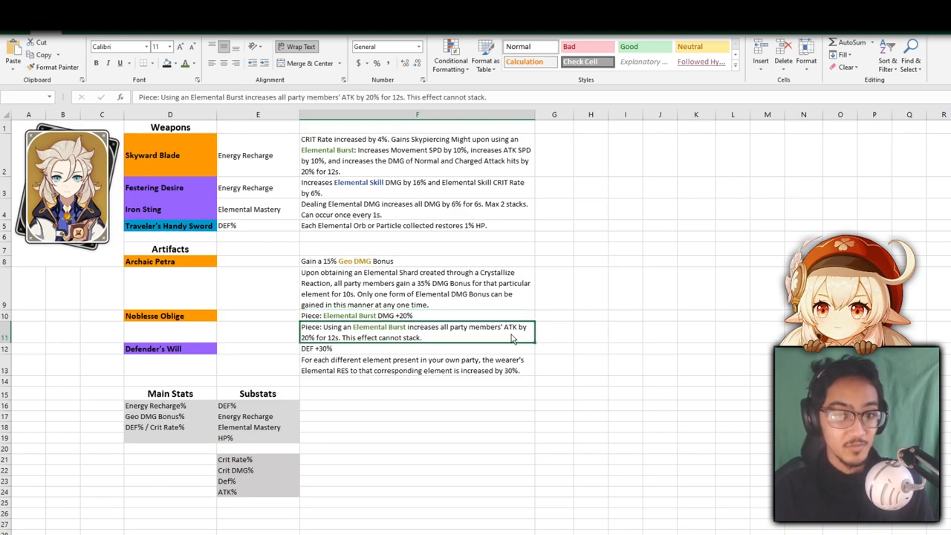
{"action": "left_click", "coordinate": [416, 315]}
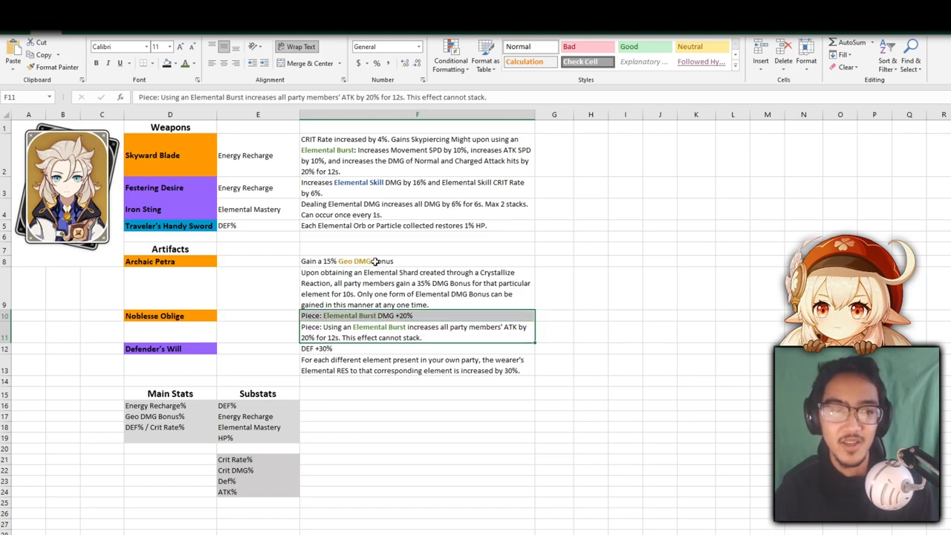
{"action": "left_click", "coordinate": [416, 315]}
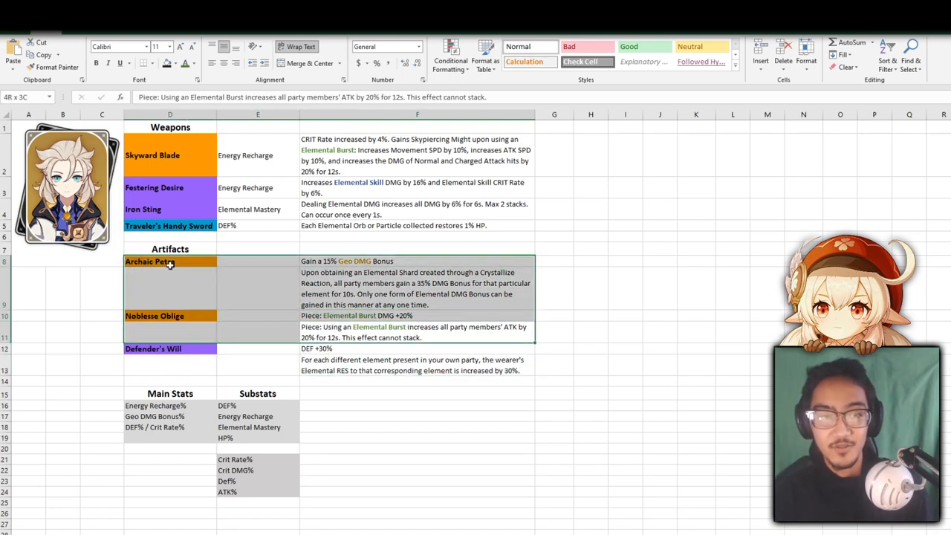
{"action": "left_click", "coordinate": [255, 349]}
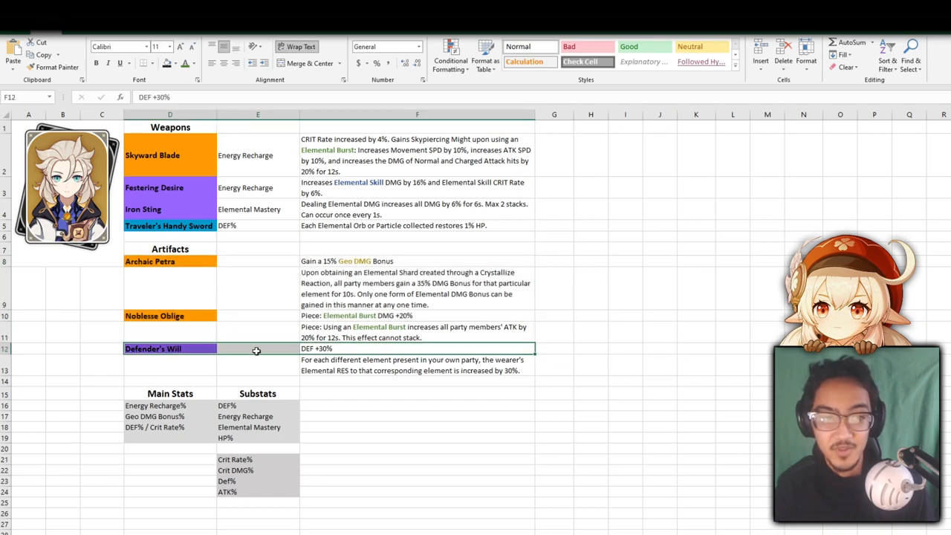
{"action": "left_click", "coordinate": [624, 381]}
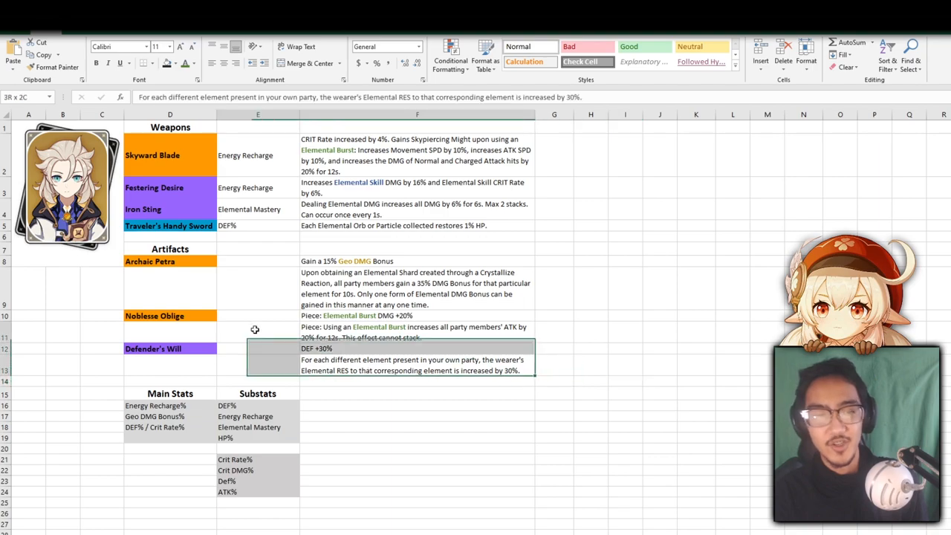
{"action": "left_click", "coordinate": [591, 294]}
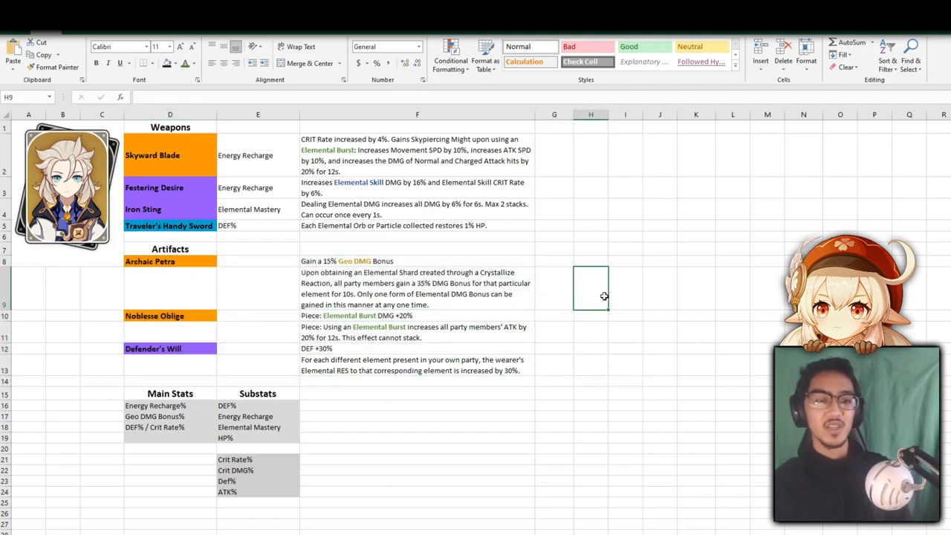
{"action": "left_click", "coordinate": [415, 261]}
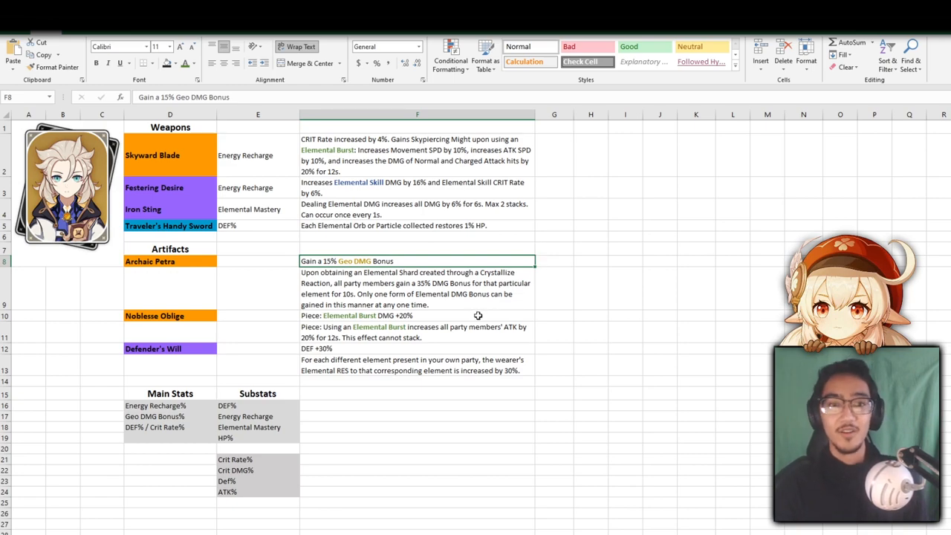
{"action": "mouse_move", "coordinate": [627, 285]}
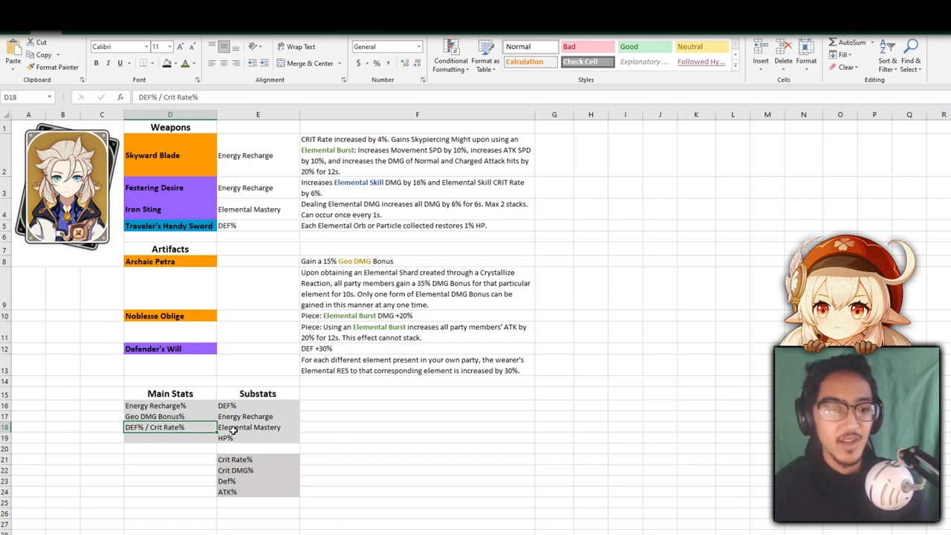
- Enter Energy Recharge% as the first main stat and review Geo DMG Bonus% and DEF%/Crit Rate% below it
{"action": "left_click", "coordinate": [154, 406]}
{"action": "type", "text": "Def% / Crit Rate%"}
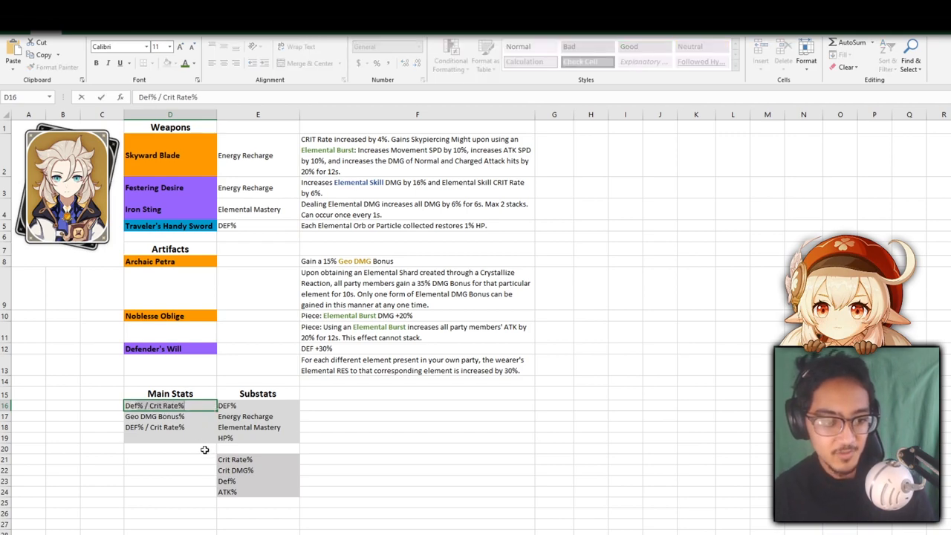
{"action": "type", "text": "Energy Recharge%"}
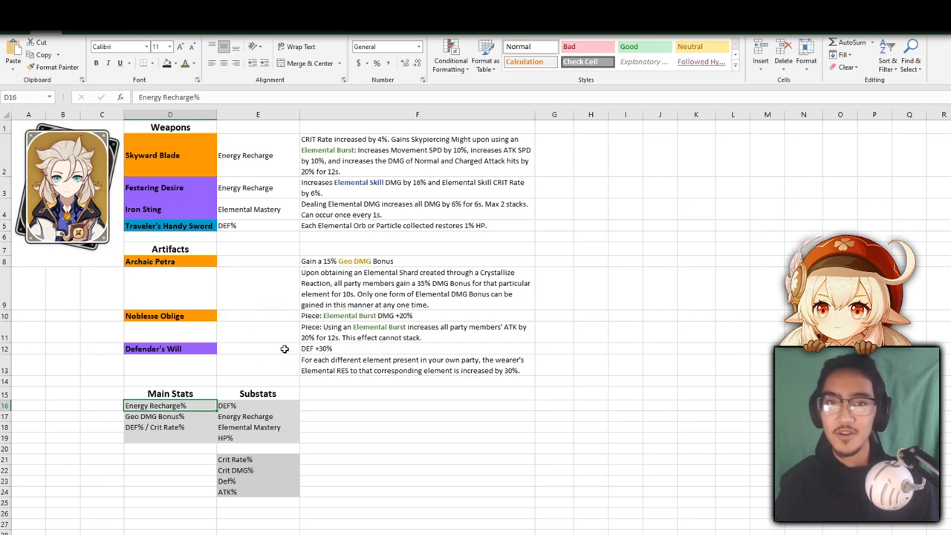
{"action": "left_click", "coordinate": [155, 416]}
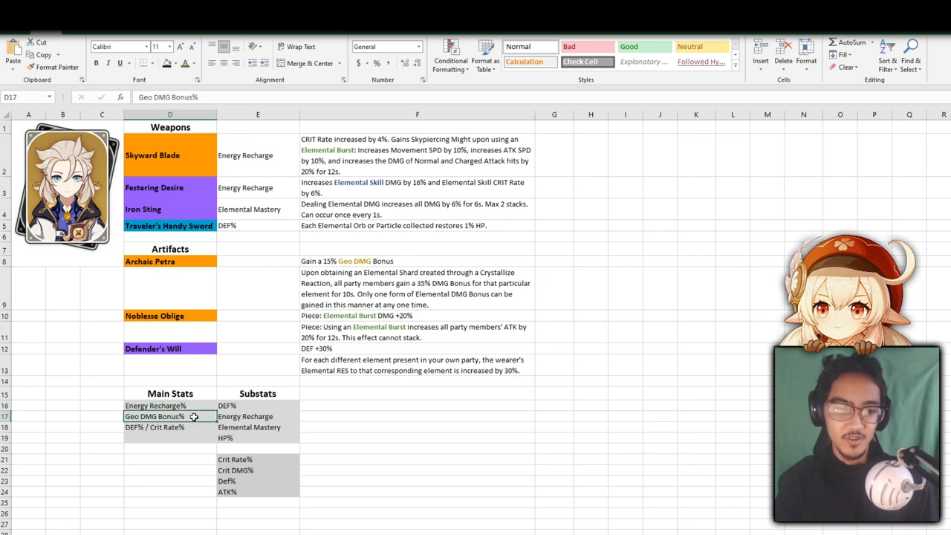
{"action": "left_click", "coordinate": [171, 404]}
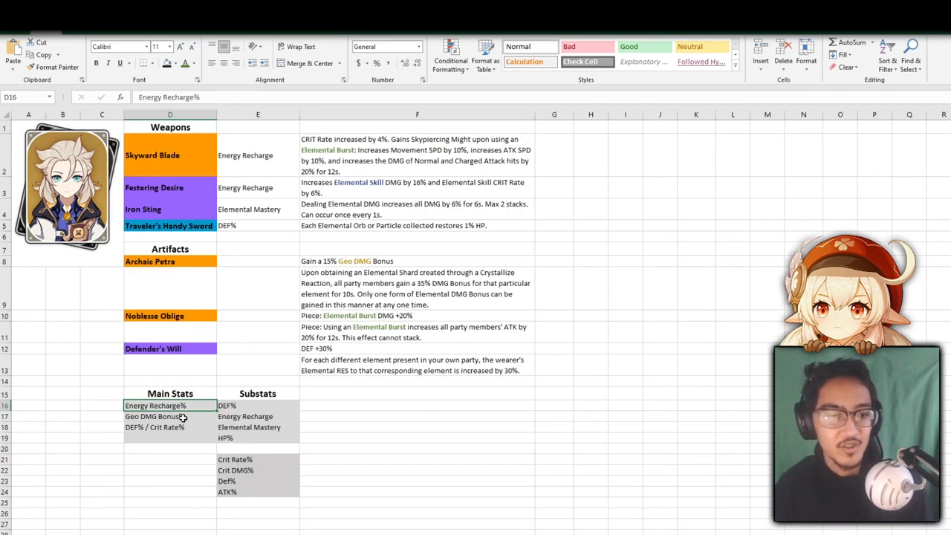
{"action": "left_click", "coordinate": [160, 416]}
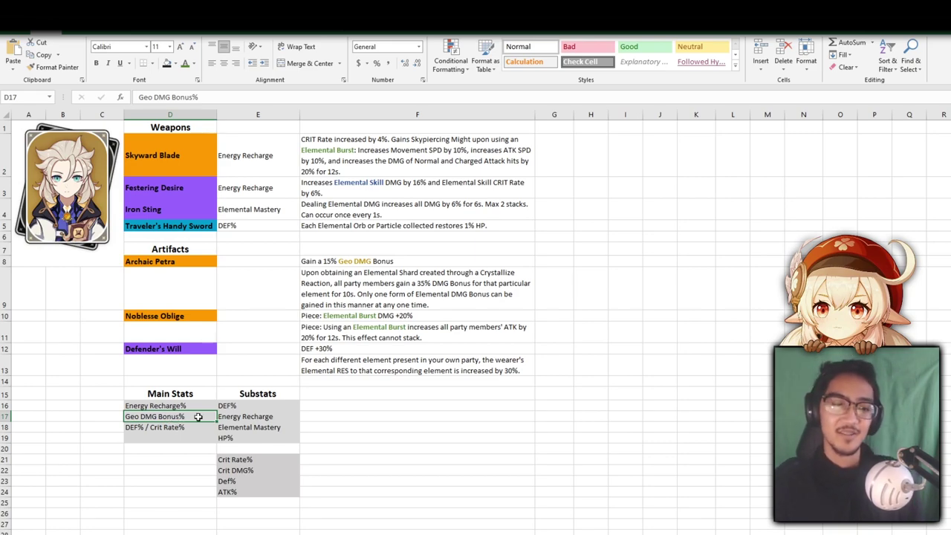
{"action": "left_click", "coordinate": [160, 427]}
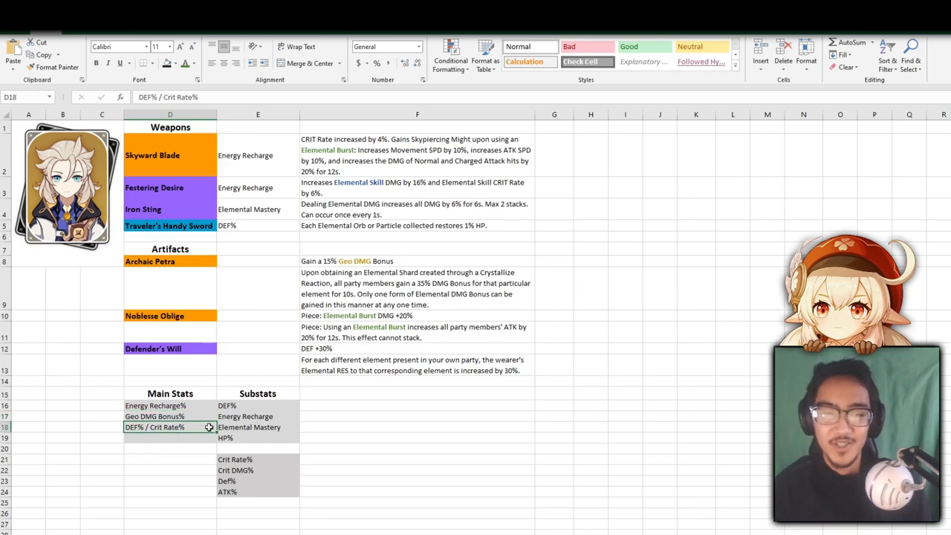
{"action": "left_click", "coordinate": [167, 440]}
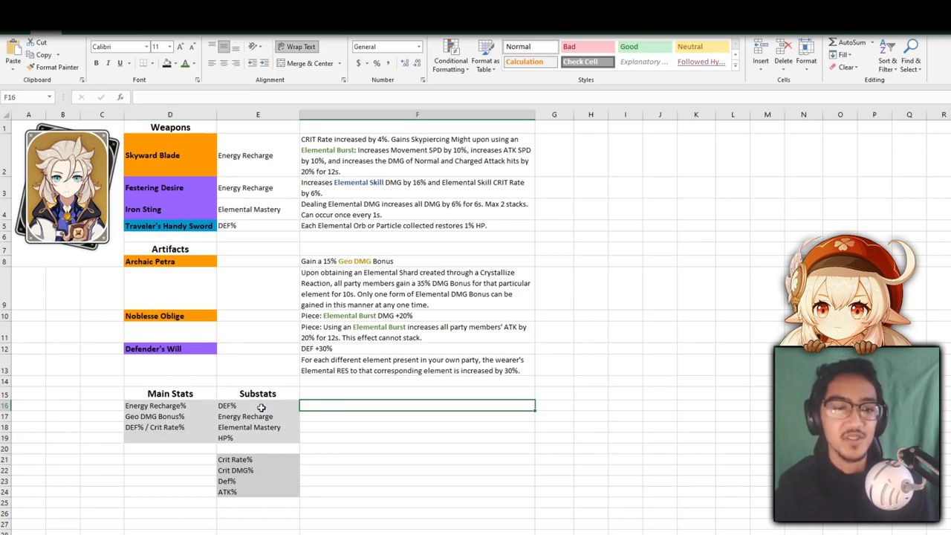
- Remove HP% from the first substats group and check the remaining Crit Rate% and ATK% entries
{"action": "left_click", "coordinate": [245, 416]}
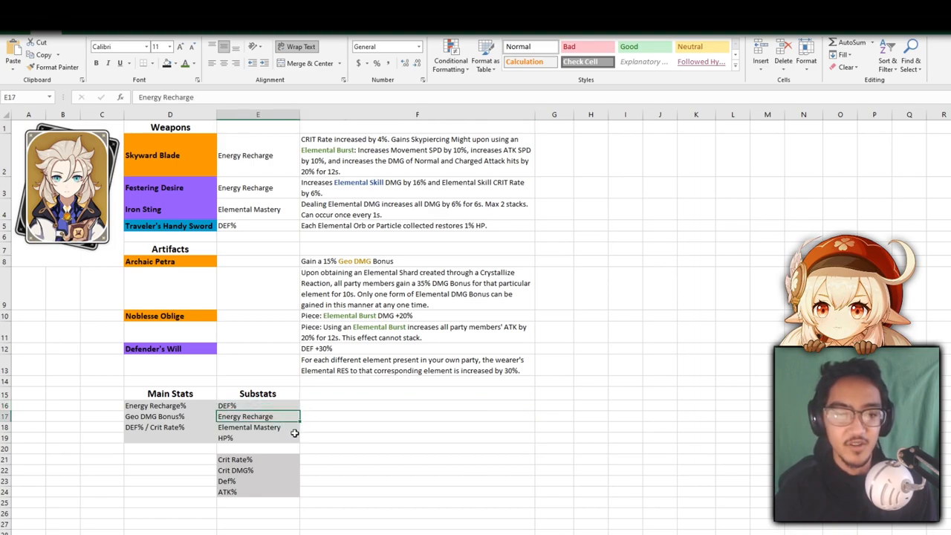
{"action": "left_click", "coordinate": [258, 437]}
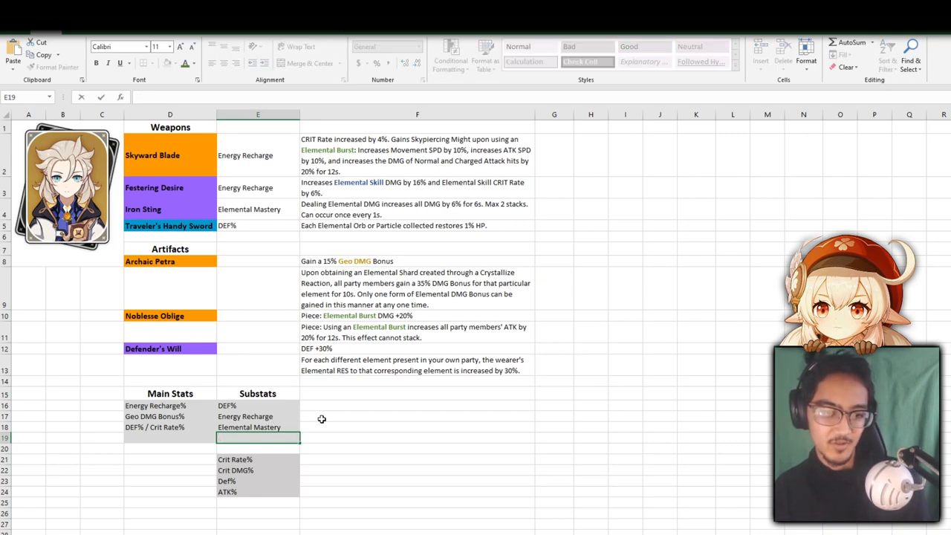
{"action": "left_click", "coordinate": [259, 439]}
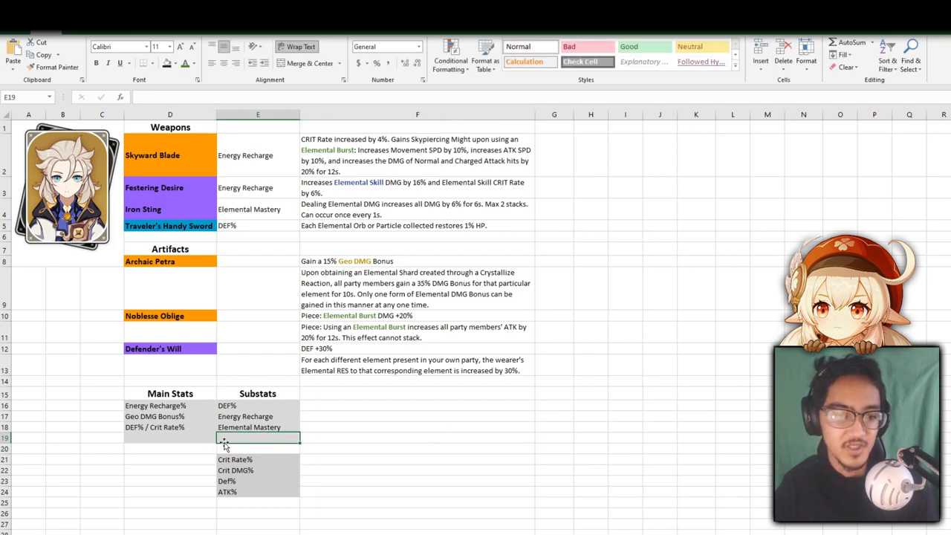
{"action": "left_click", "coordinate": [252, 457]}
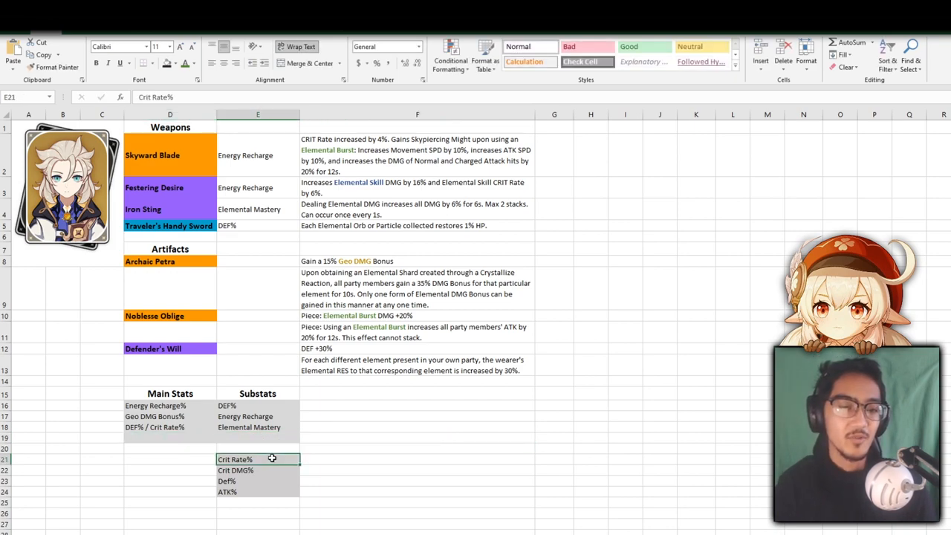
{"action": "left_click", "coordinate": [253, 490]}
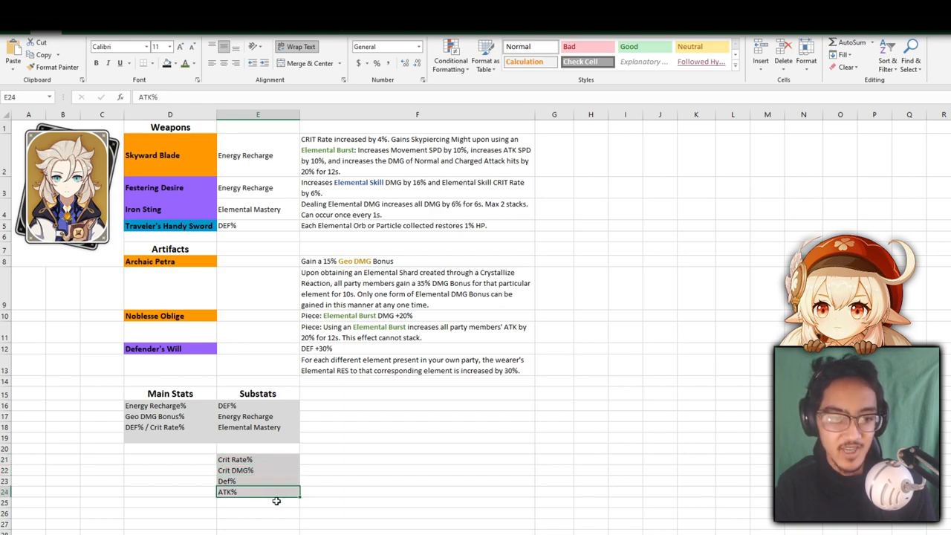
- Delete Elemental Mastery from the substats, leaving DEF% and Energy Recharge
{"action": "left_click", "coordinate": [258, 416]}
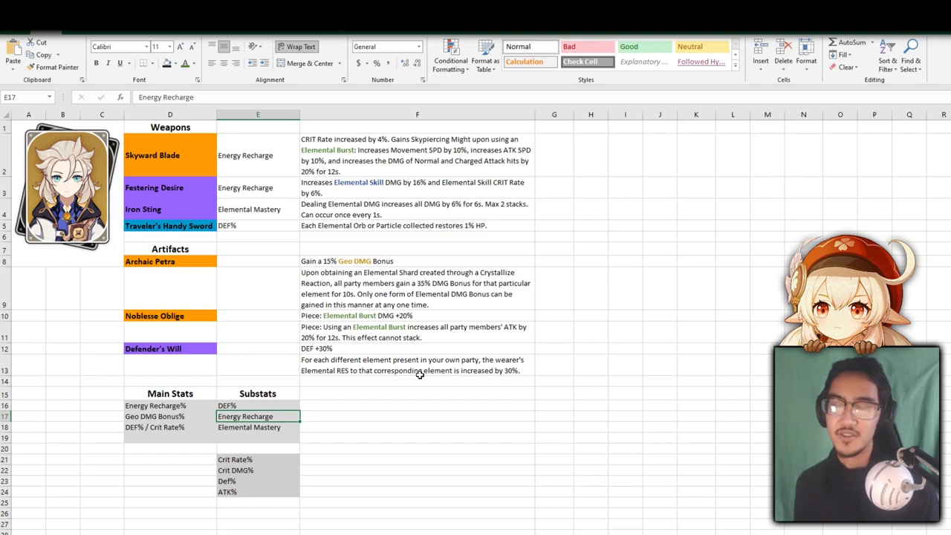
{"action": "left_click", "coordinate": [258, 428]}
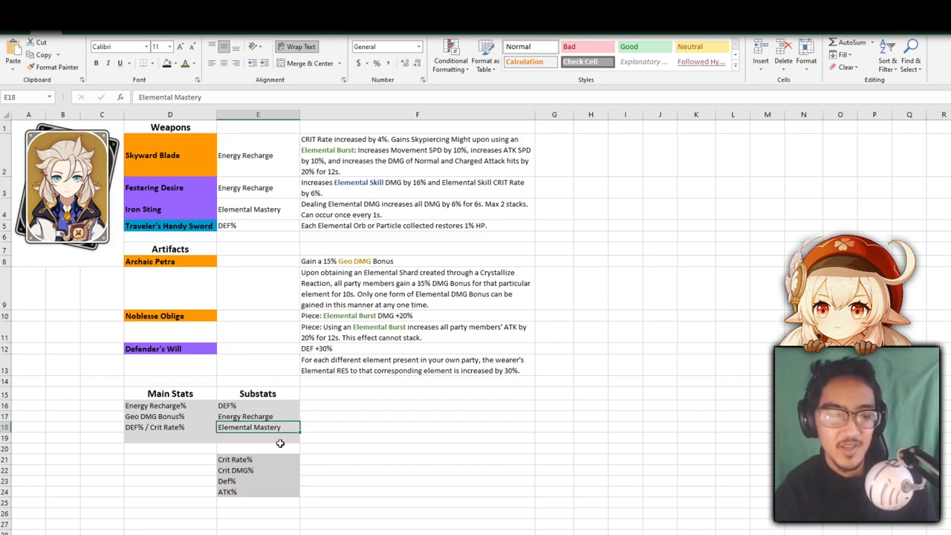
{"action": "key", "text": "Delete"}
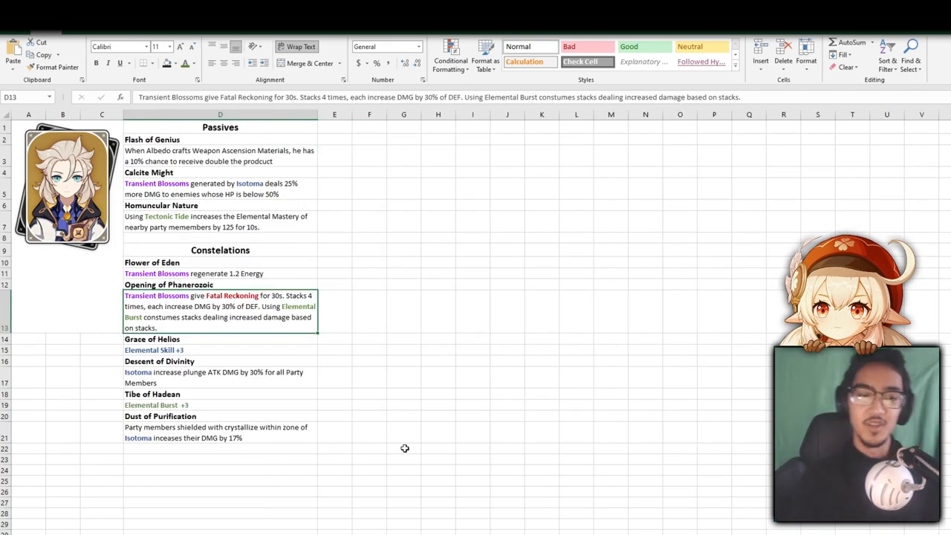
{"action": "left_click", "coordinate": [216, 433]}
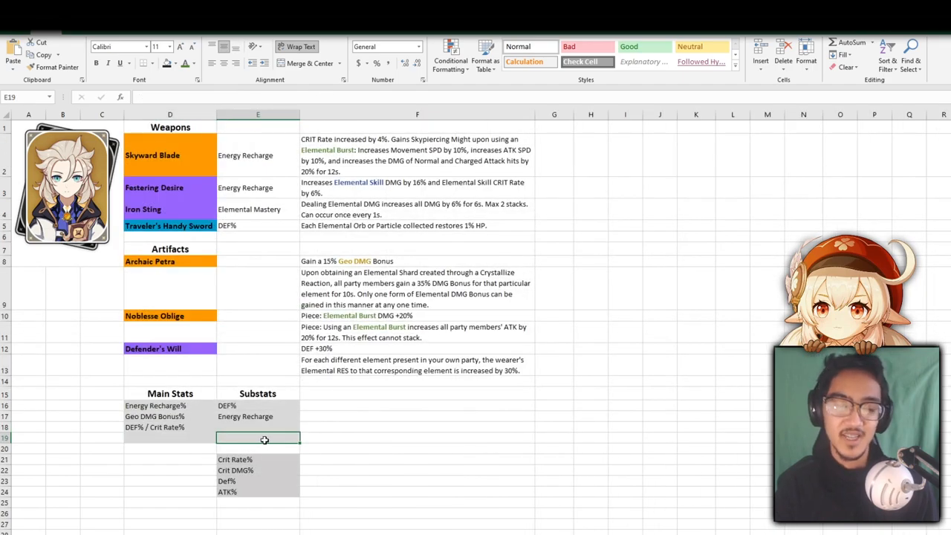
- Fill the empty slot with Crit DMG% so the substats read Crit Rate%, Crit DMG%, Energy Recharge / ATK%, DEF%
{"action": "left_click", "coordinate": [259, 428]}
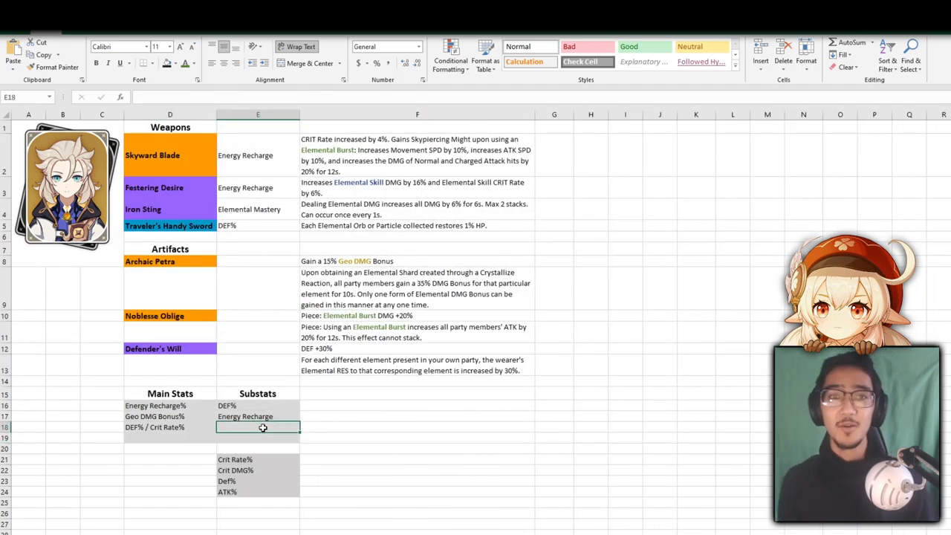
{"action": "type", "text": "Crit DMG"}
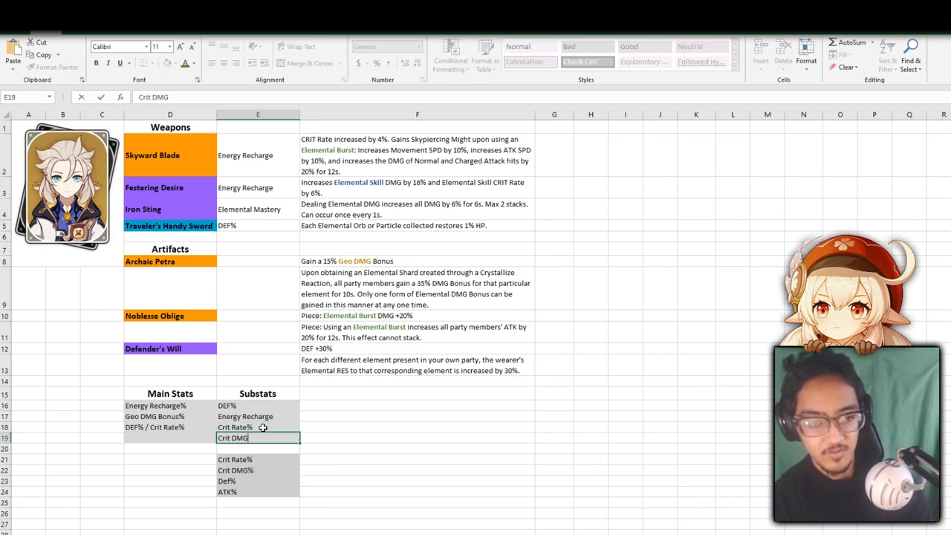
{"action": "key", "text": "Enter"}
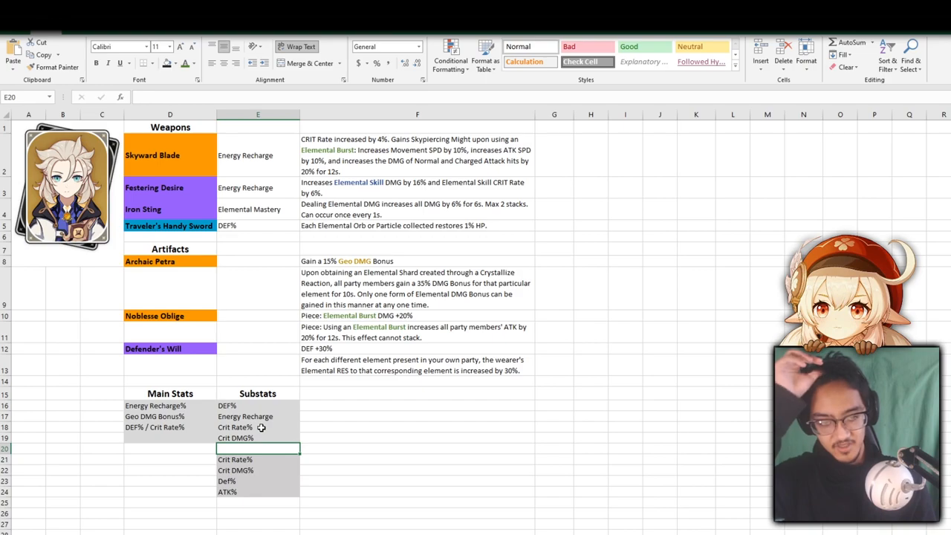
{"action": "left_click", "coordinate": [238, 404]}
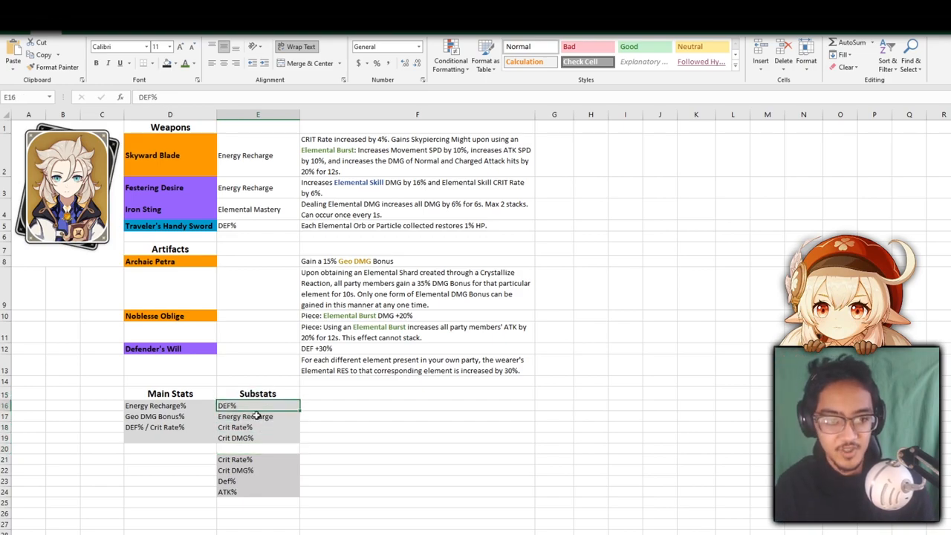
{"action": "left_click", "coordinate": [252, 490]}
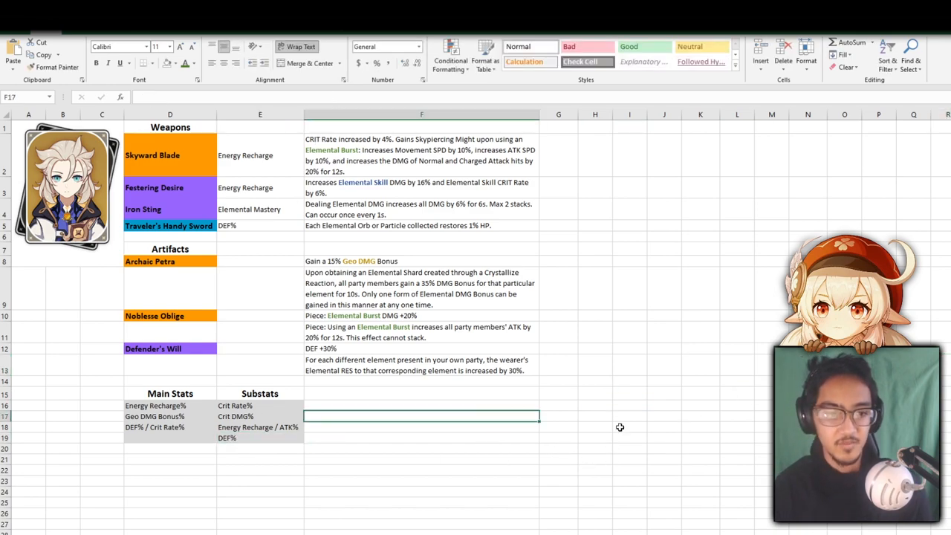
{"action": "left_click", "coordinate": [620, 427]}
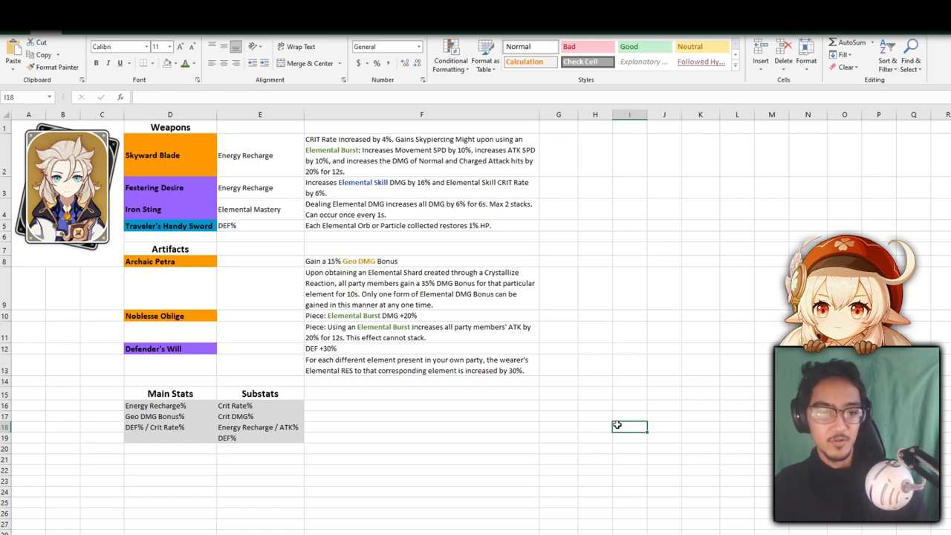
{"action": "mouse_move", "coordinate": [620, 425]}
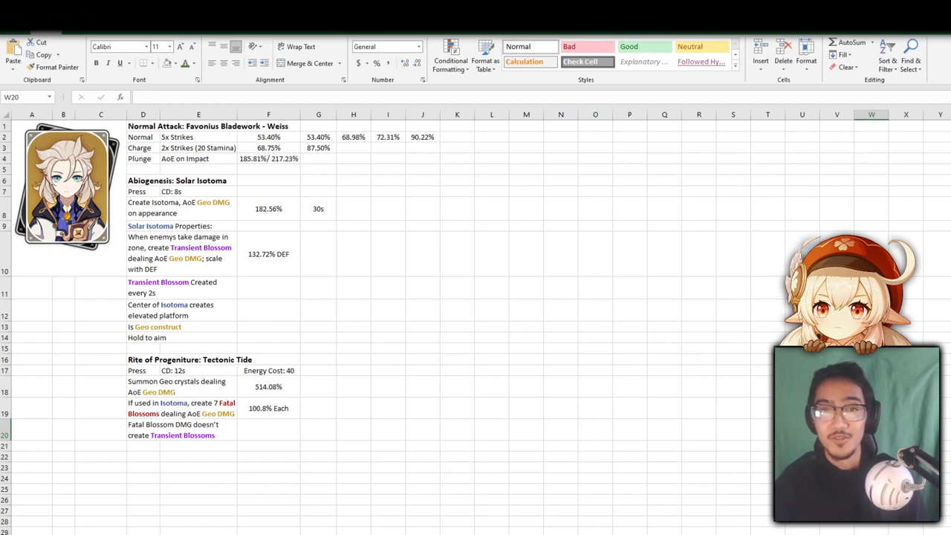
{"action": "mouse_move", "coordinate": [941, 236]}
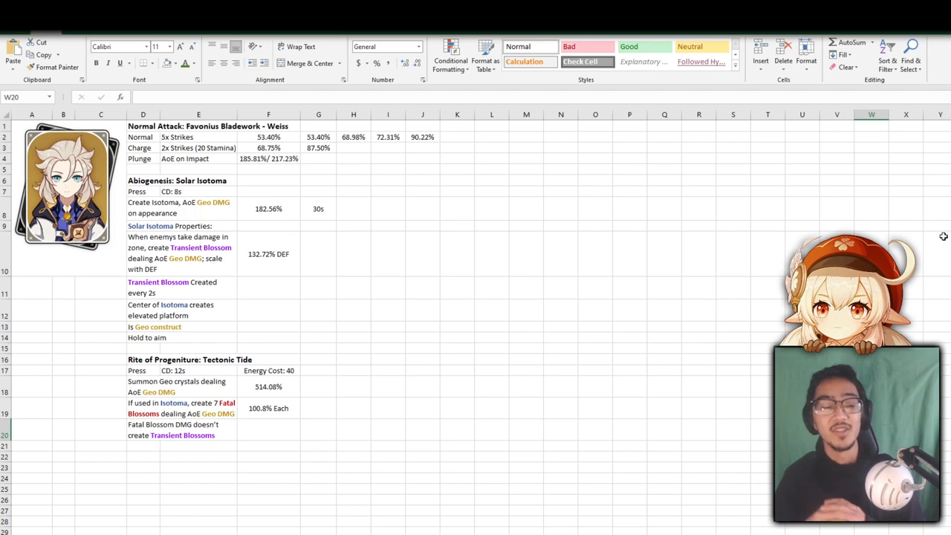
{"action": "mouse_move", "coordinate": [558, 398]}
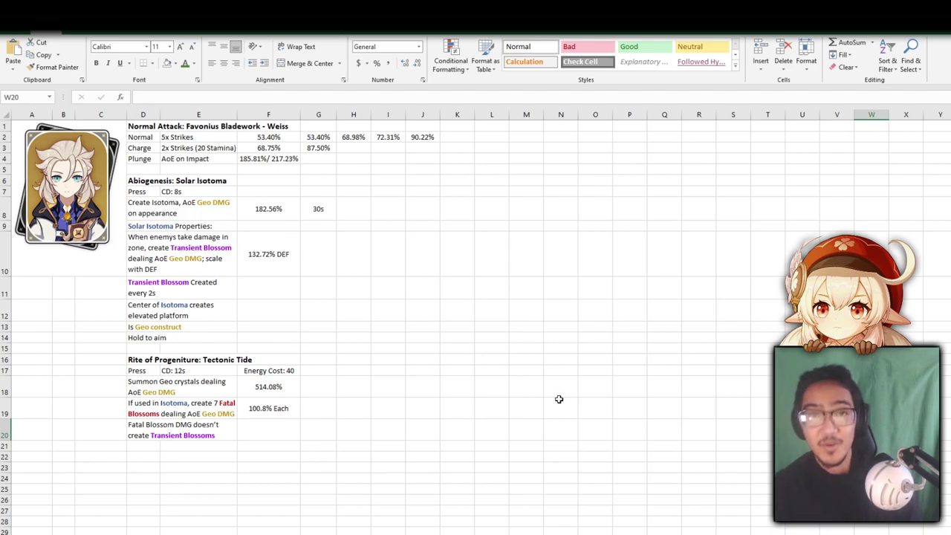
{"action": "mouse_move", "coordinate": [377, 445]}
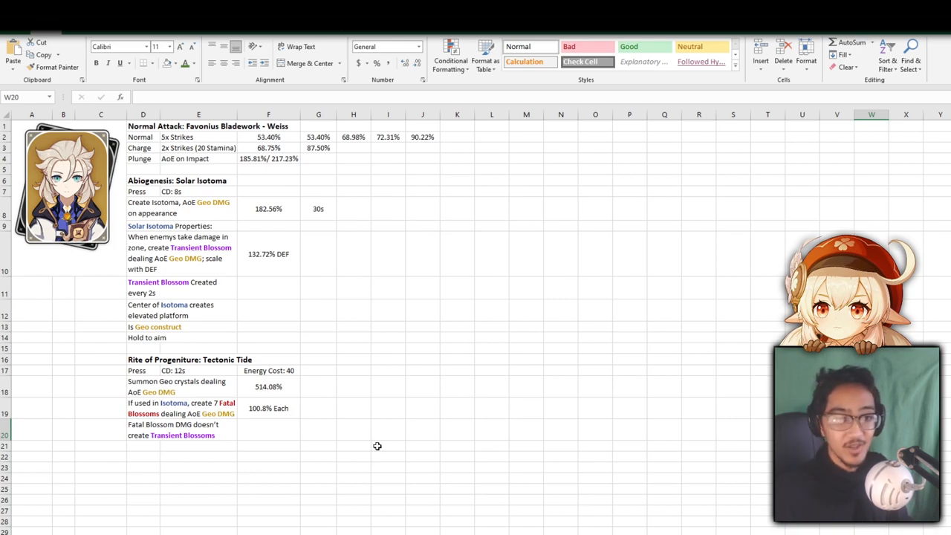
{"action": "mouse_move", "coordinate": [327, 468]}
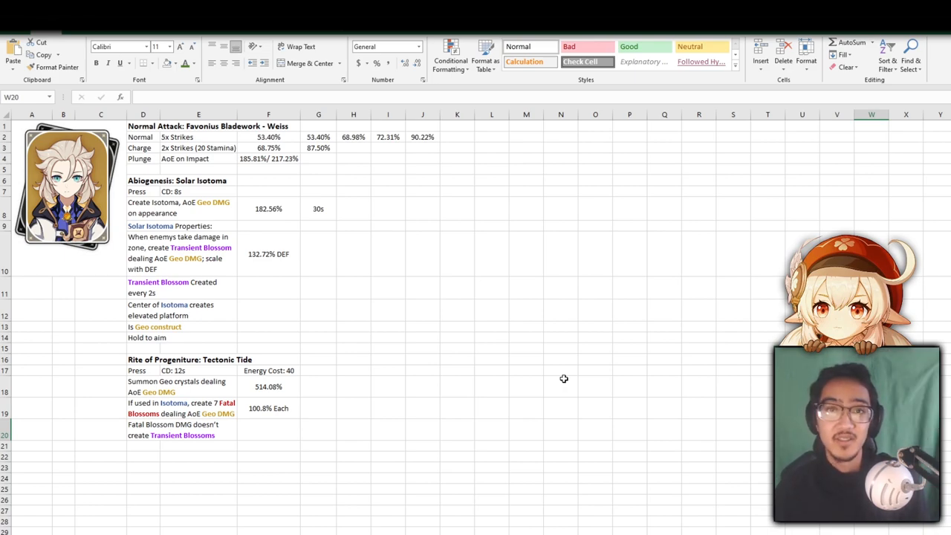
{"action": "mouse_move", "coordinate": [671, 240]}
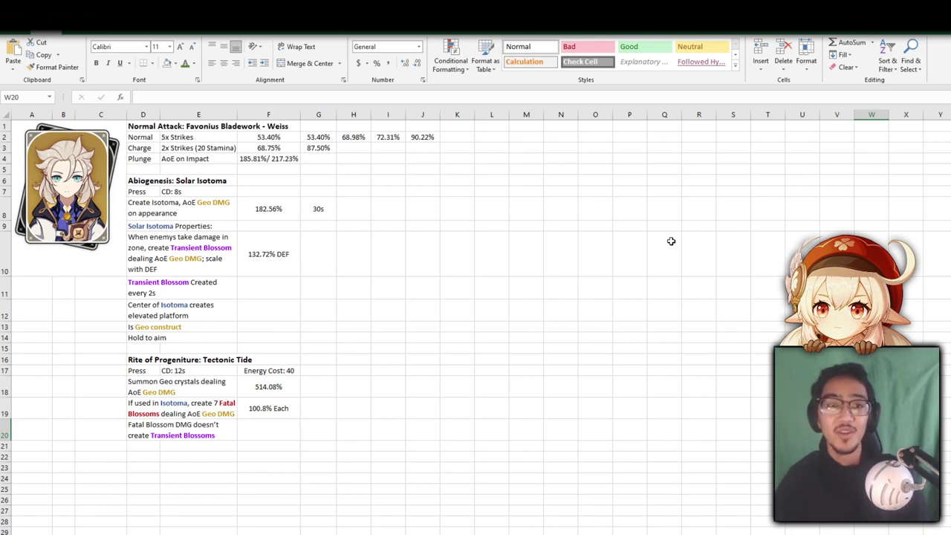
{"action": "mouse_move", "coordinate": [576, 353]}
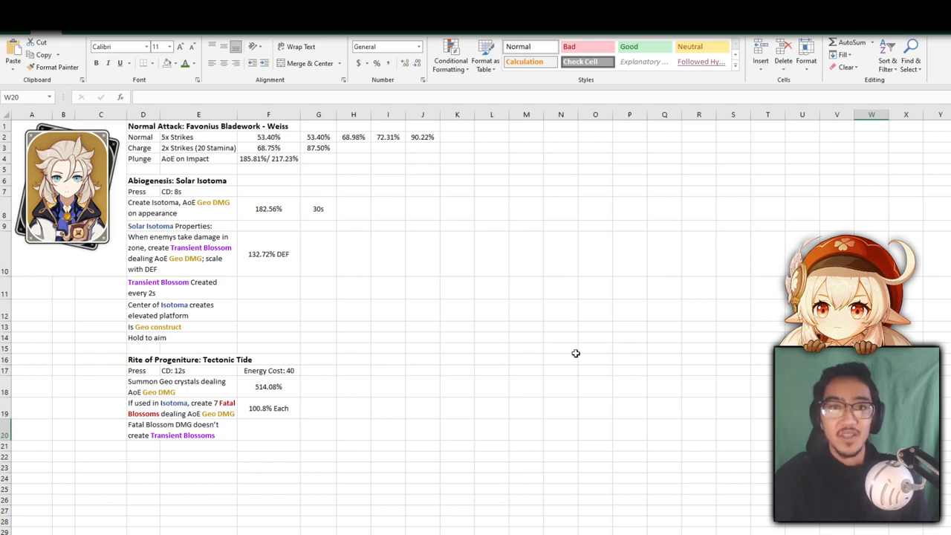
{"action": "mouse_move", "coordinate": [470, 410]}
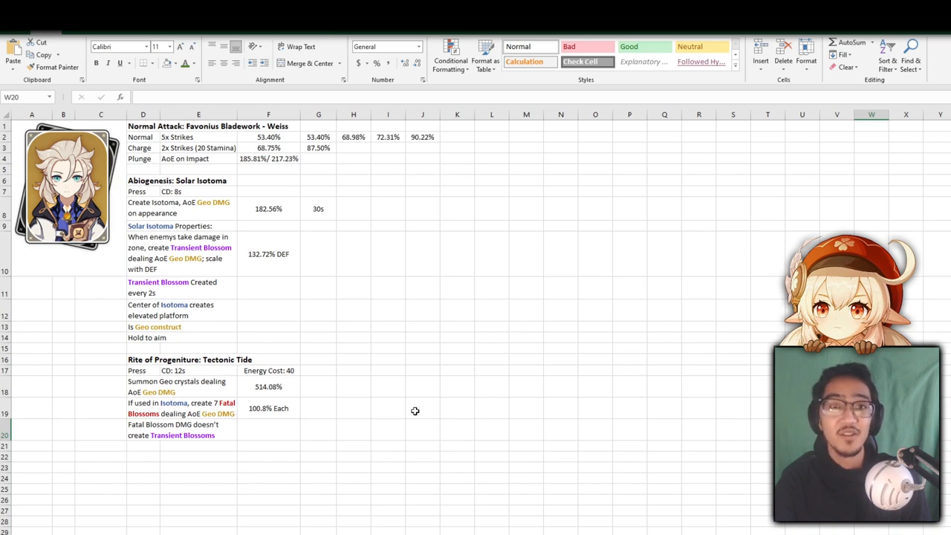
{"action": "mouse_move", "coordinate": [356, 366]}
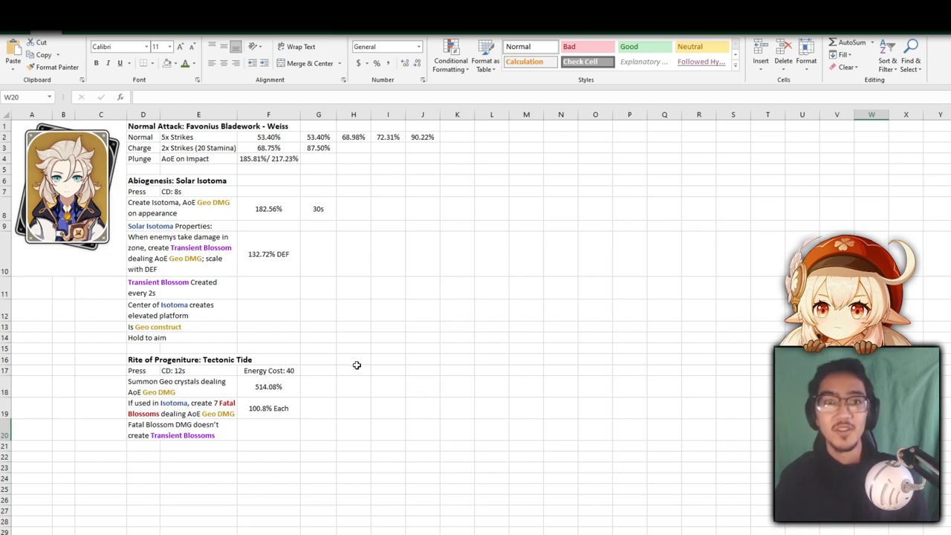